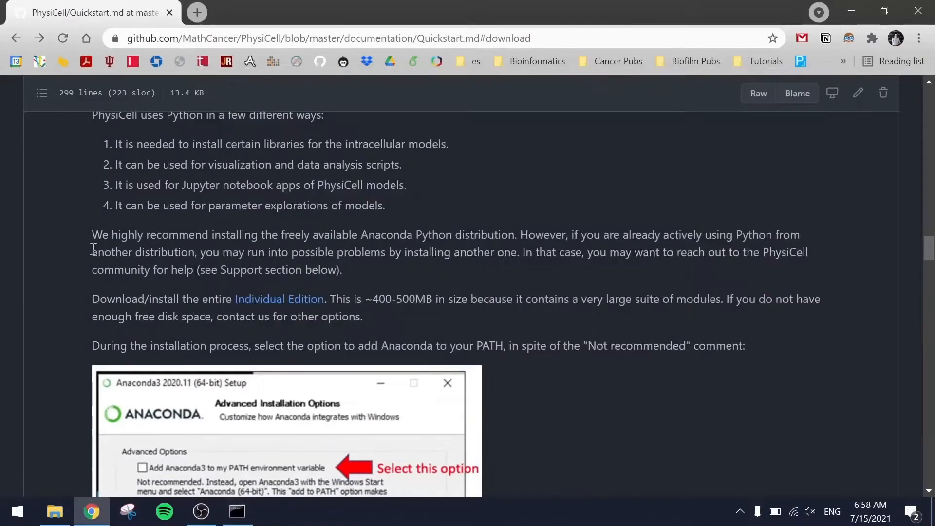
- Open the Anaconda Individual Edition link in a new tab and read further down the Quickstart guide
{"action": "left_click", "coordinate": [279, 299]}
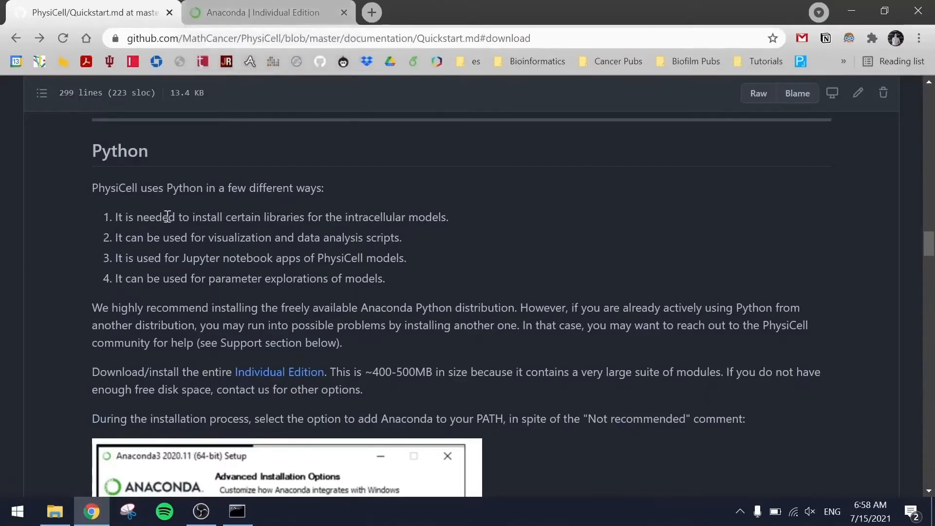
{"action": "scroll", "scroll_direction": "down", "scroll_amount": 3}
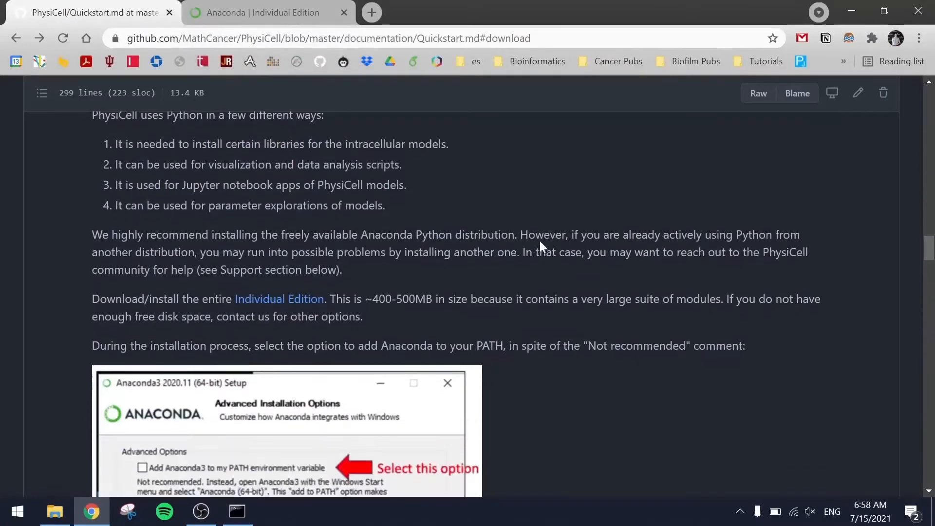
{"action": "scroll", "scroll_direction": "down", "scroll_amount": 3}
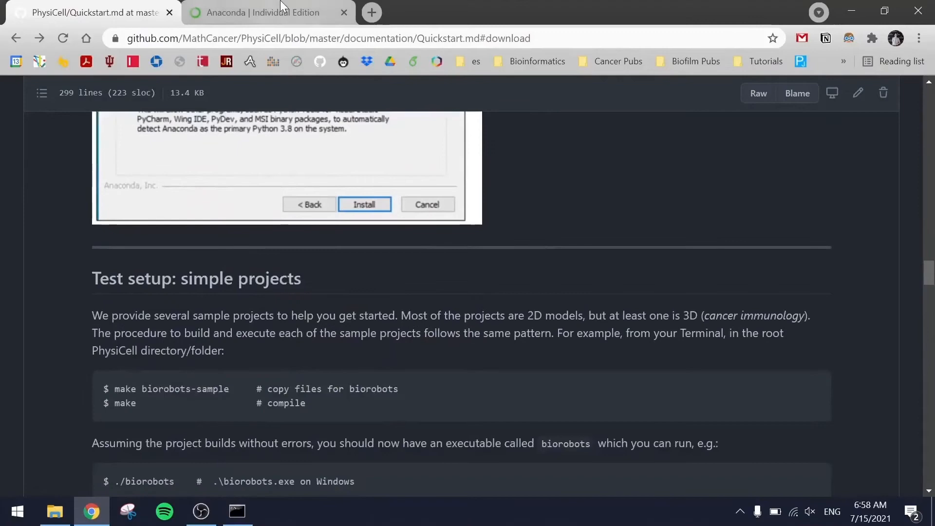
- Download the Windows Anaconda installer set to open when done, then return to the Quickstart guide
{"action": "left_click", "coordinate": [268, 11]}
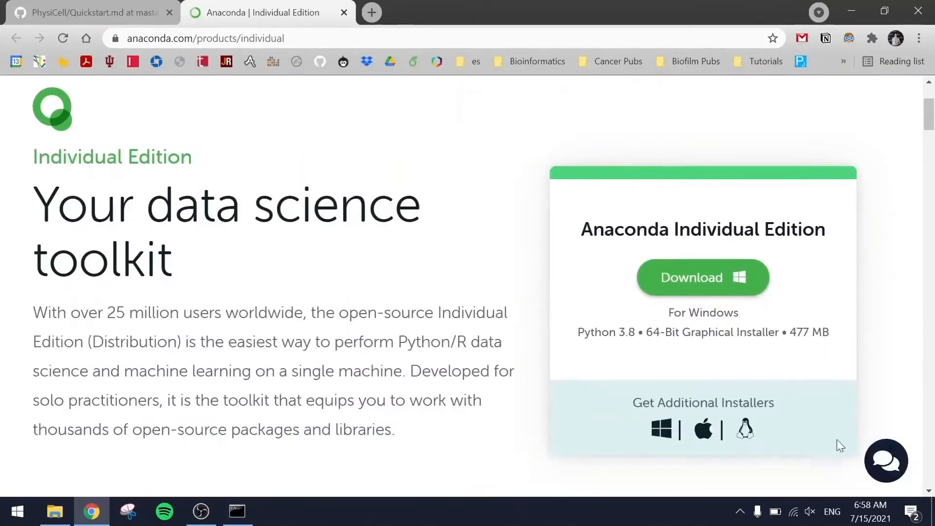
{"action": "left_click", "coordinate": [702, 276]}
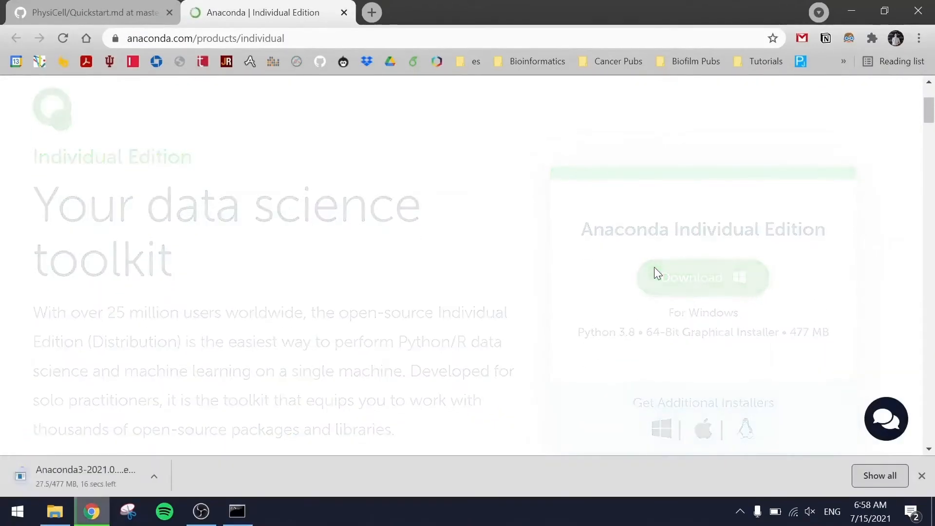
{"action": "left_click", "coordinate": [702, 277]}
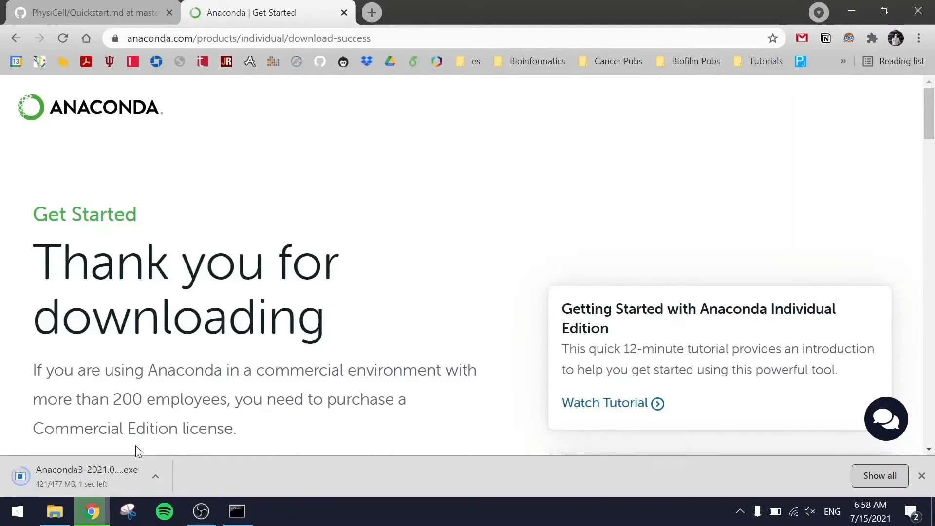
{"action": "mouse_move", "coordinate": [124, 458]}
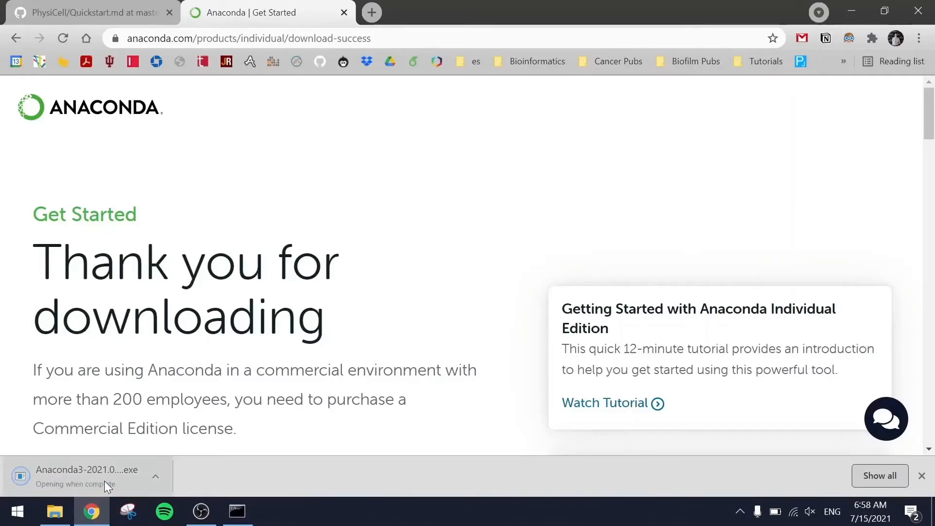
{"action": "mouse_move", "coordinate": [223, 391]}
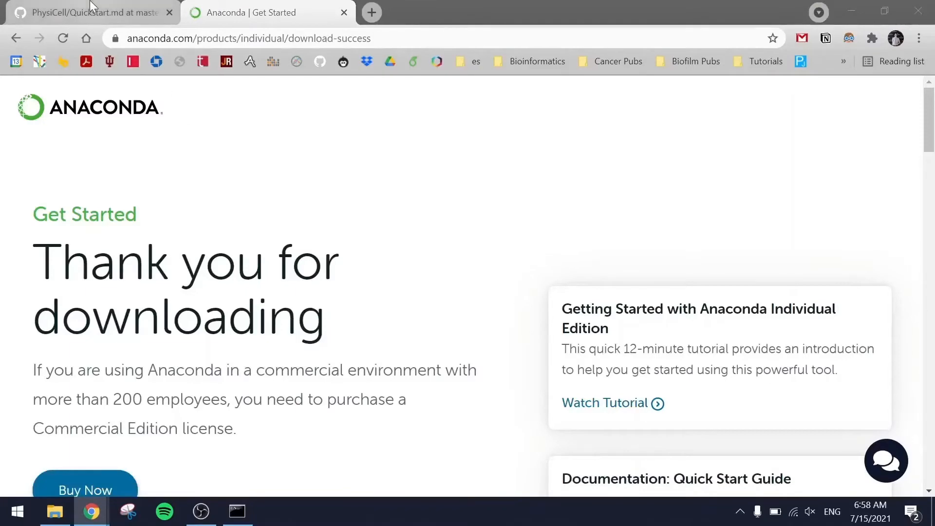
{"action": "left_click", "coordinate": [89, 12]}
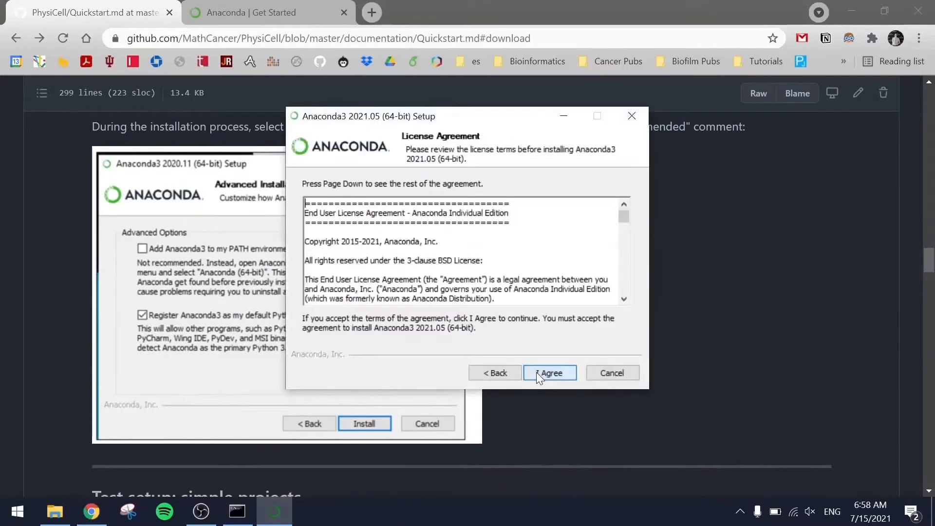
- Accept the license, choose All Users with the default folder, and tick 'Add Anaconda3 to the system PATH'
{"action": "left_click", "coordinate": [549, 373]}
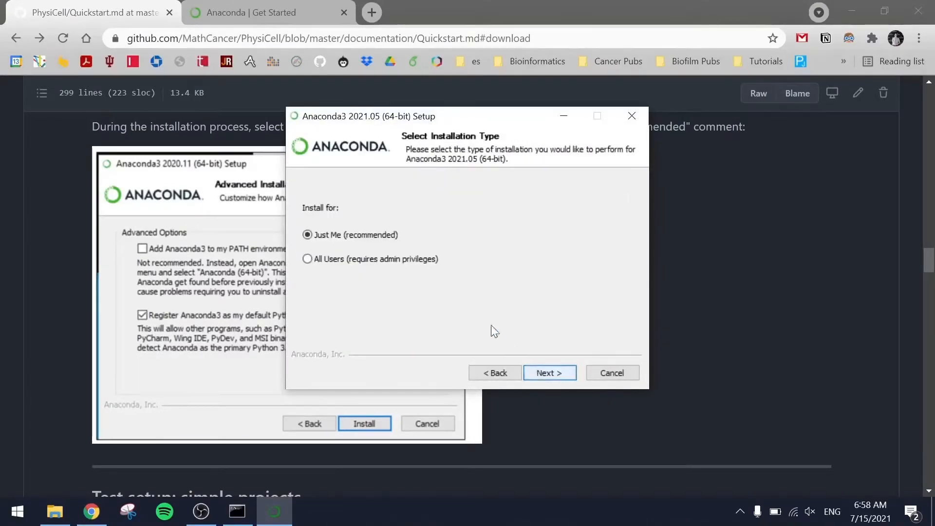
{"action": "left_click", "coordinate": [307, 258]}
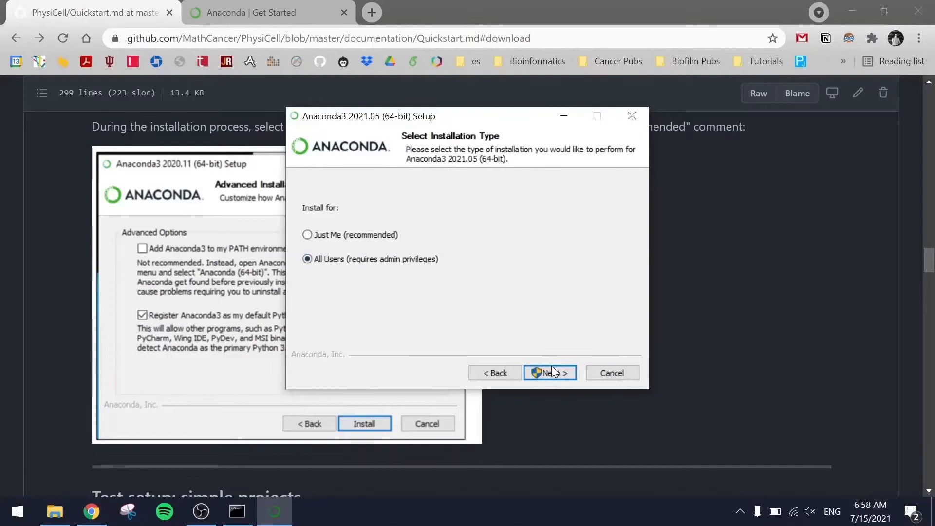
{"action": "left_click", "coordinate": [549, 373]}
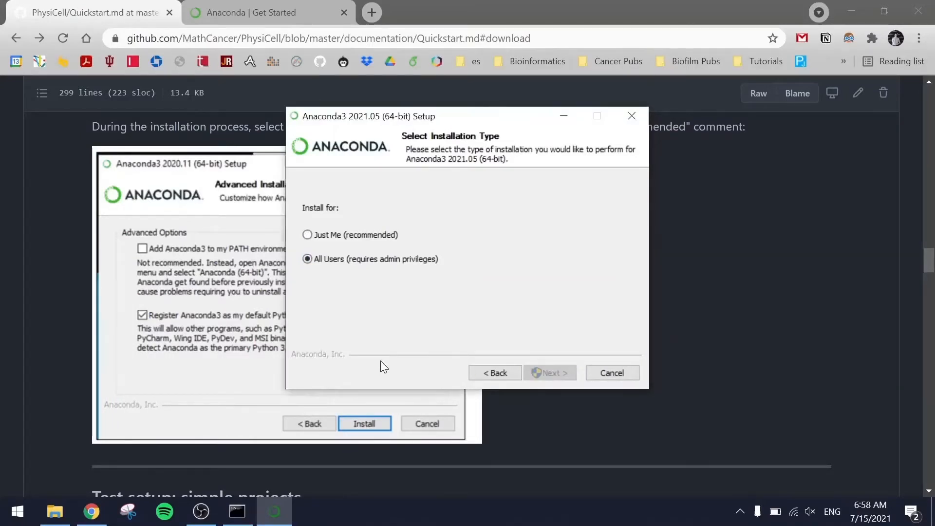
{"action": "mouse_move", "coordinate": [557, 363]}
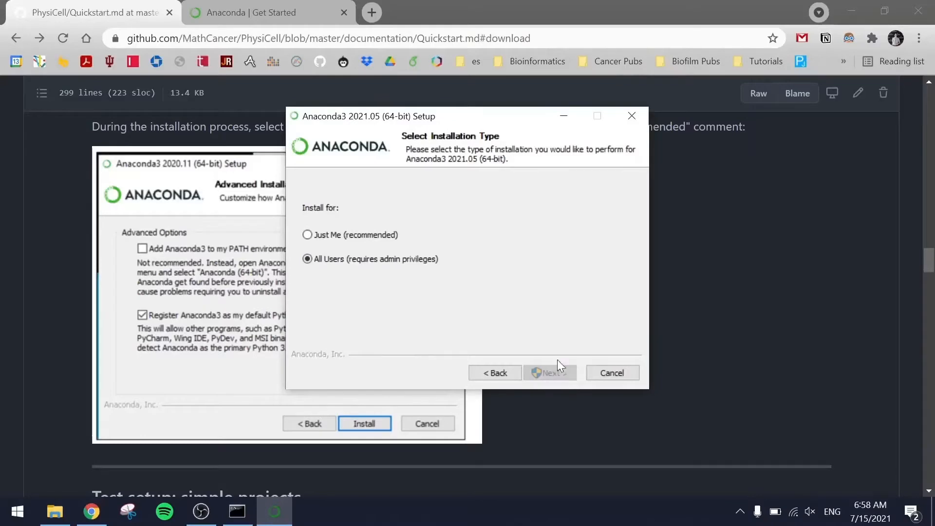
{"action": "left_click", "coordinate": [548, 373]}
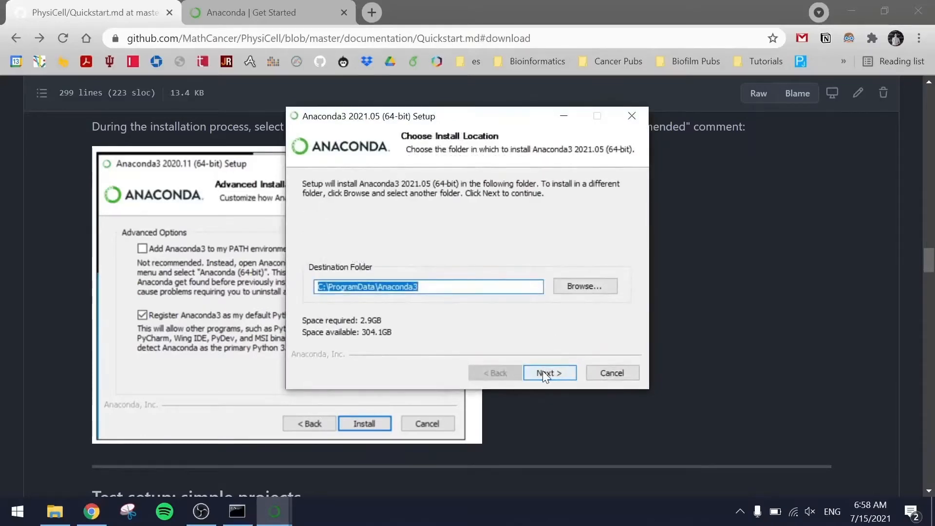
{"action": "left_click", "coordinate": [548, 373]}
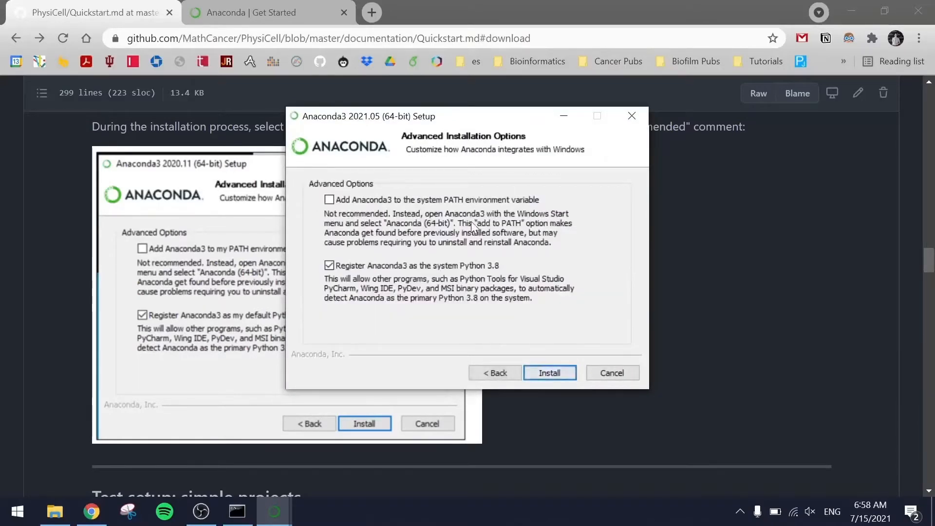
{"action": "left_click", "coordinate": [329, 199]}
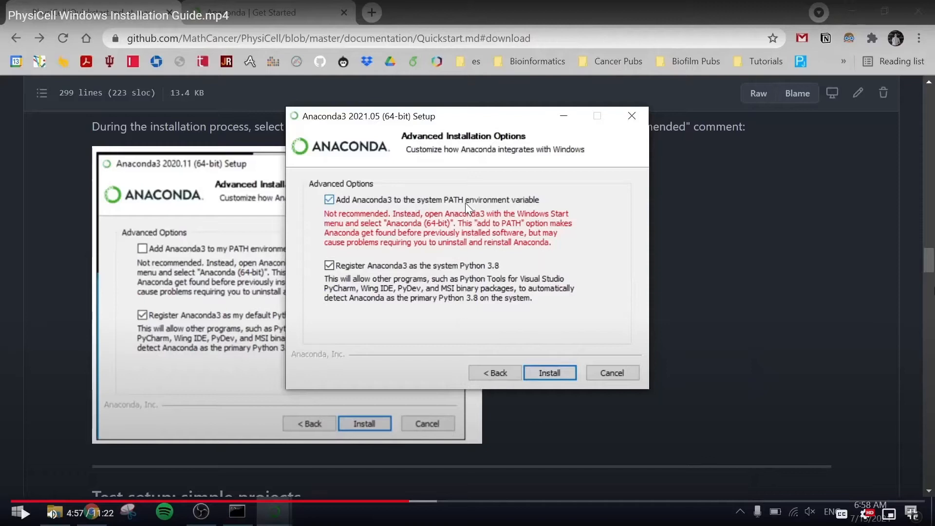
{"action": "mouse_move", "coordinate": [609, 229]}
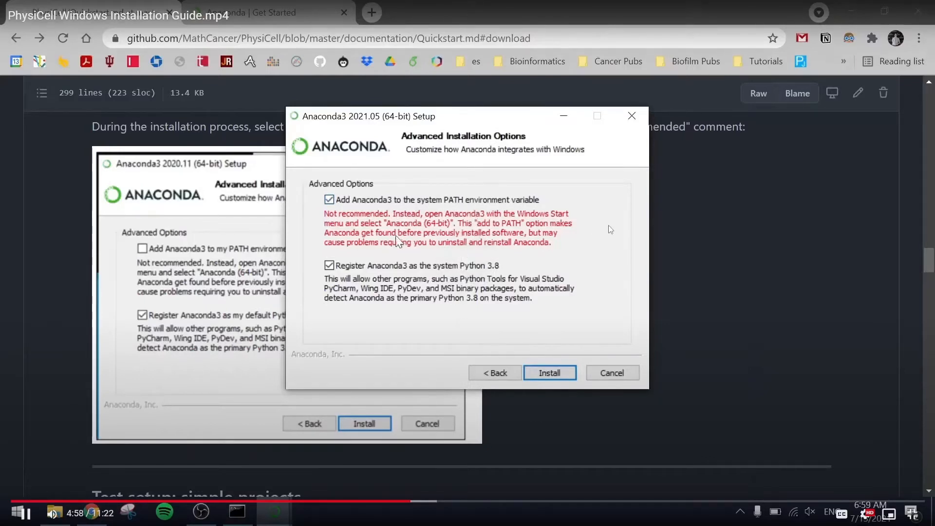
- Begin the Anaconda installation with both Advanced Options enabled
{"action": "left_click", "coordinate": [549, 373]}
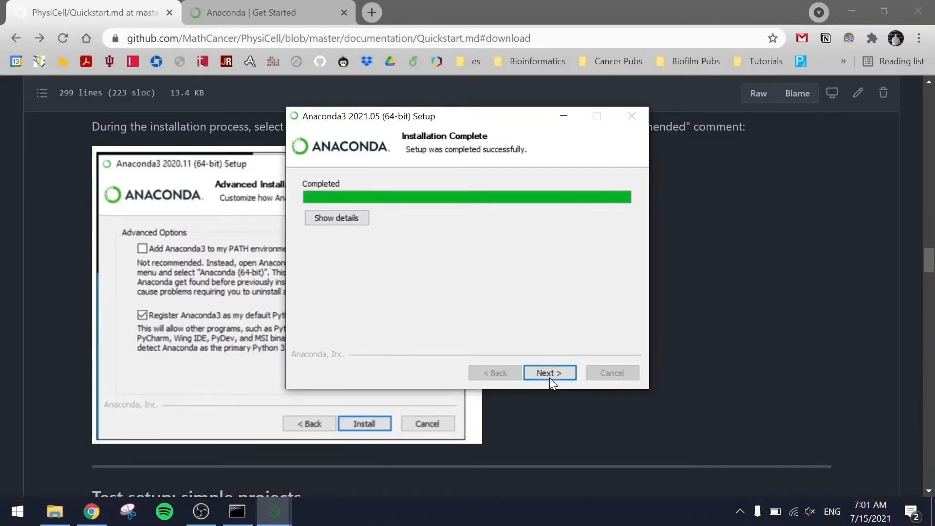
- Finish the wizard past the PyCharm page with the tutorial and Getting Started pages unticked
{"action": "left_click", "coordinate": [548, 373]}
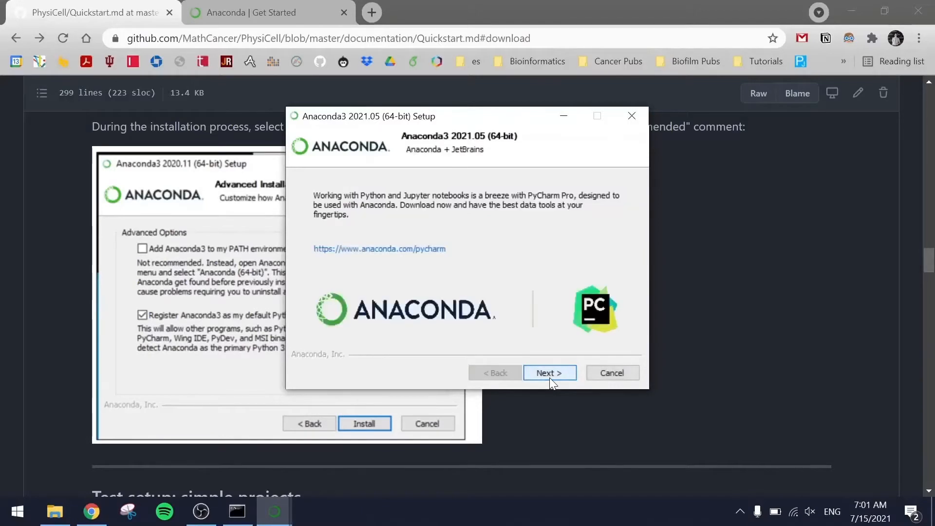
{"action": "left_click", "coordinate": [548, 373]}
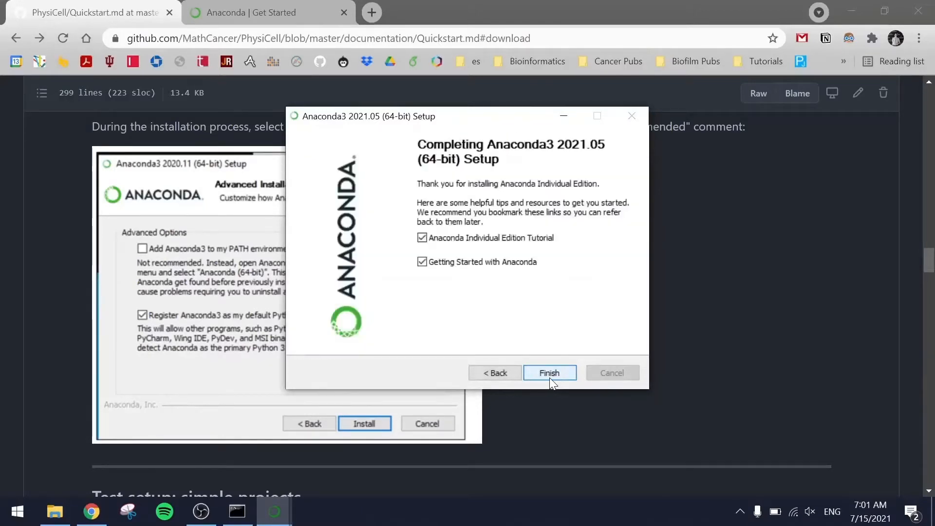
{"action": "left_click", "coordinate": [422, 238]}
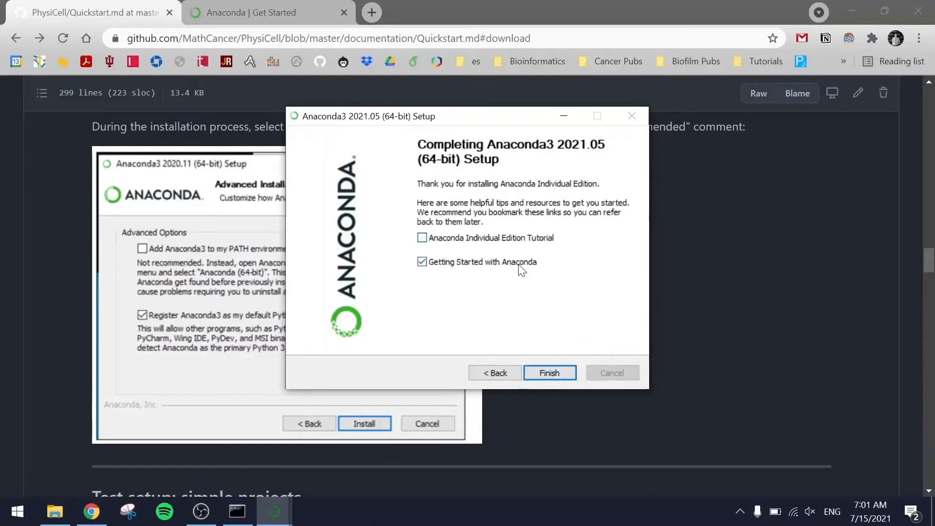
{"action": "left_click", "coordinate": [548, 373]}
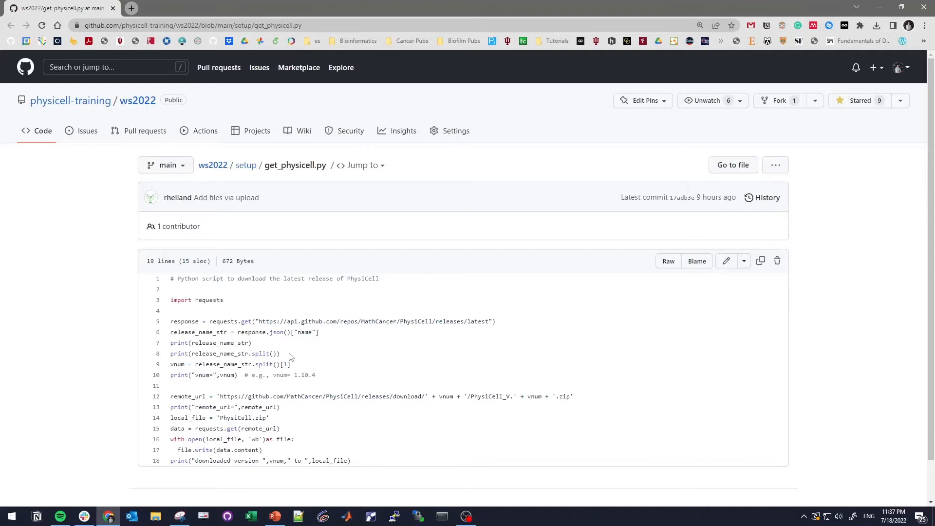
{"action": "mouse_move", "coordinate": [615, 345]}
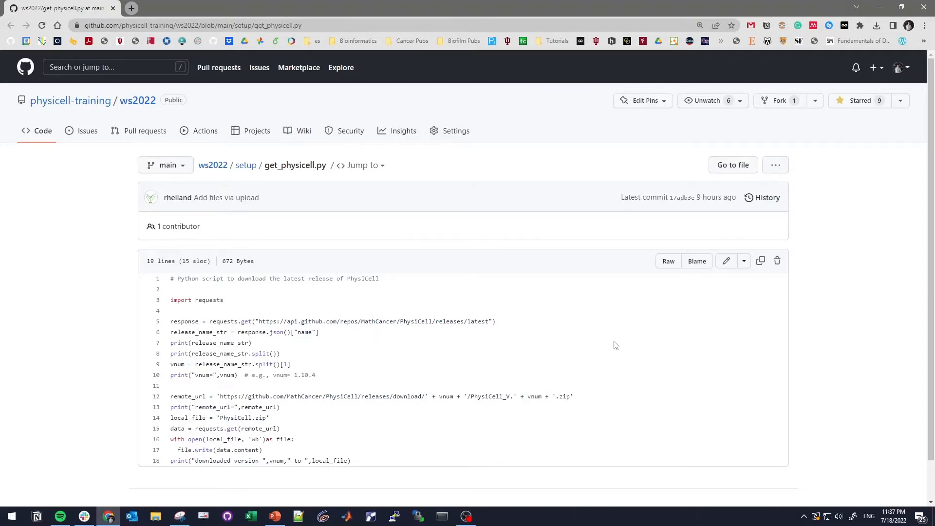
- Use 'Save link as…' on the Raw button to save get_physicell.py to the desktop
{"action": "right_click", "coordinate": [668, 261]}
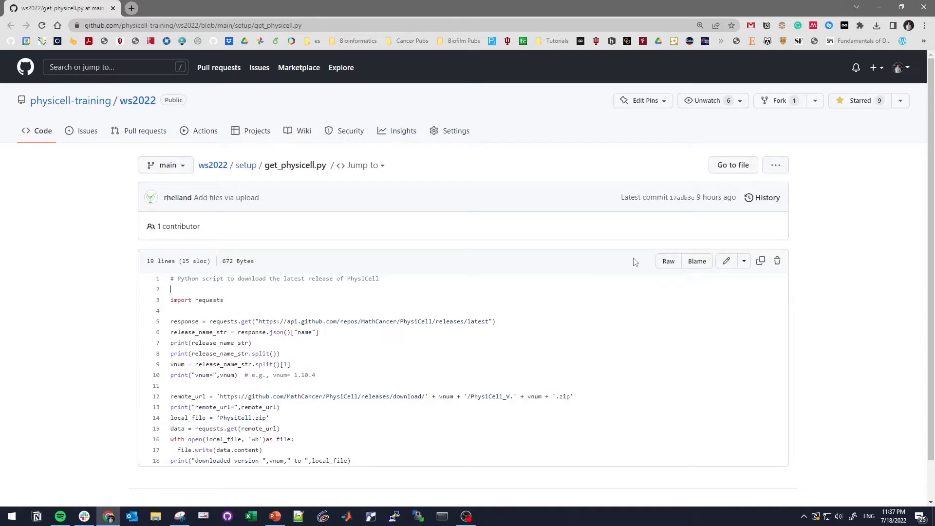
{"action": "mouse_move", "coordinate": [643, 278]}
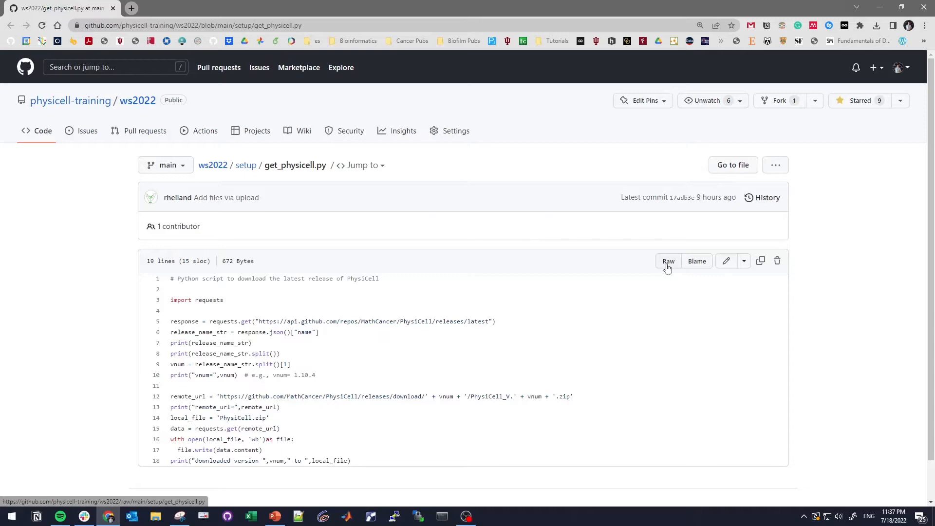
{"action": "mouse_move", "coordinate": [670, 265]}
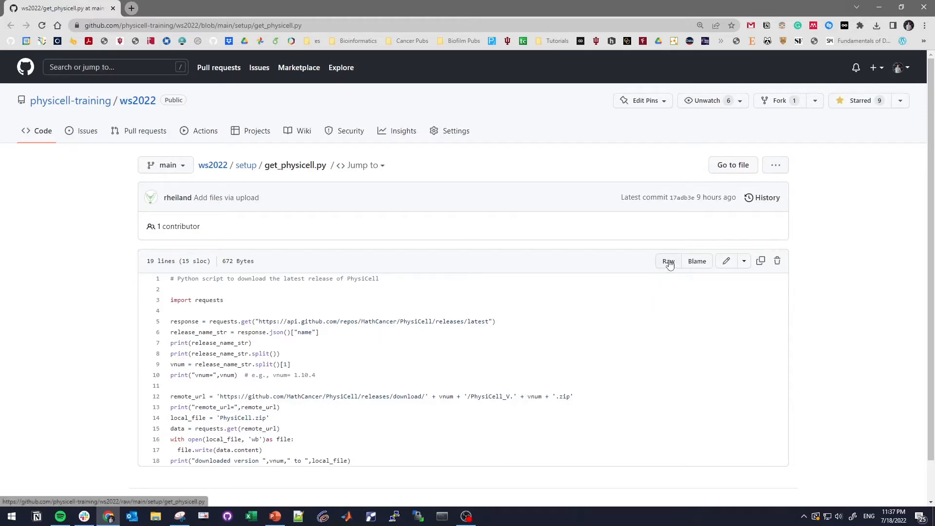
{"action": "right_click", "coordinate": [667, 261]}
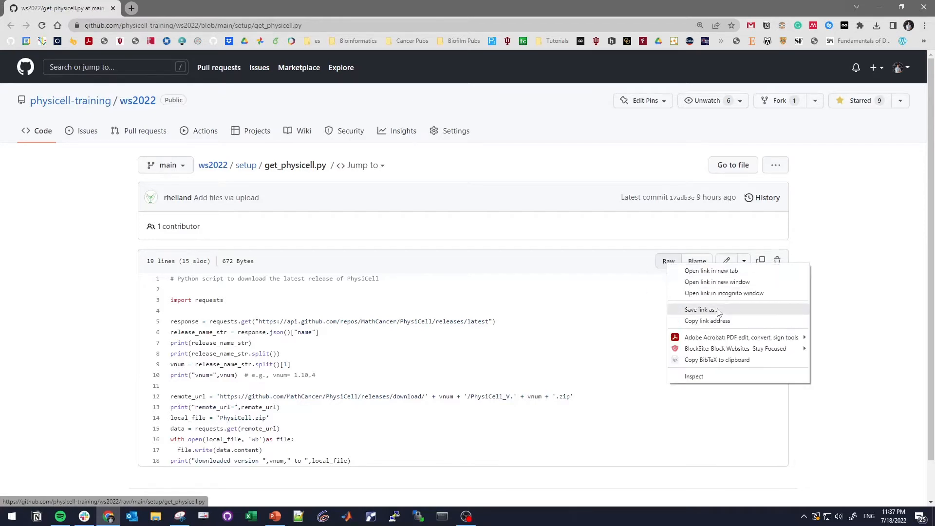
{"action": "left_click", "coordinate": [699, 310]}
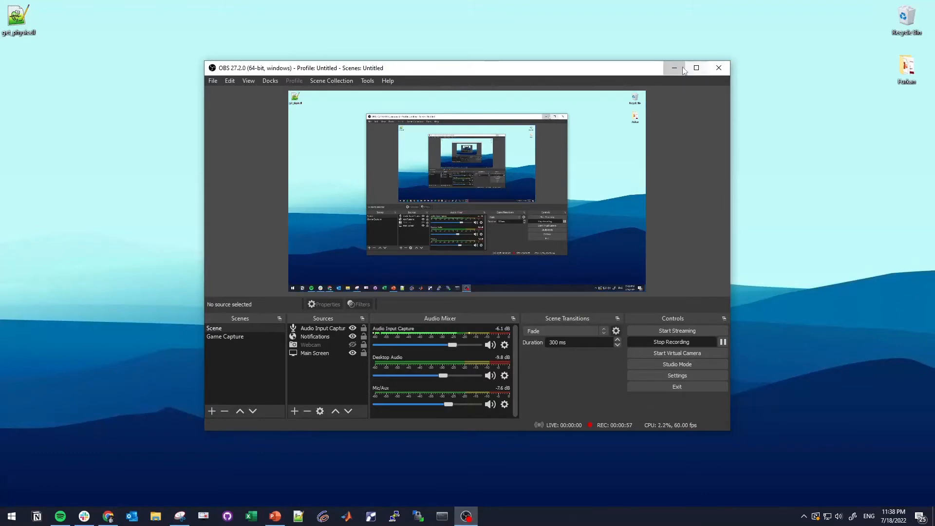
- Reveal the desktop and search the Start menu for 'an' to find Anaconda Prompt
{"action": "left_click", "coordinate": [674, 67]}
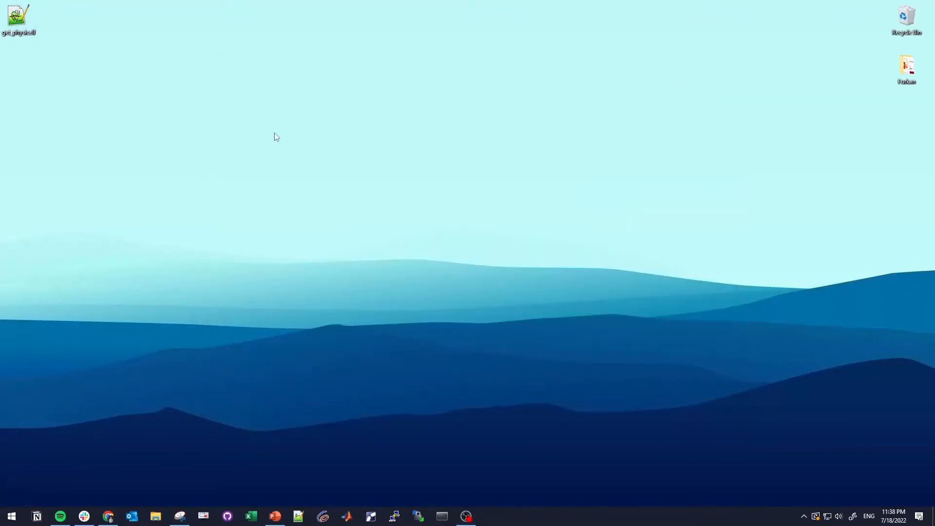
{"action": "left_click", "coordinate": [465, 517]}
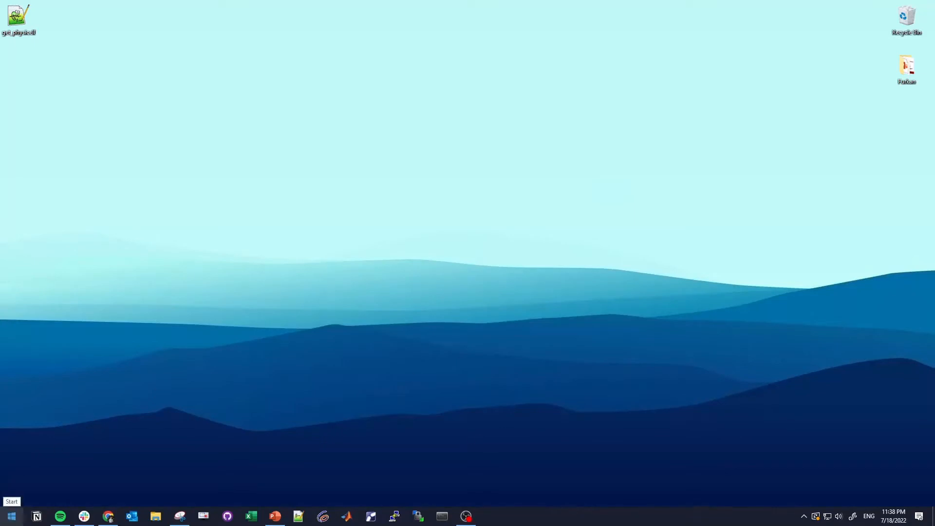
{"action": "type", "text": "an"}
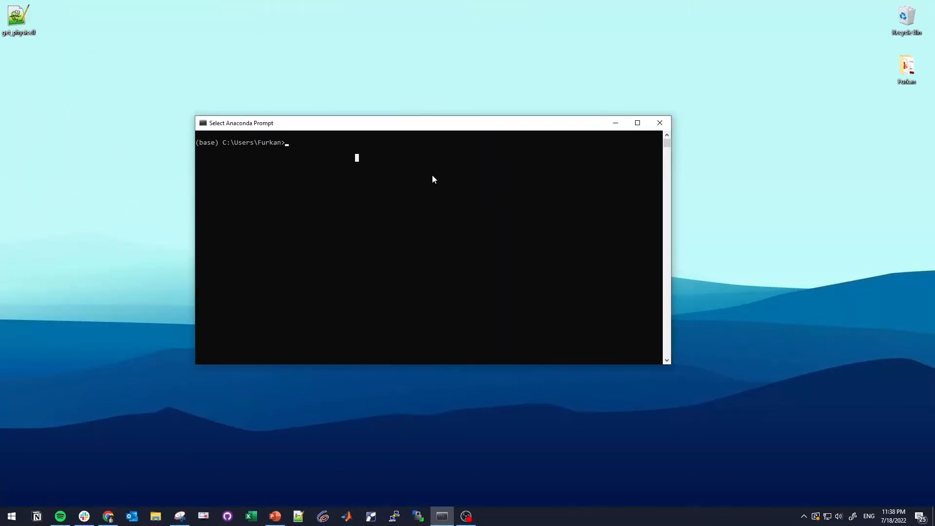
- Change directory to the Desktop folder with cd Desktop
{"action": "type", "text": "c"}
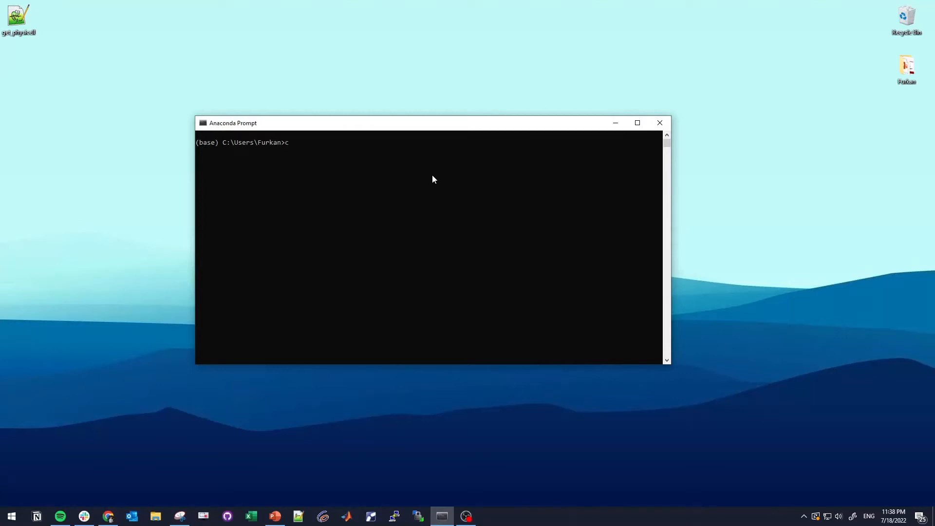
{"action": "type", "text": "d"}
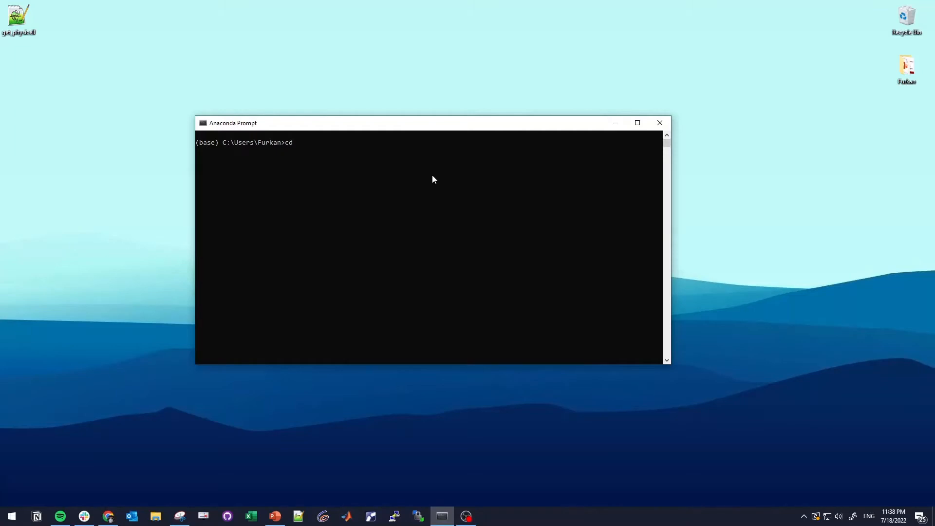
{"action": "type", "text": "Desktop"}
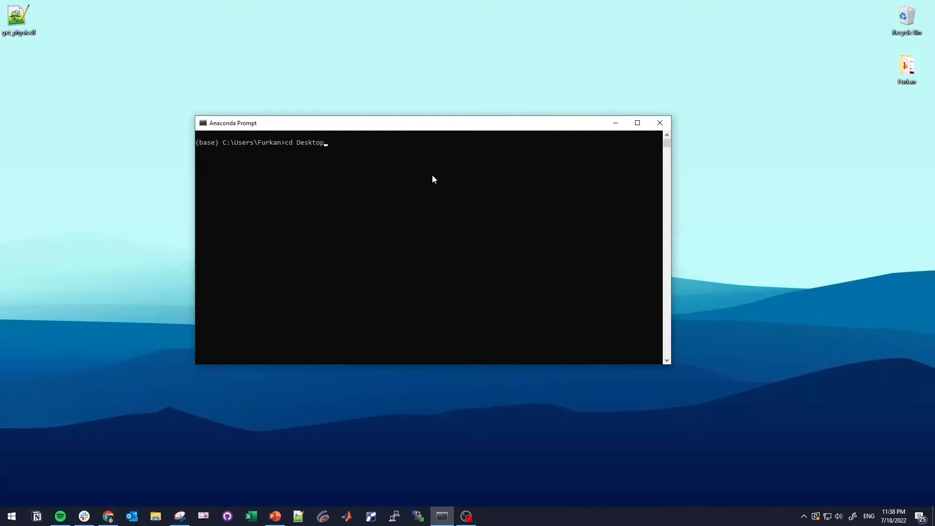
{"action": "key", "text": "Enter"}
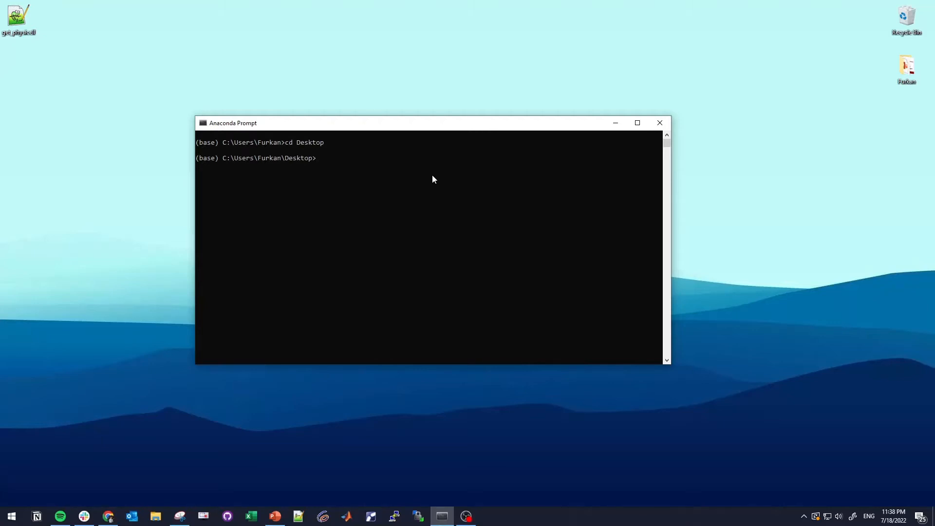
- Run python get_physicell.py to download PhysiCell 1.10.4 as PhysiCell.zip
{"action": "type", "text": "python"}
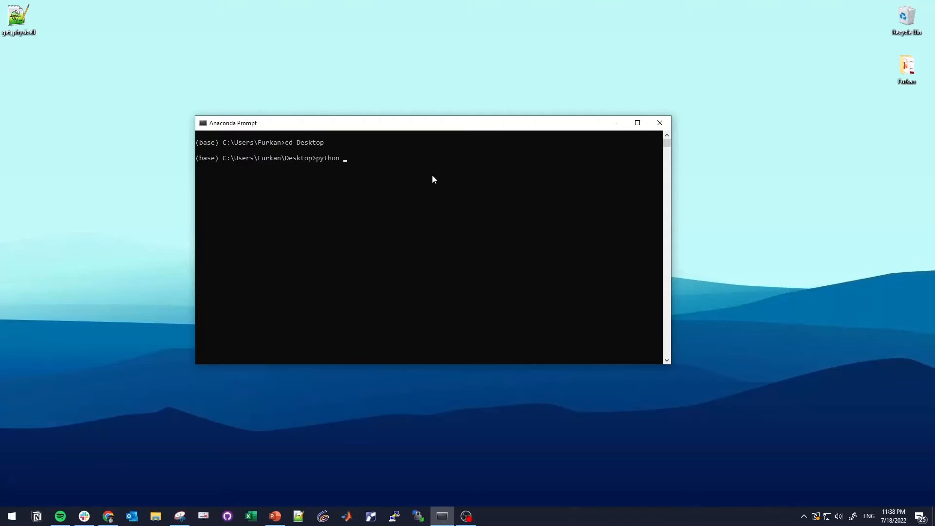
{"action": "type", "text": "get-"}
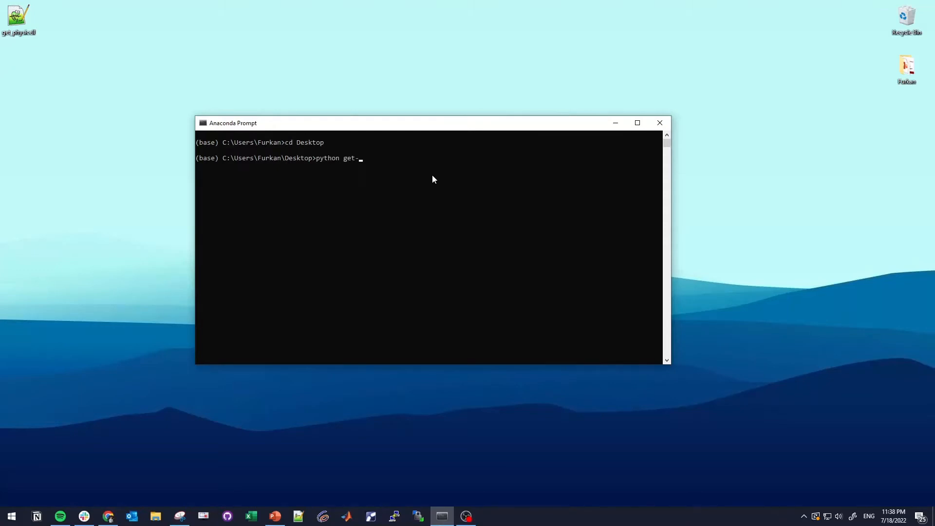
{"action": "type", "text": "physicell.py"}
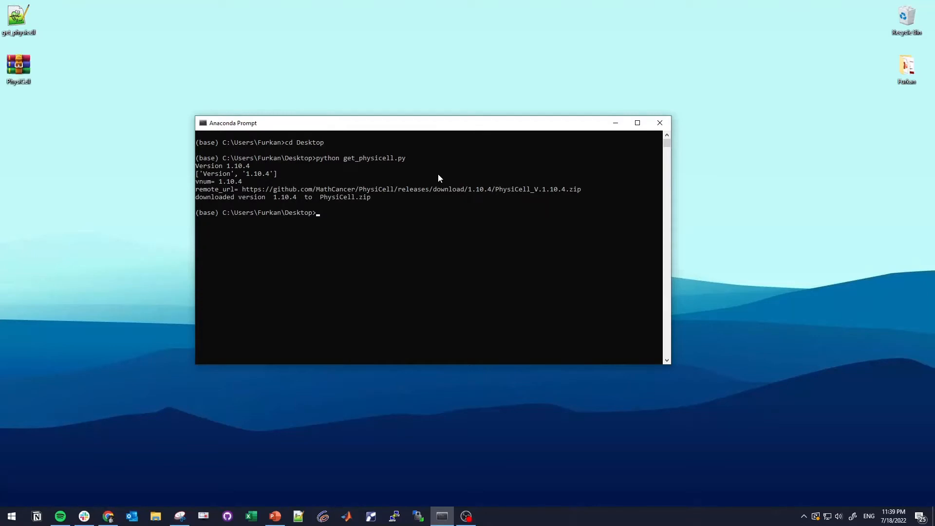
{"action": "mouse_move", "coordinate": [442, 209]}
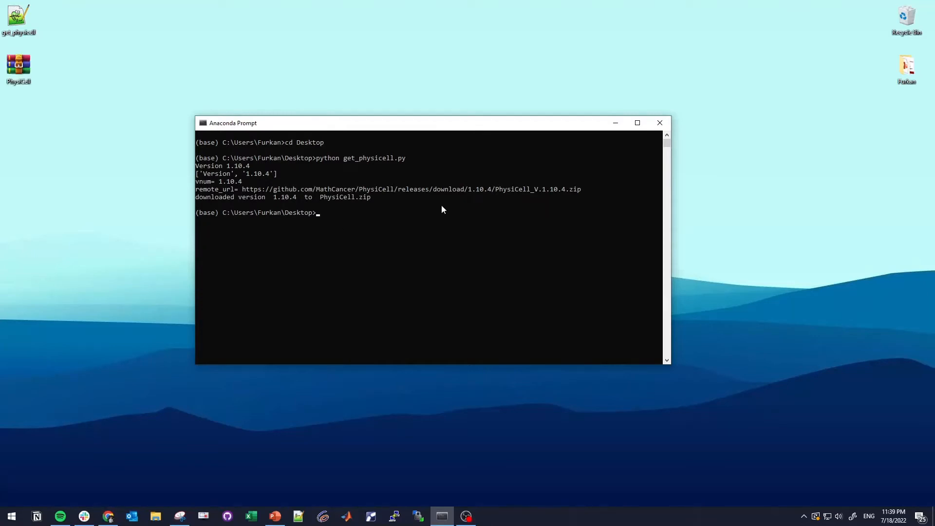
{"action": "mouse_move", "coordinate": [292, 208]}
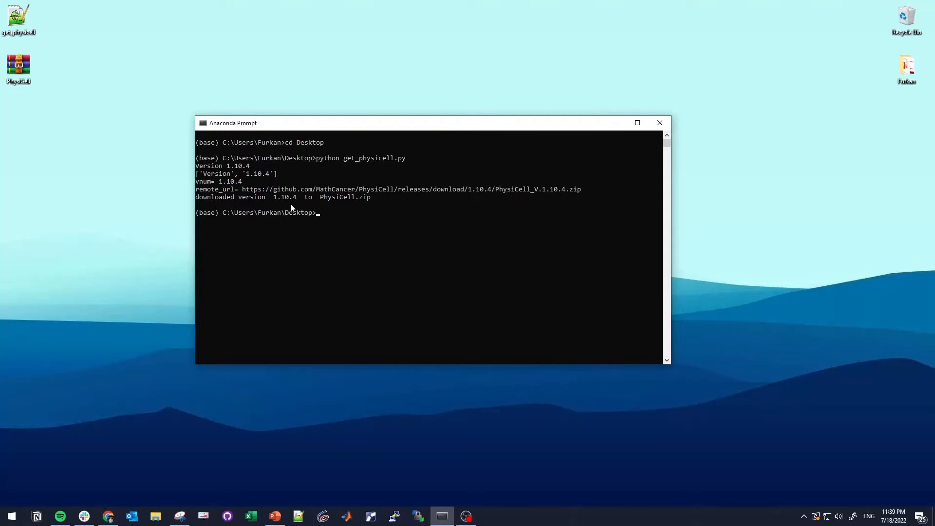
{"action": "mouse_move", "coordinate": [293, 204]}
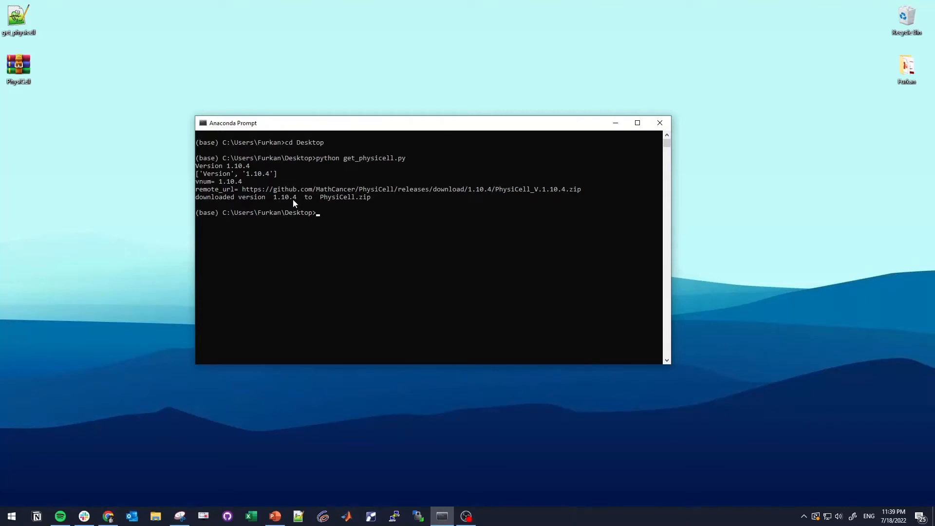
{"action": "right_click", "coordinate": [17, 67]}
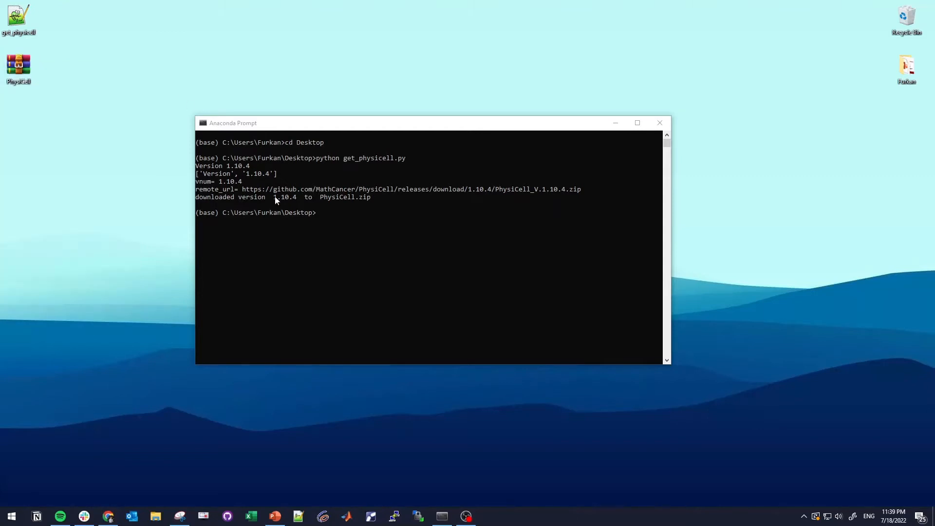
{"action": "right_click", "coordinate": [19, 67]}
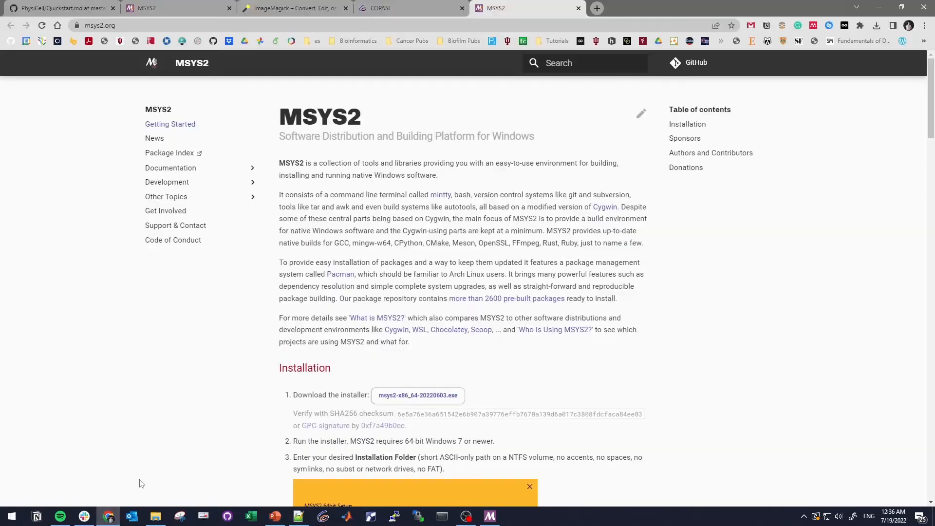
- Download the msys2-x86_64 installer from msys2.org and run it past the security warning
{"action": "scroll", "scroll_direction": "down", "scroll_amount": 3}
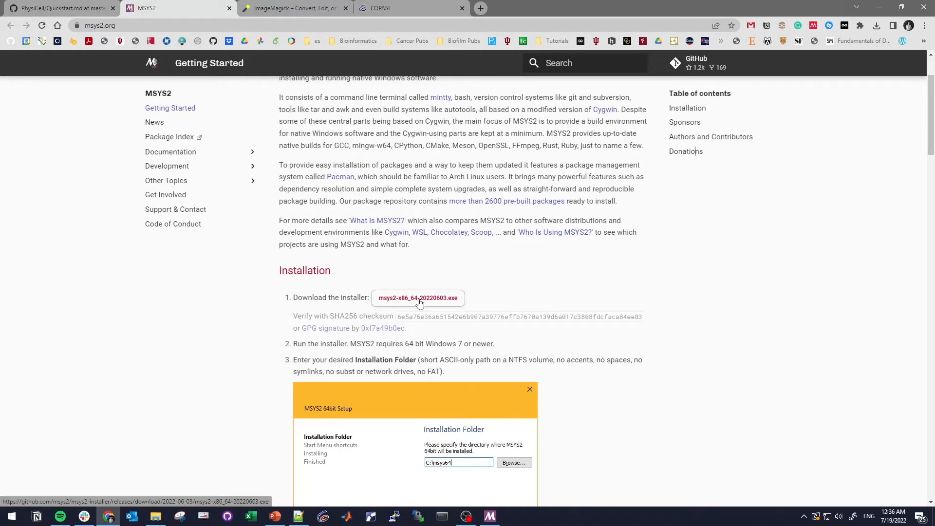
{"action": "left_click", "coordinate": [876, 25]}
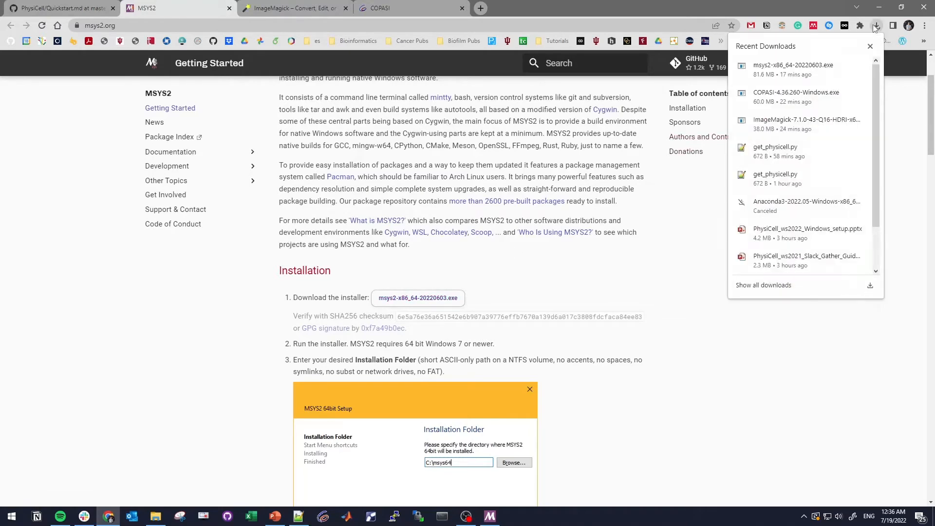
{"action": "mouse_move", "coordinate": [811, 70]}
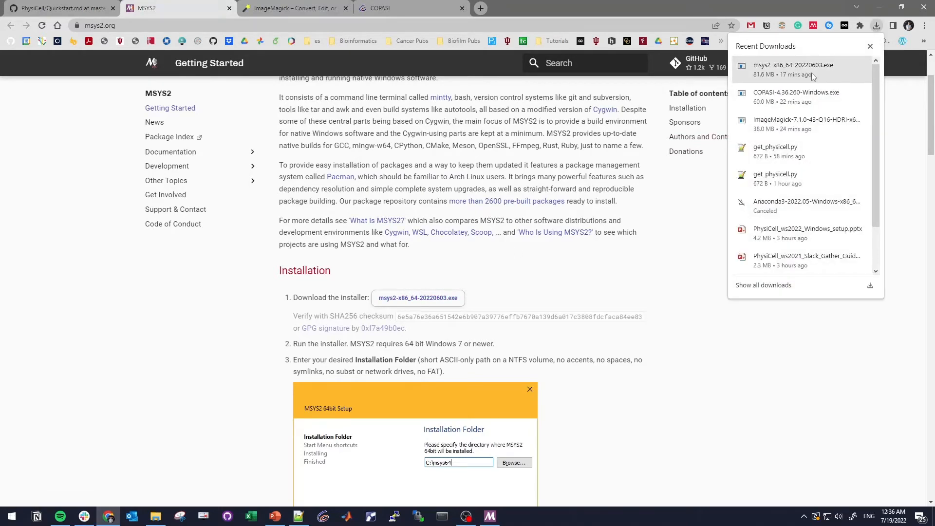
{"action": "left_click", "coordinate": [792, 69]}
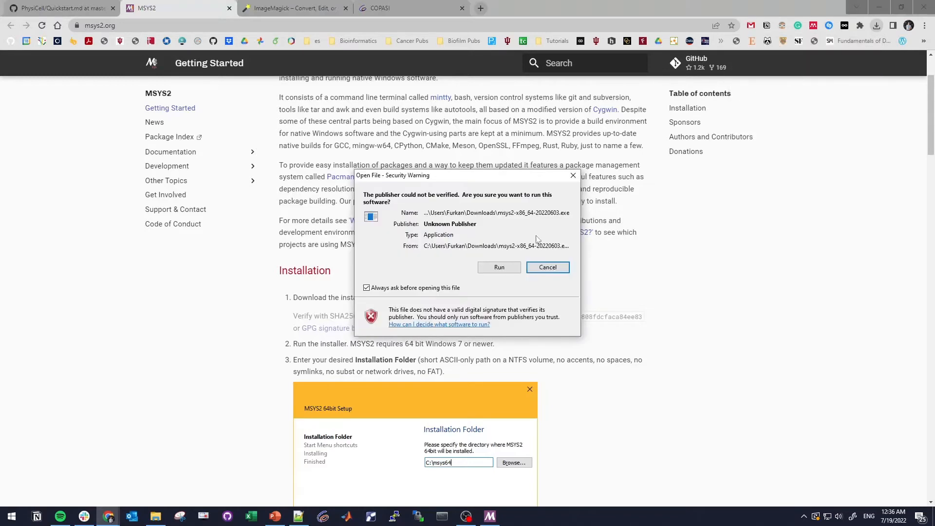
{"action": "left_click", "coordinate": [546, 267]}
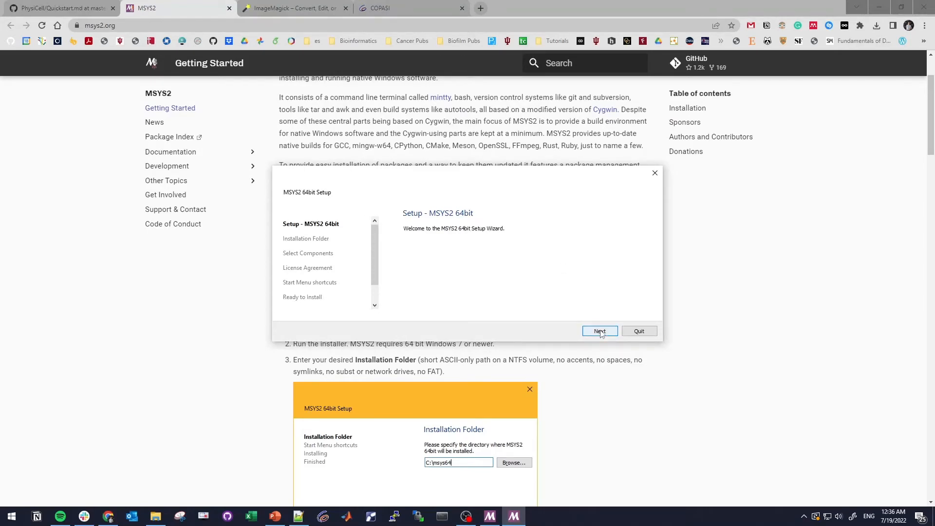
- Decline installing over the existing C:\msys64 folder and quit the MSYS2 installer
{"action": "left_click", "coordinate": [599, 331]}
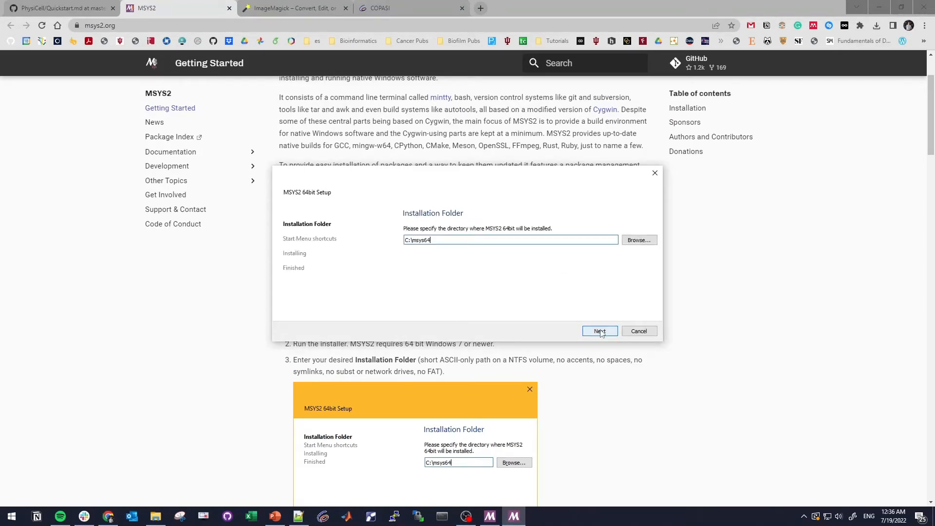
{"action": "left_click", "coordinate": [599, 331]}
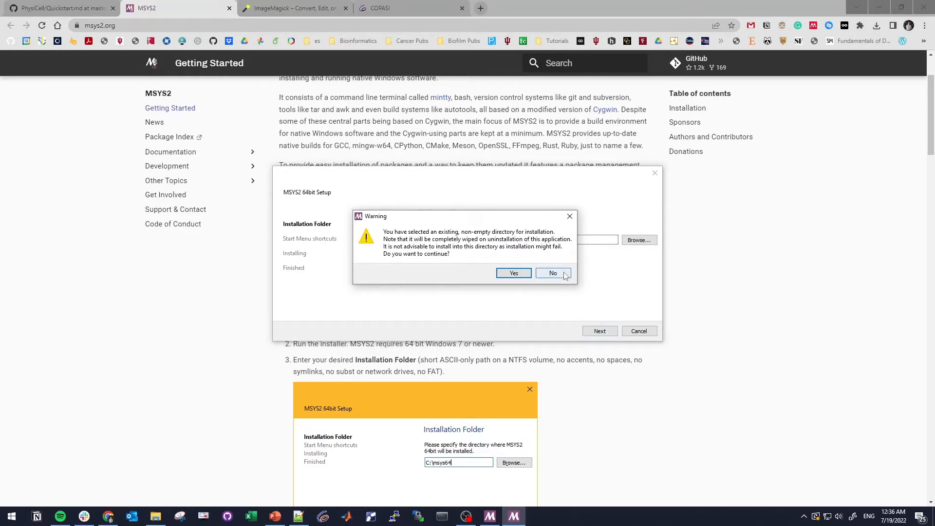
{"action": "mouse_move", "coordinate": [553, 273]}
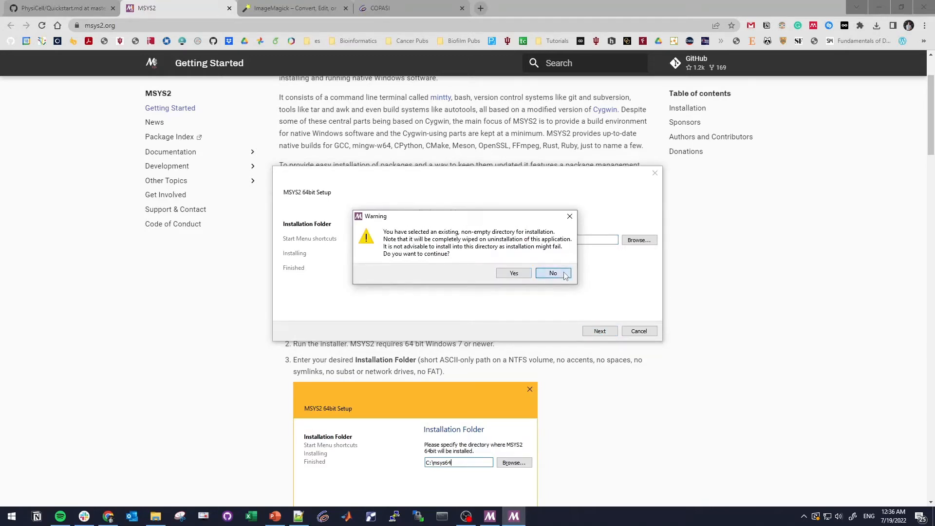
{"action": "left_click", "coordinate": [551, 273]}
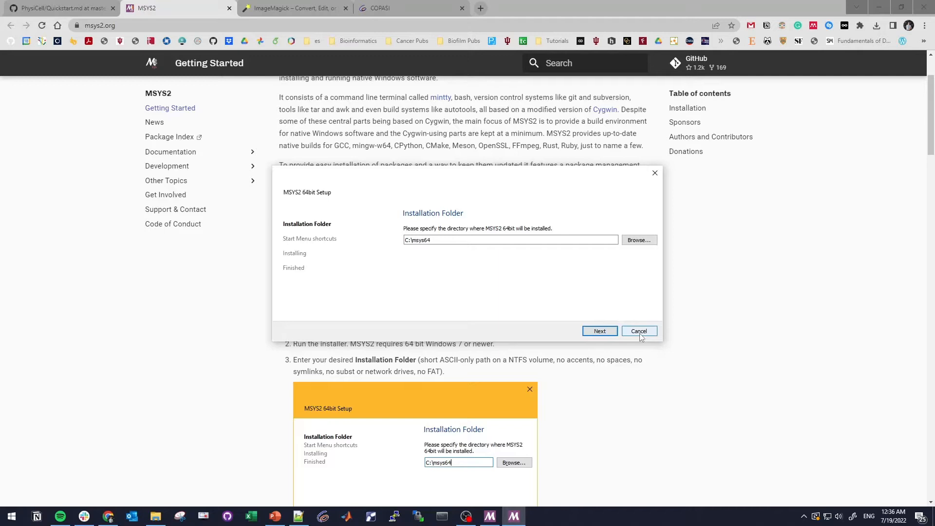
{"action": "left_click", "coordinate": [636, 331]}
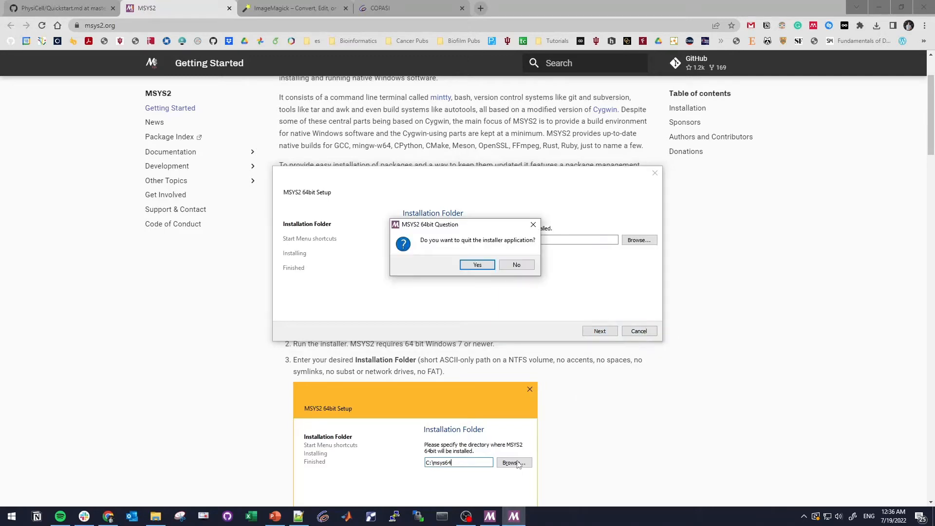
{"action": "left_click", "coordinate": [477, 264]}
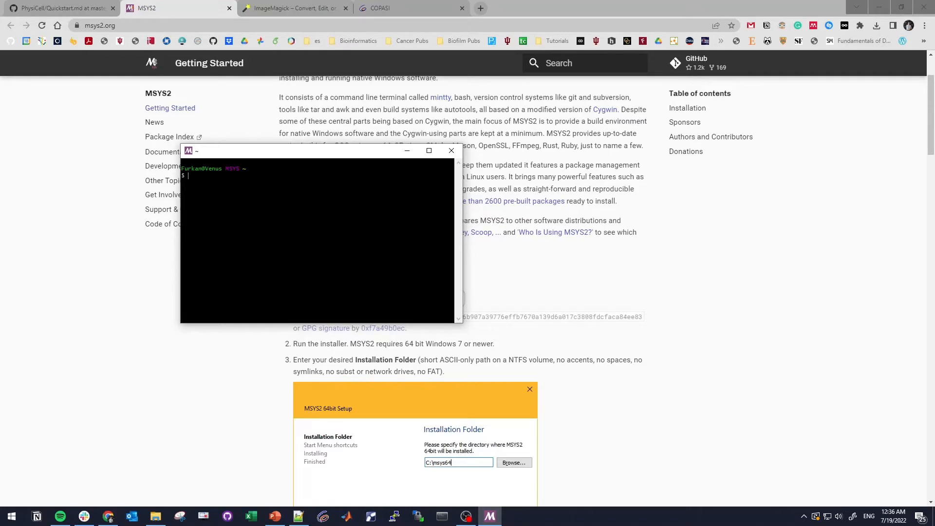
- Copy the pacman install command from slide 26 and paste it into the MSYS2 terminal
{"action": "left_click", "coordinate": [59, 8]}
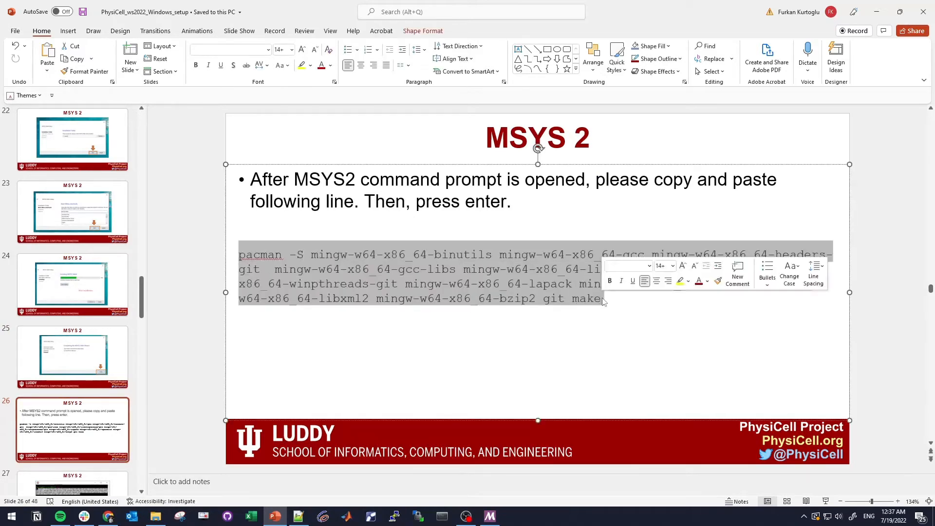
{"action": "left_click", "coordinate": [464, 516]}
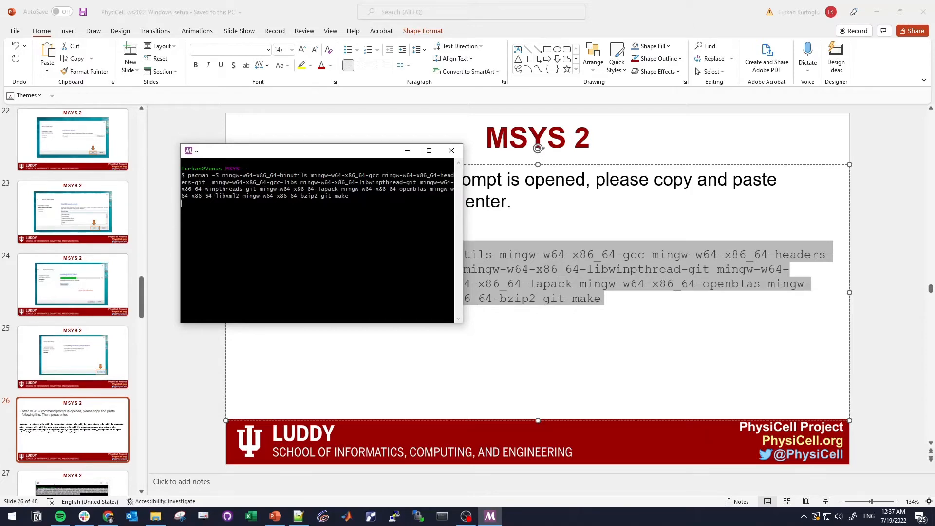
- Run the pacman install, answer y to proceed and decline deleting the corrupted package
{"action": "key", "text": "enter"}
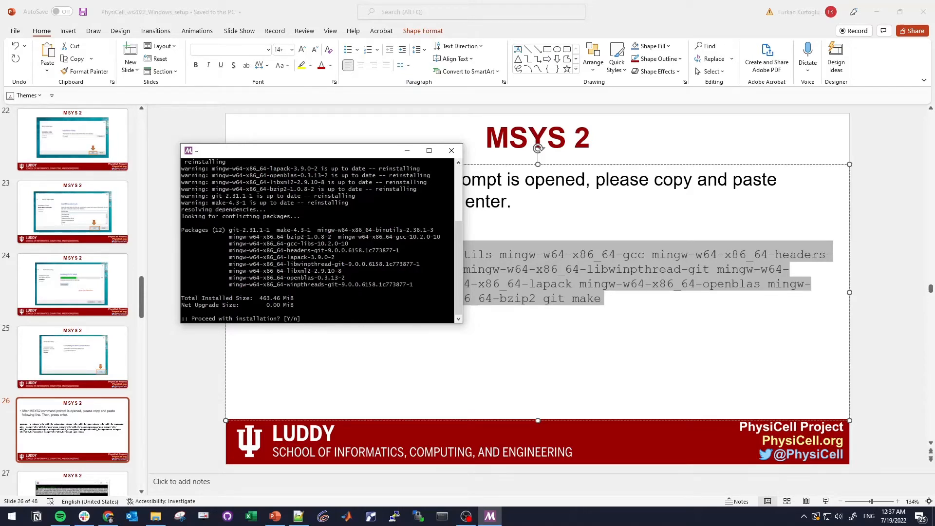
{"action": "type", "text": "y"}
{"action": "type", "text": "n"}
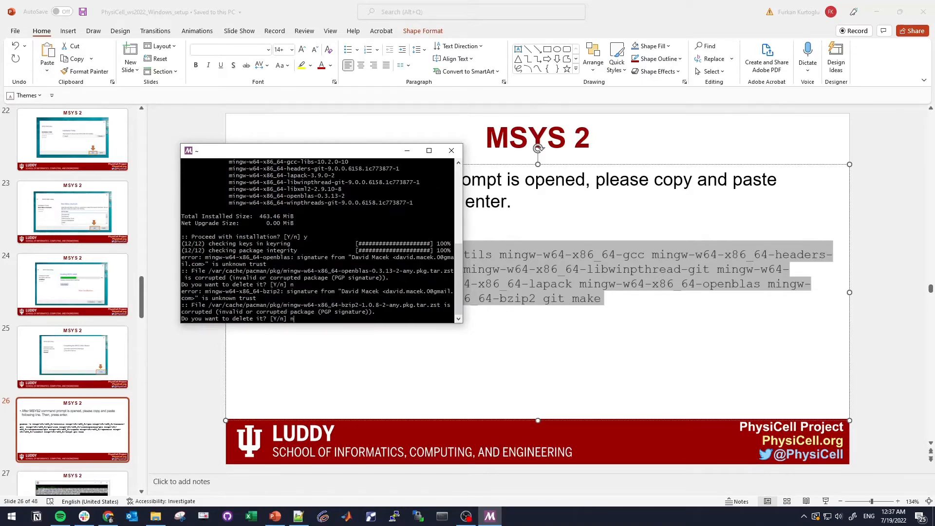
{"action": "key", "text": "enter"}
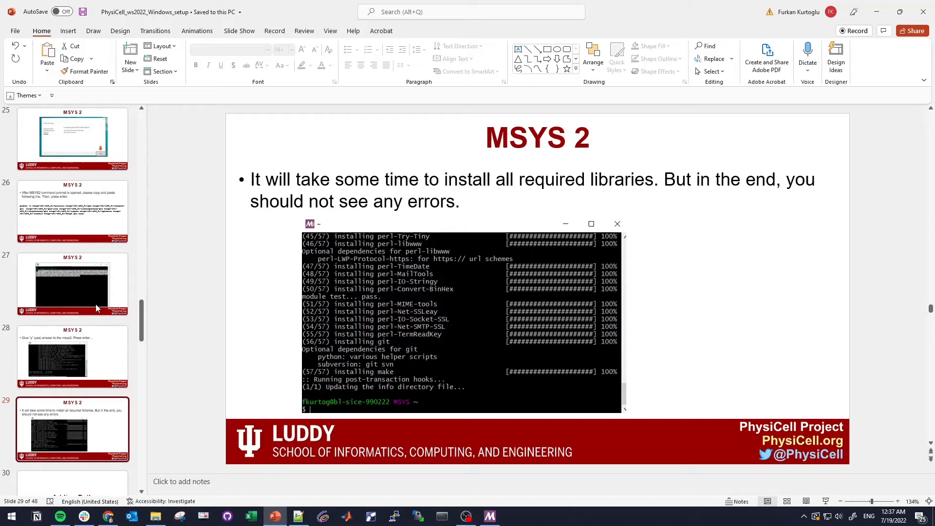
{"action": "mouse_move", "coordinate": [347, 285]}
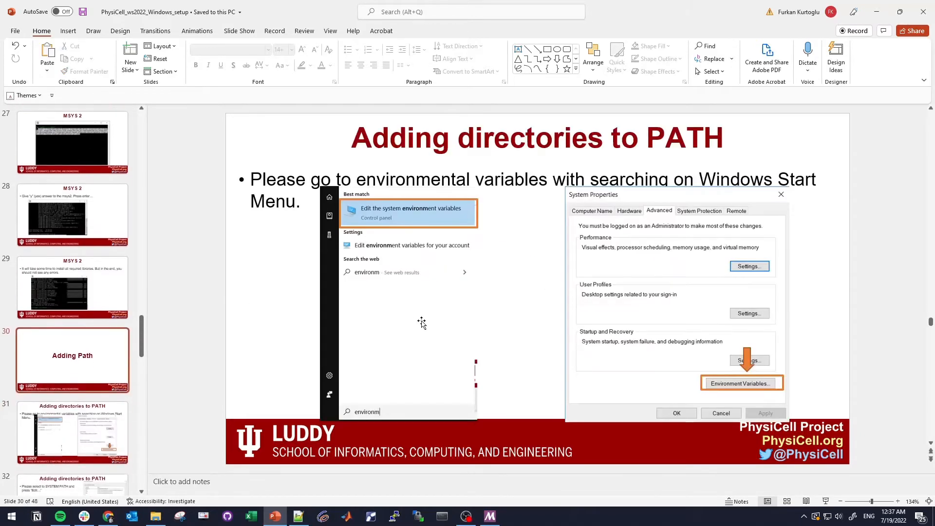
- Move to the Adding Path slide and search Windows for 'en' to reach the environment variables settings
{"action": "left_click", "coordinate": [71, 284]}
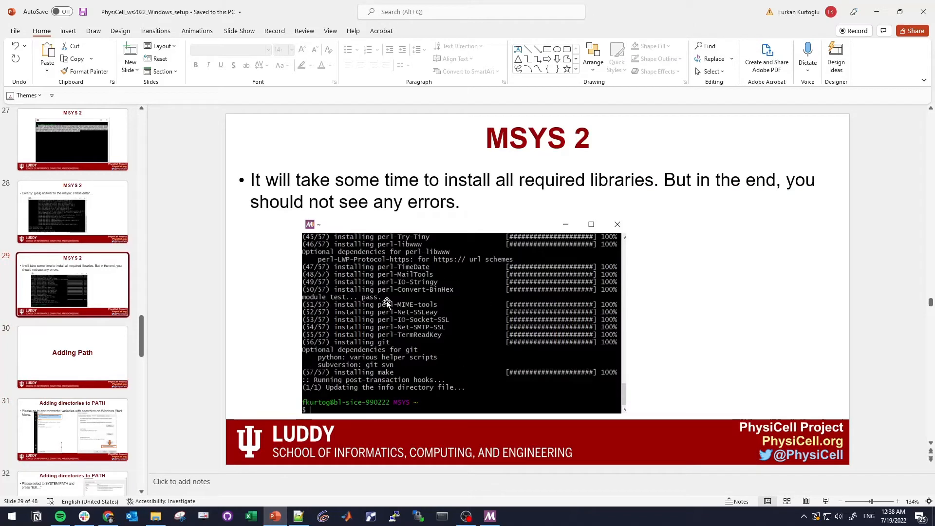
{"action": "mouse_move", "coordinate": [458, 264]}
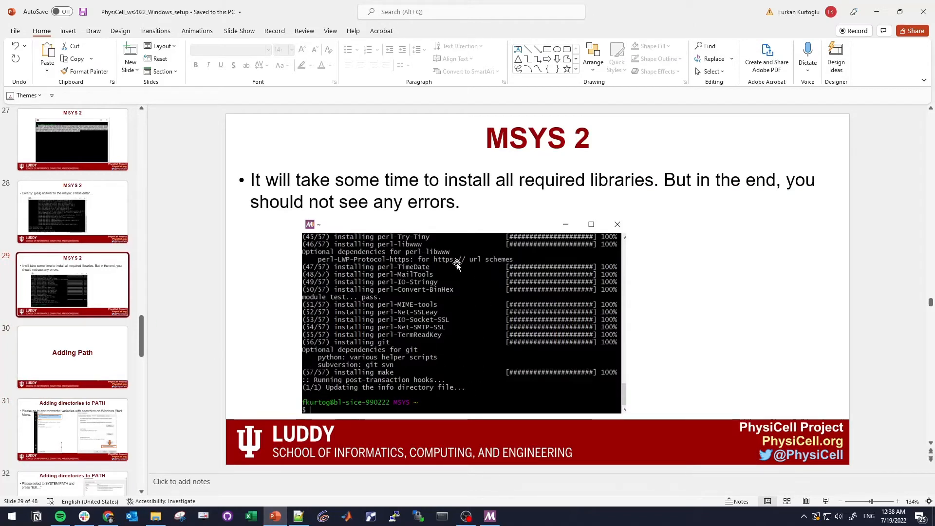
{"action": "mouse_move", "coordinate": [94, 329]}
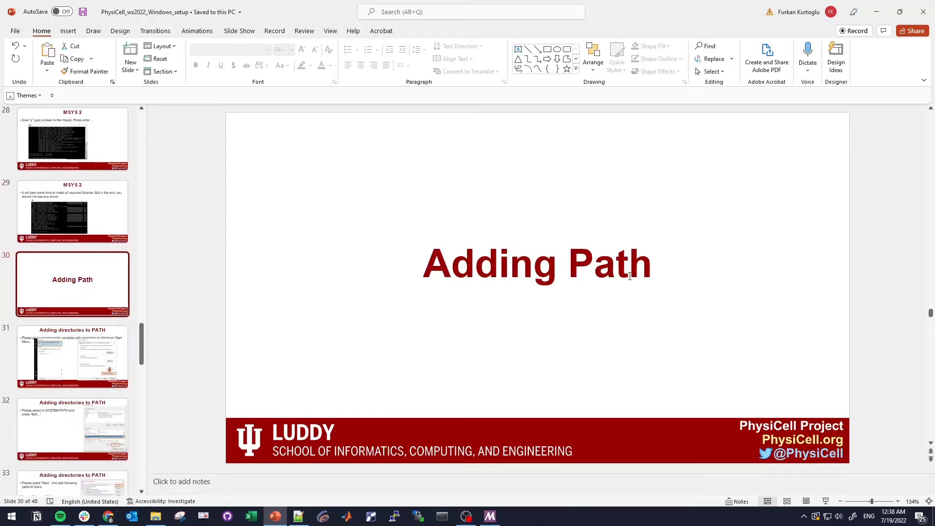
{"action": "mouse_move", "coordinate": [371, 333]}
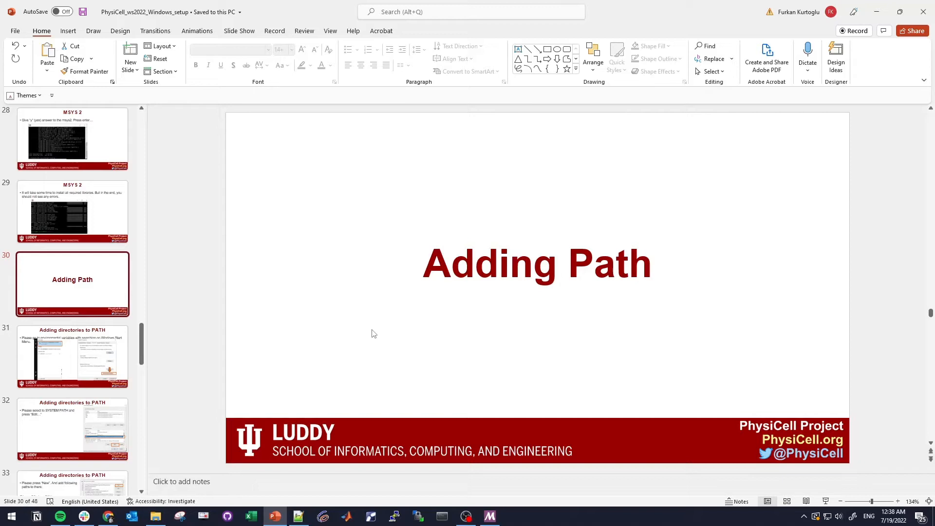
{"action": "left_click", "coordinate": [10, 516]}
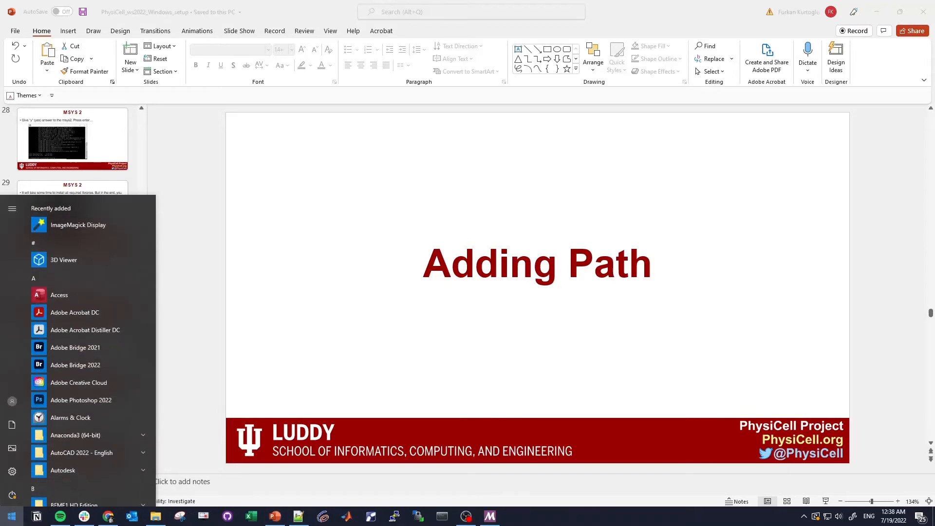
{"action": "type", "text": "e"}
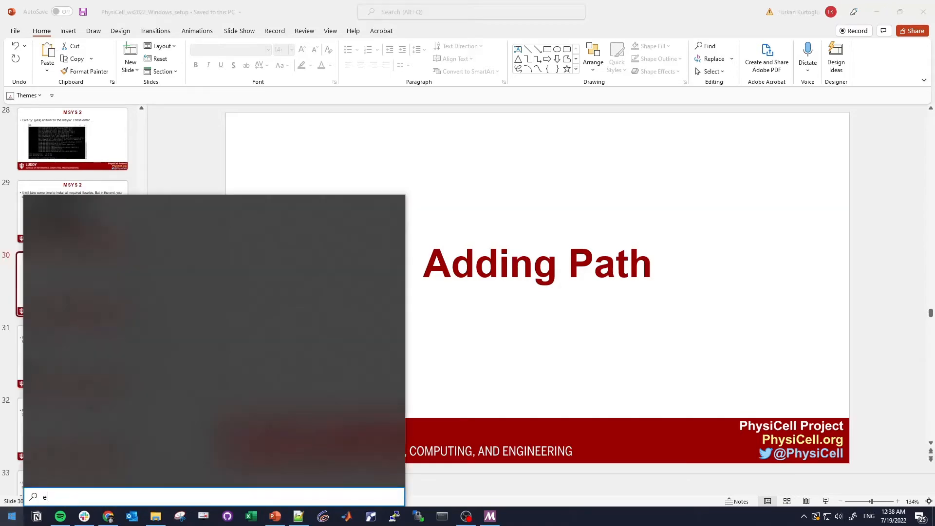
{"action": "type", "text": "n"}
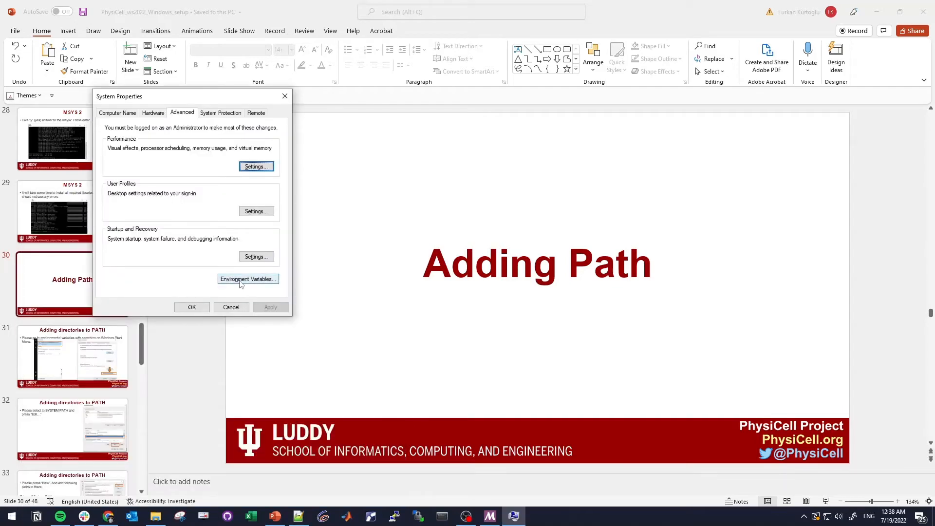
- Add C:\msys64\mingw64\bin to the system Path and move it to the top
{"action": "left_click", "coordinate": [246, 280]}
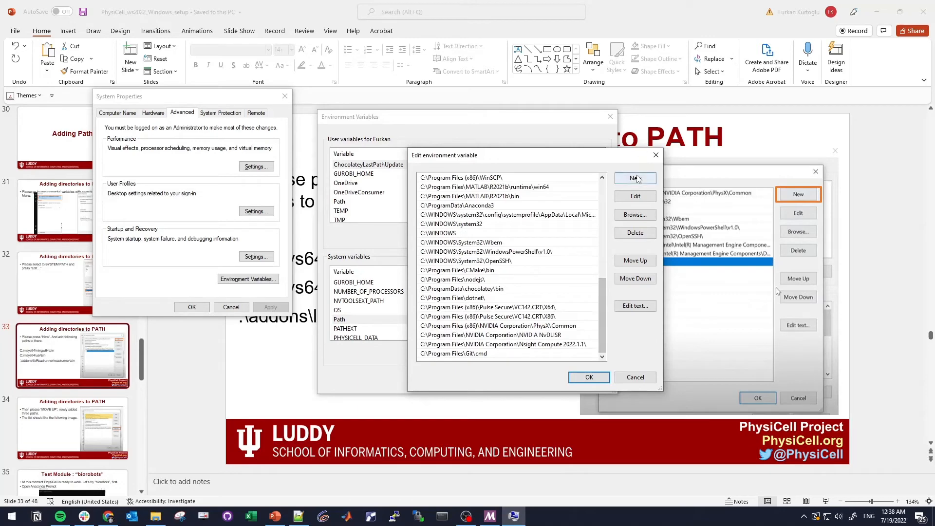
{"action": "left_click", "coordinate": [634, 177]}
{"action": "type", "text": "C:\\msys64\\mingw64\\bin"}
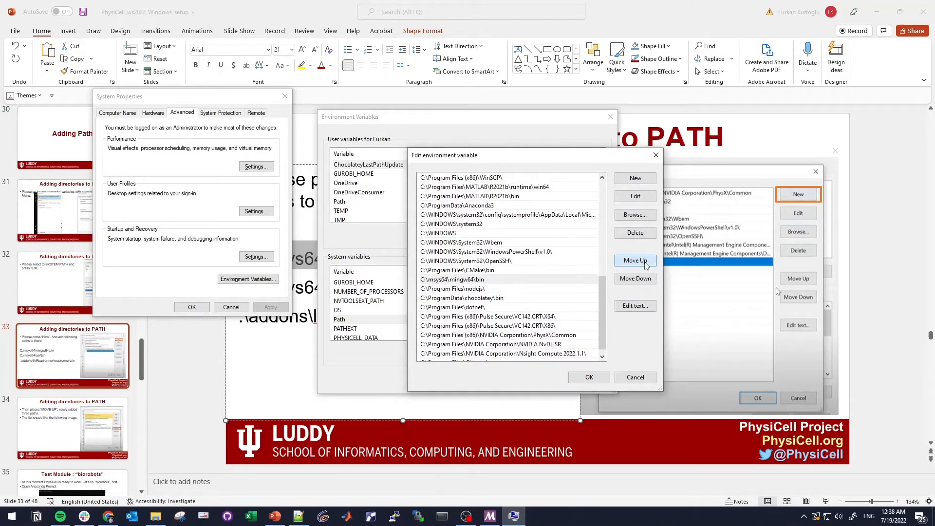
{"action": "left_click", "coordinate": [634, 260]}
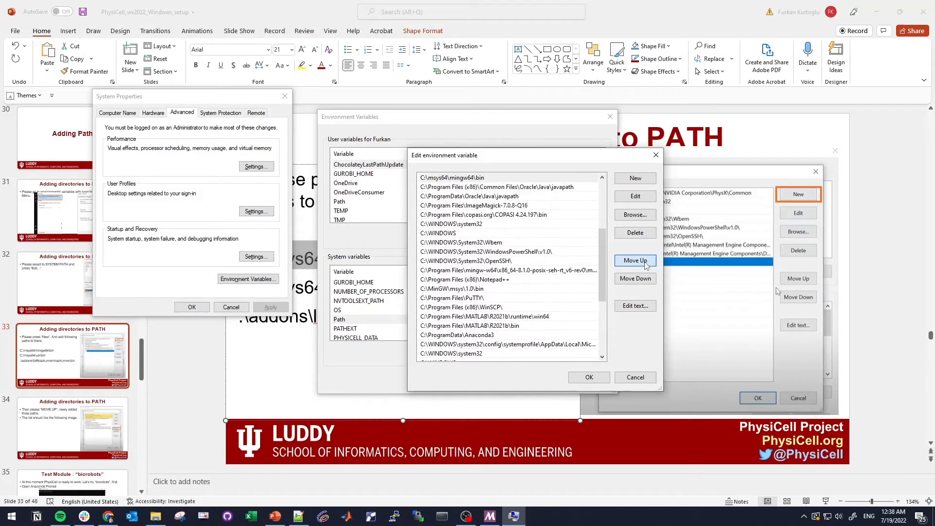
{"action": "left_click", "coordinate": [634, 261]}
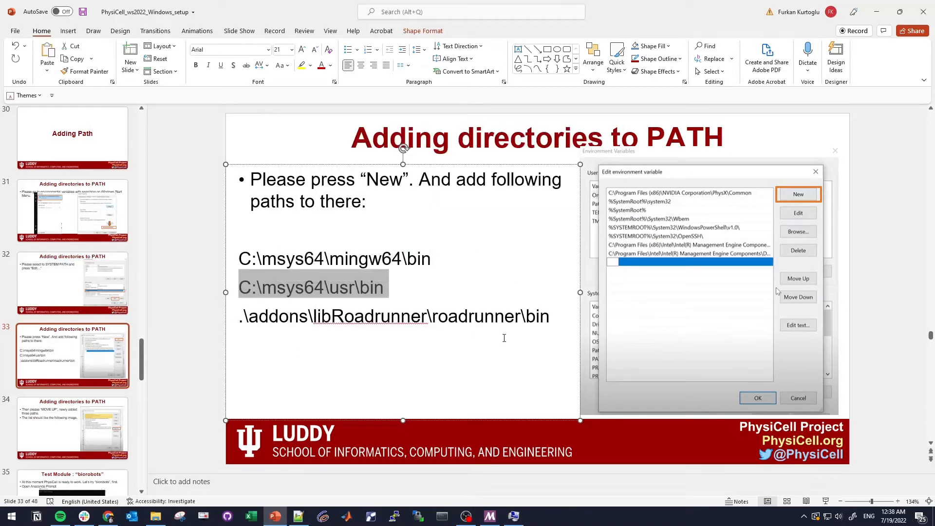
- Add C:\msys64\usr\bin and .\addons\libRoadrunner\roadrunner\bin to the system Path, roadrunner entry first
{"action": "left_click", "coordinate": [511, 516]}
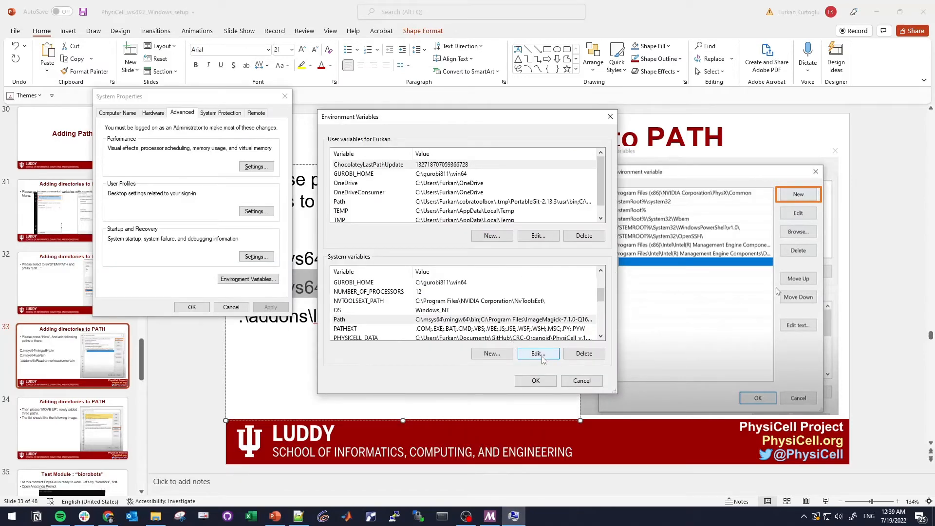
{"action": "left_click", "coordinate": [538, 353]}
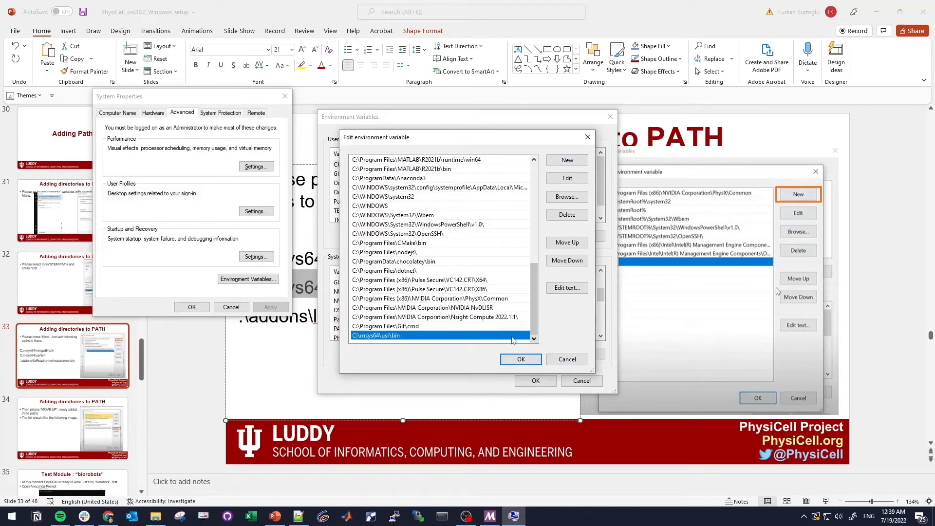
{"action": "left_click", "coordinate": [566, 242]}
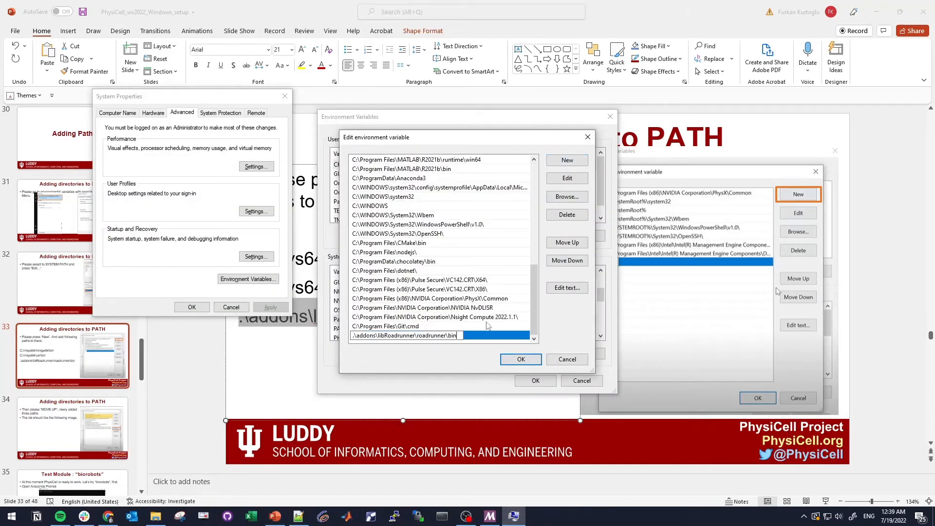
{"action": "left_click", "coordinate": [565, 243]}
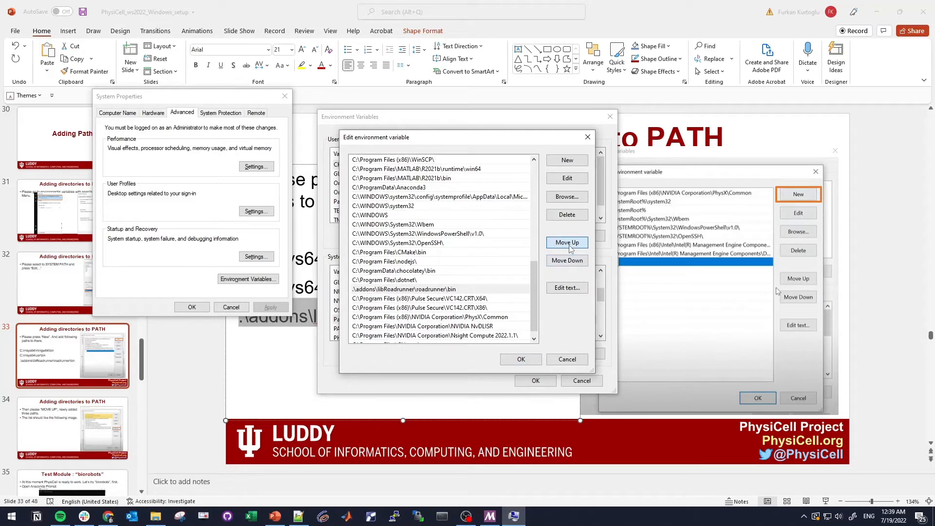
{"action": "left_click", "coordinate": [566, 242]}
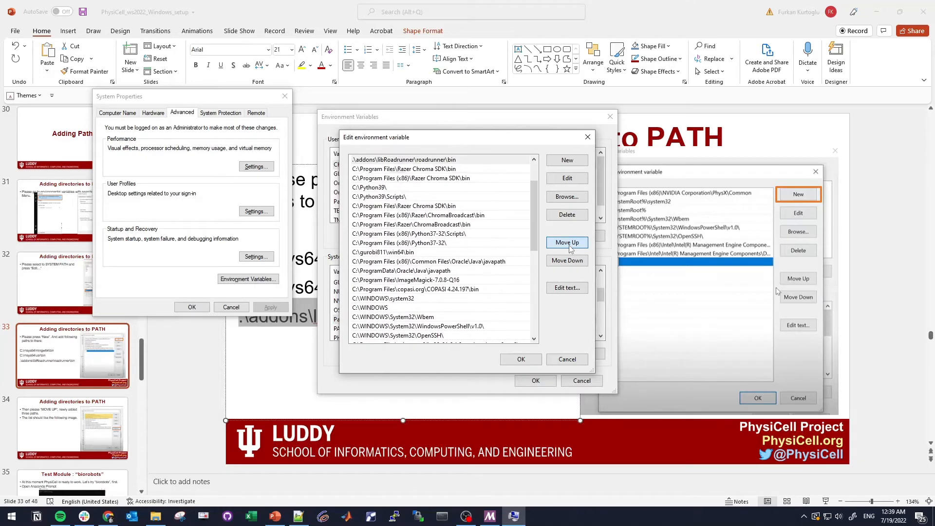
{"action": "left_click", "coordinate": [566, 243]}
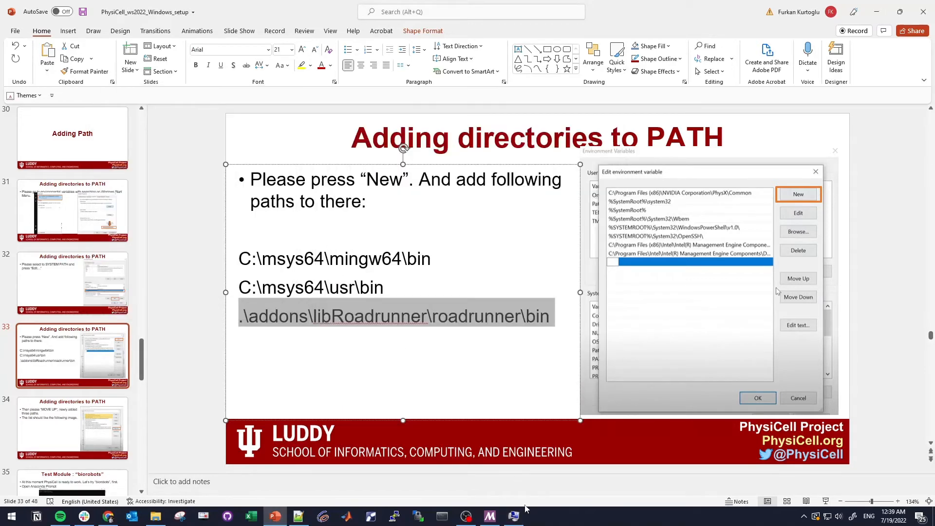
{"action": "left_click", "coordinate": [757, 398]}
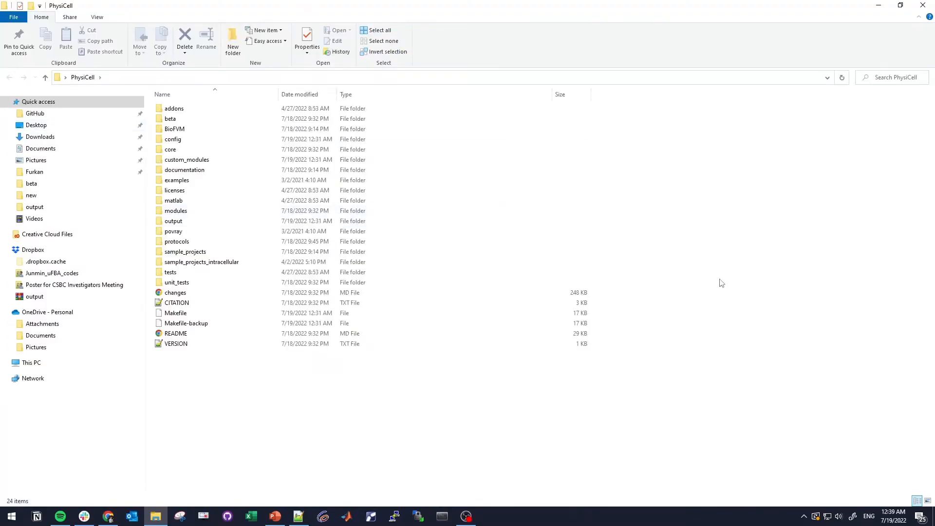
{"action": "mouse_move", "coordinate": [706, 263]}
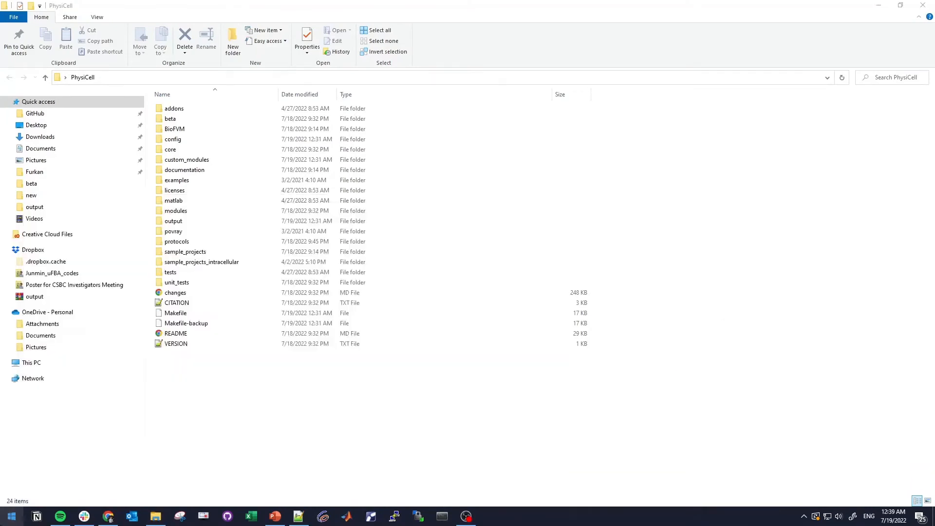
- Change Anaconda Prompt's directory to the Desktop PhysiCell folder using its copied path
{"action": "left_click", "coordinate": [441, 516]}
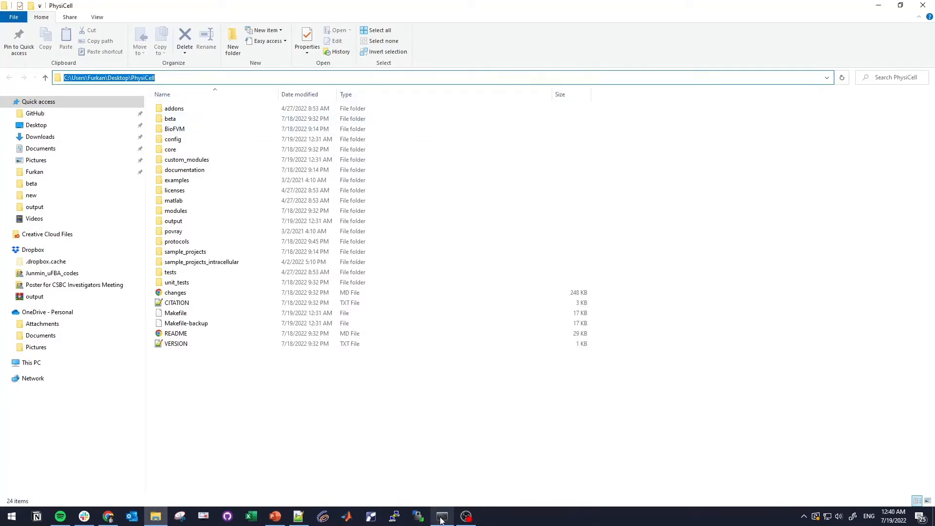
{"action": "left_click", "coordinate": [441, 516]}
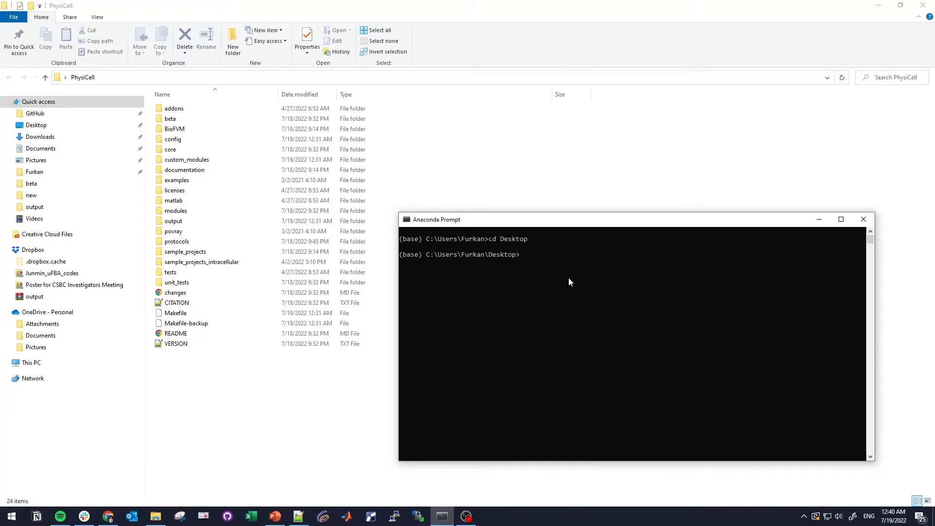
{"action": "type", "text": "cd P"}
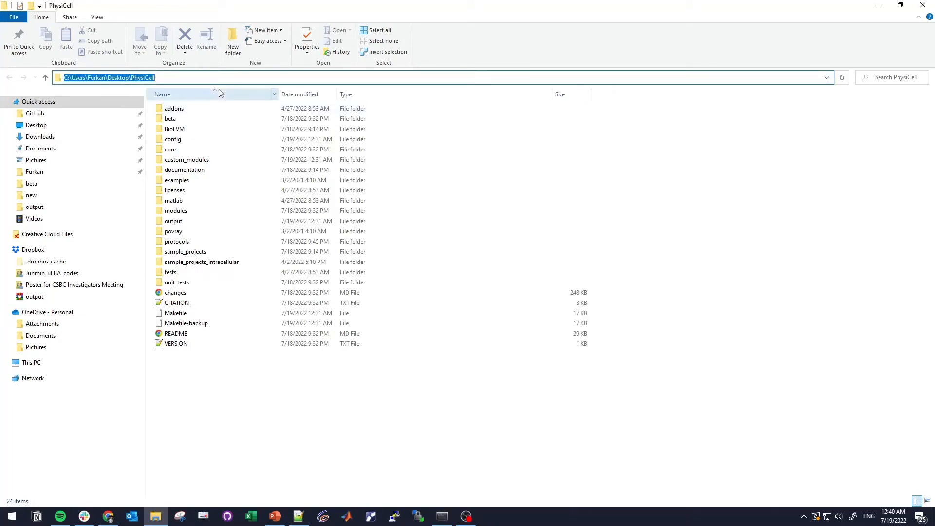
{"action": "left_click", "coordinate": [441, 516]}
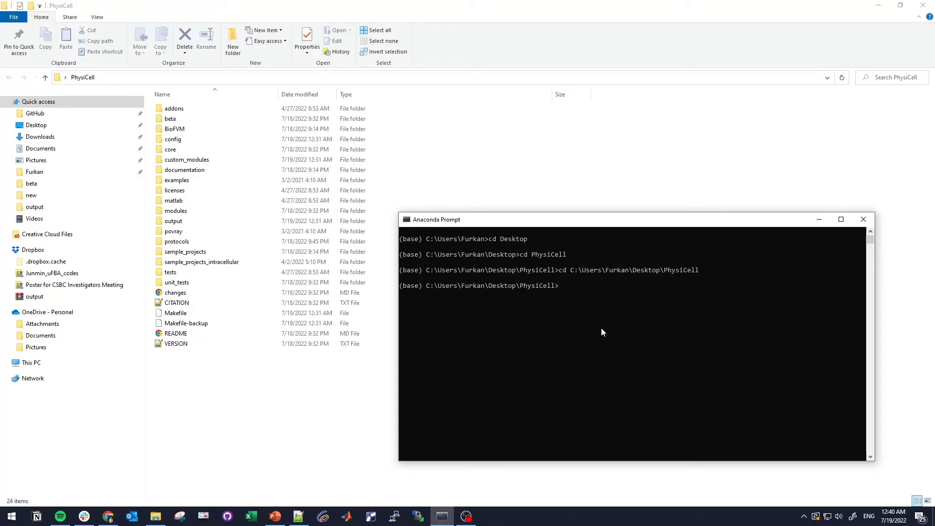
{"action": "mouse_move", "coordinate": [584, 281]}
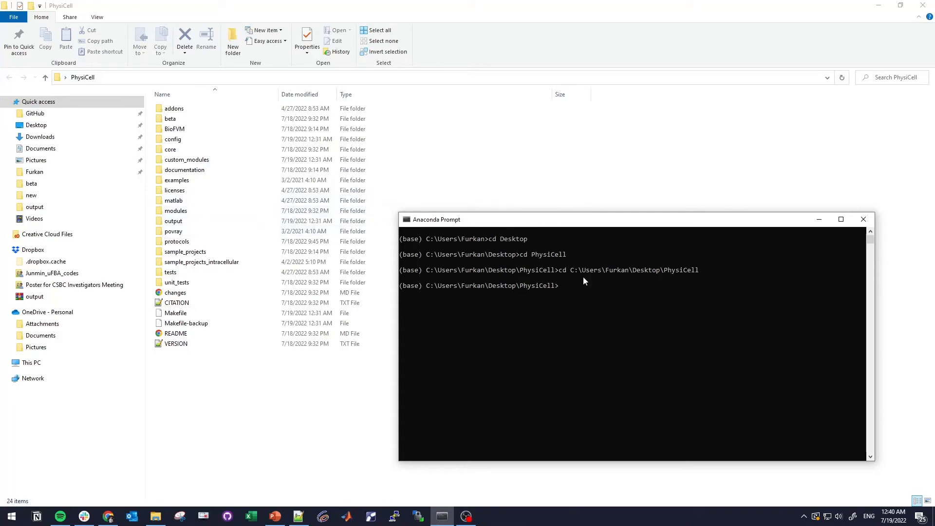
{"action": "mouse_move", "coordinate": [639, 305]}
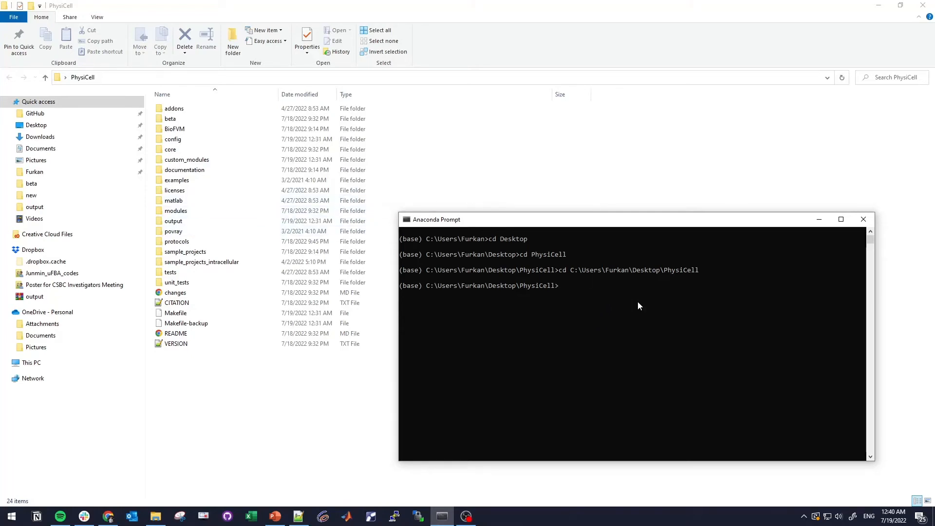
- Load the biorobots sample project with make biorobots-sample
{"action": "left_click", "coordinate": [275, 516]}
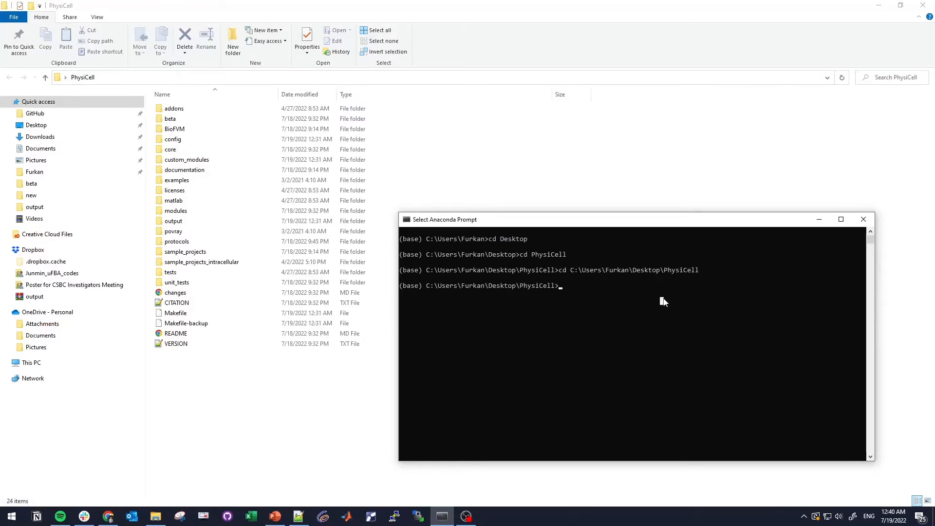
{"action": "type", "text": "make"}
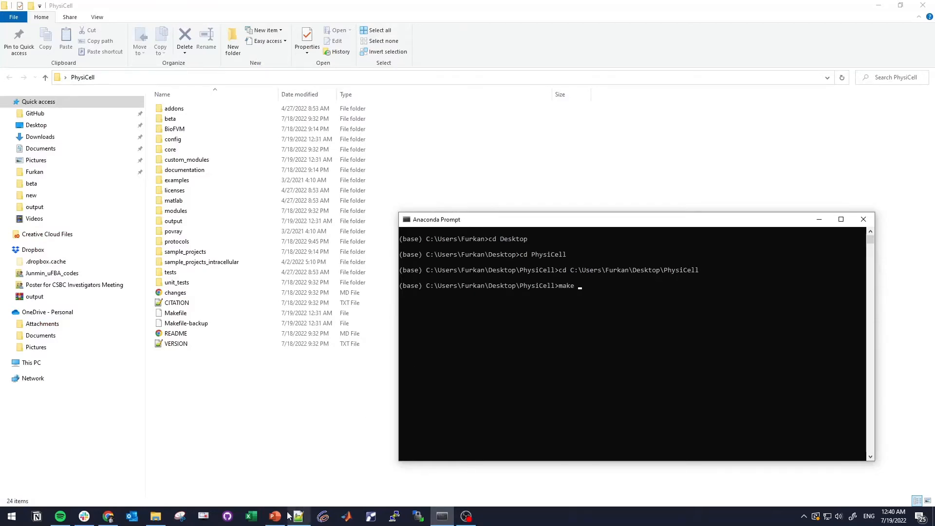
{"action": "left_click", "coordinate": [275, 516]}
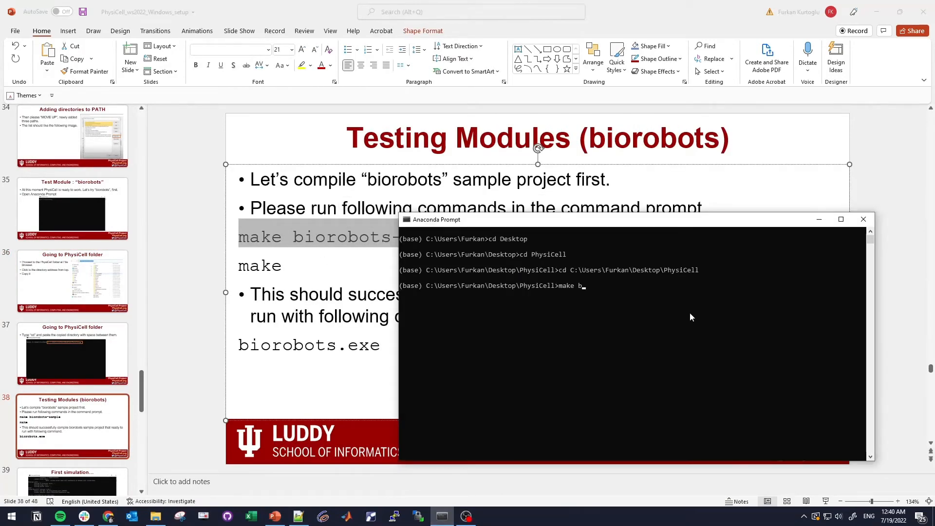
{"action": "type", "text": "iorobots-sample"}
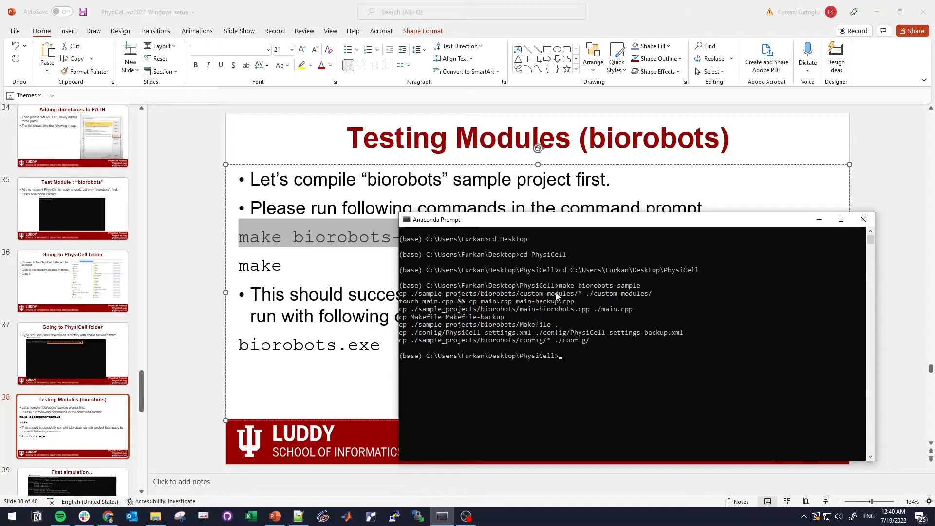
{"action": "mouse_move", "coordinate": [631, 320]}
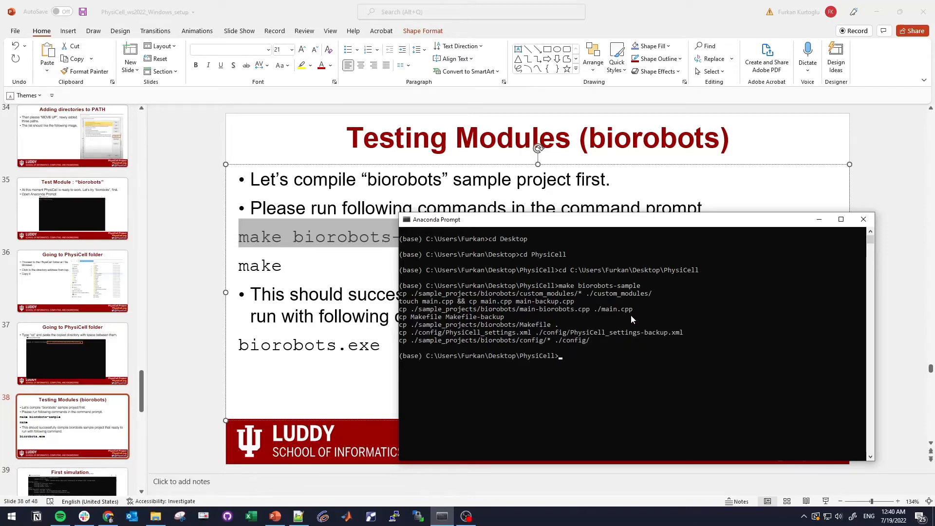
- Compile with make, run biorobots.exe briefly and interrupt it with Ctrl+C
{"action": "type", "text": "make"}
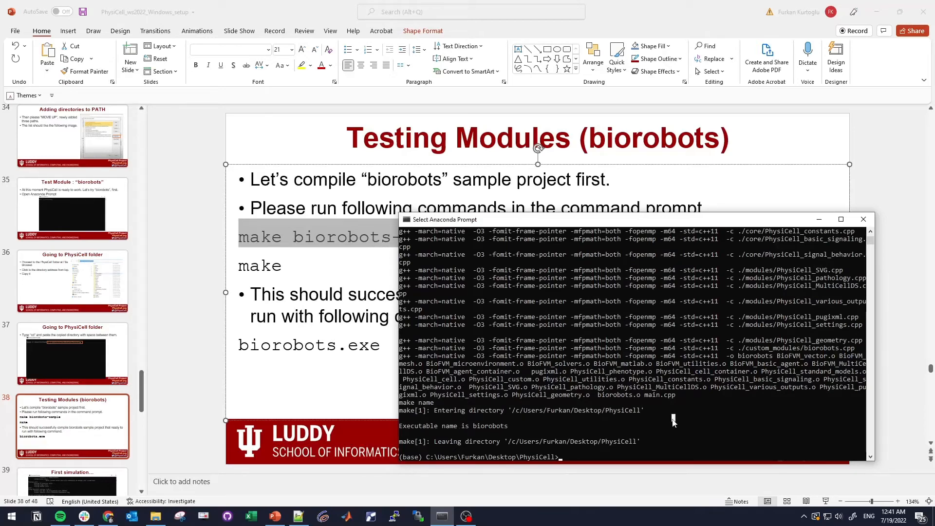
{"action": "type", "text": "bior"}
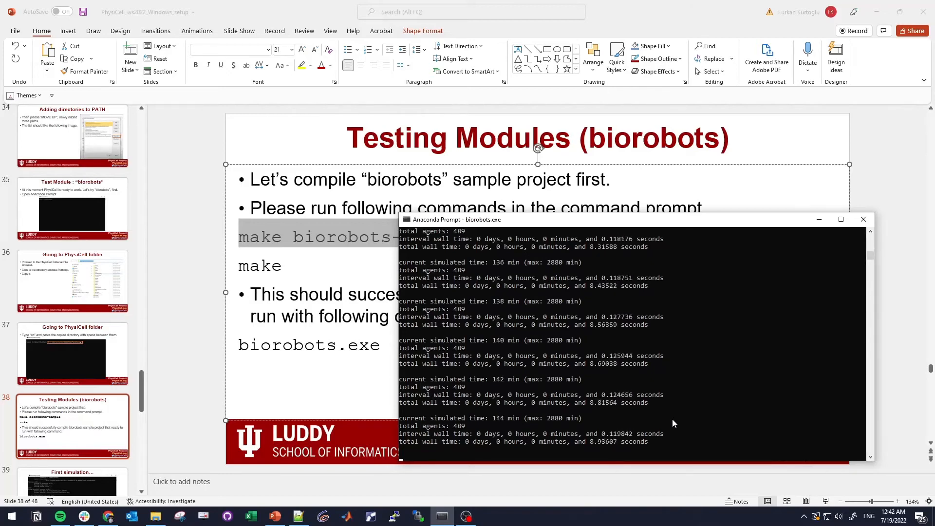
{"action": "key", "text": "ctrl+c"}
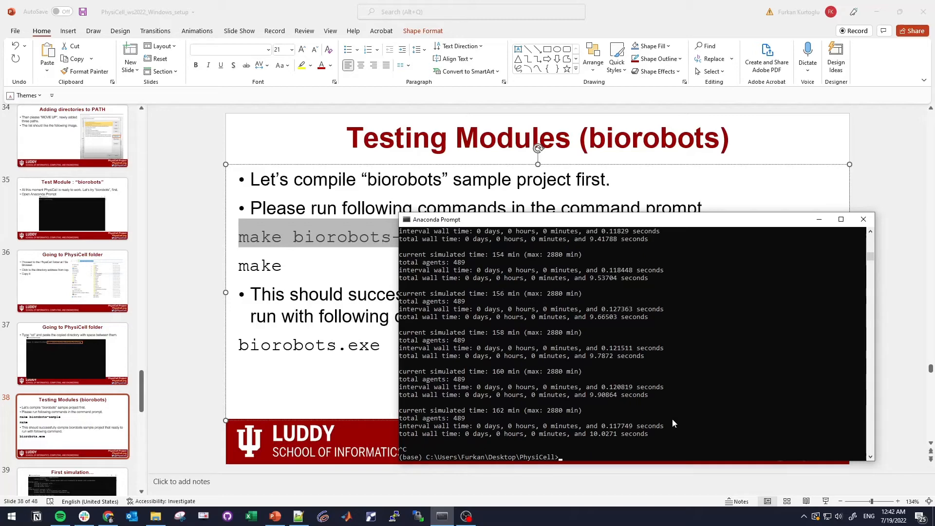
{"action": "mouse_move", "coordinate": [124, 376]}
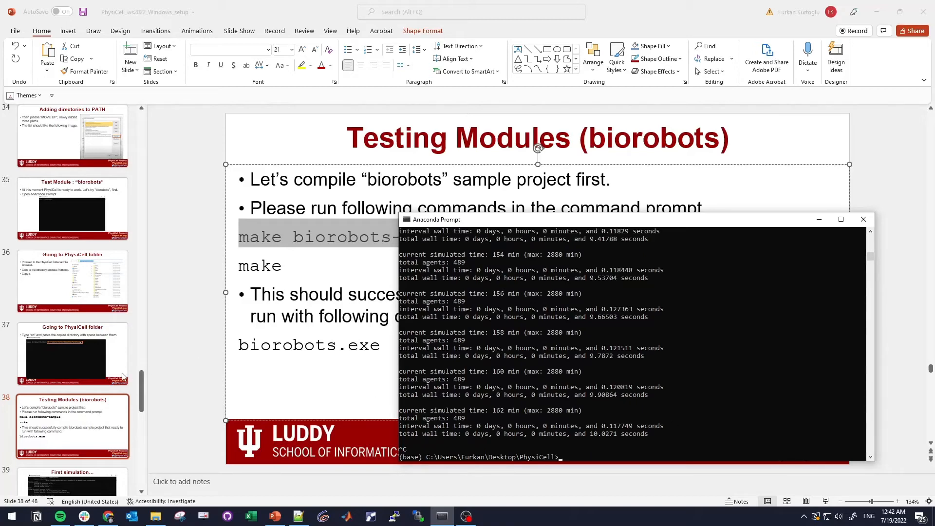
{"action": "mouse_move", "coordinate": [127, 386]}
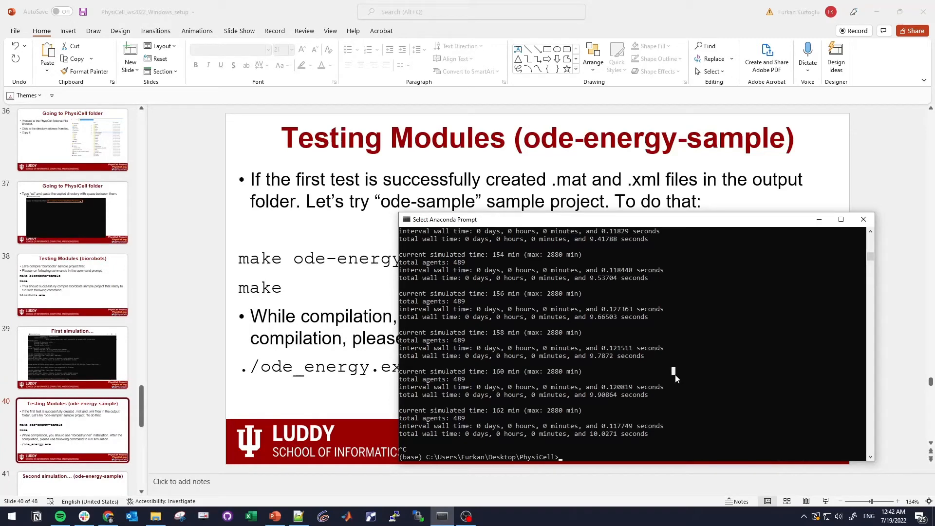
{"action": "mouse_move", "coordinate": [745, 340]}
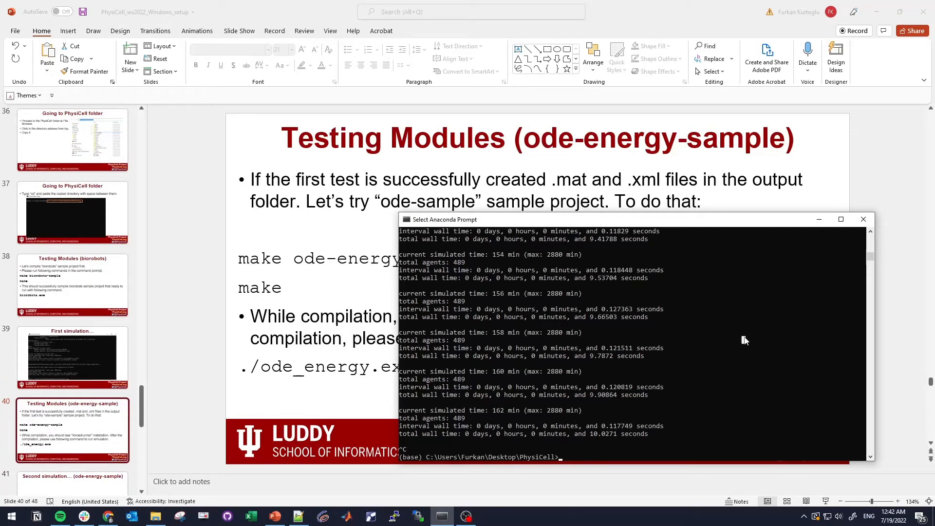
- Run make data-cleanup and make clean to clear output and the compiled build
{"action": "type", "text": "make"}
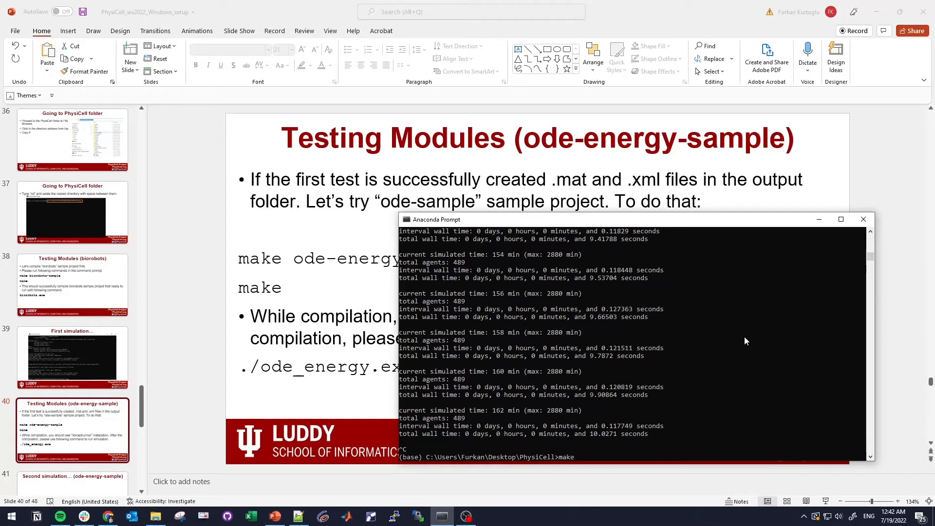
{"action": "type", "text": "data-cleanup"}
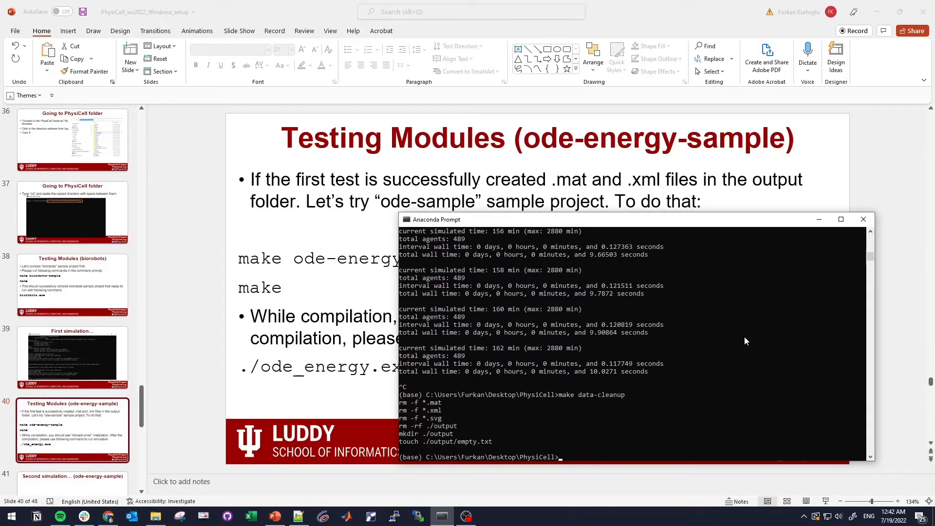
{"action": "type", "text": "make"}
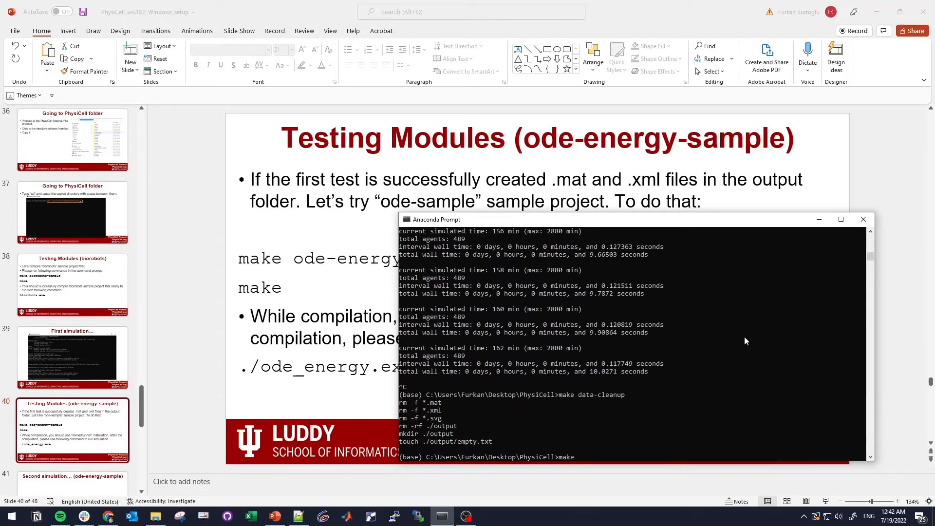
{"action": "type", "text": "clean"}
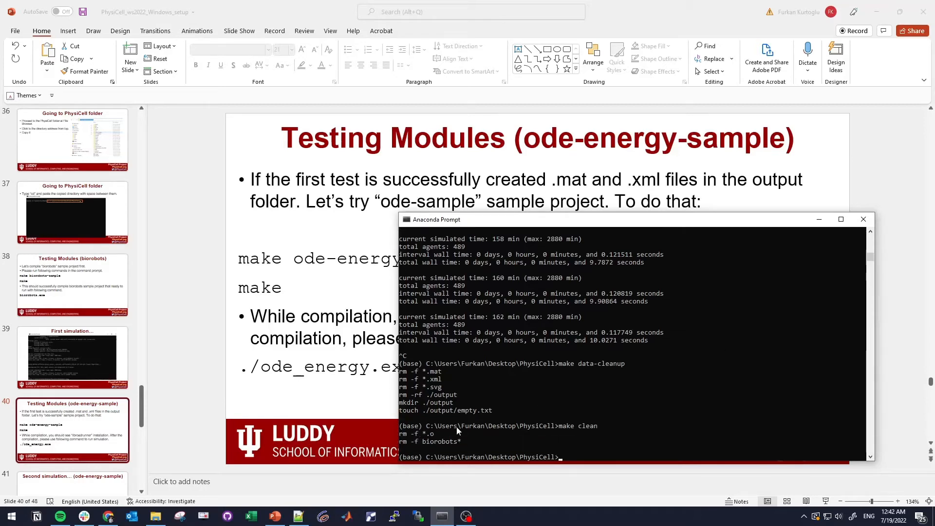
{"action": "mouse_move", "coordinate": [430, 435]}
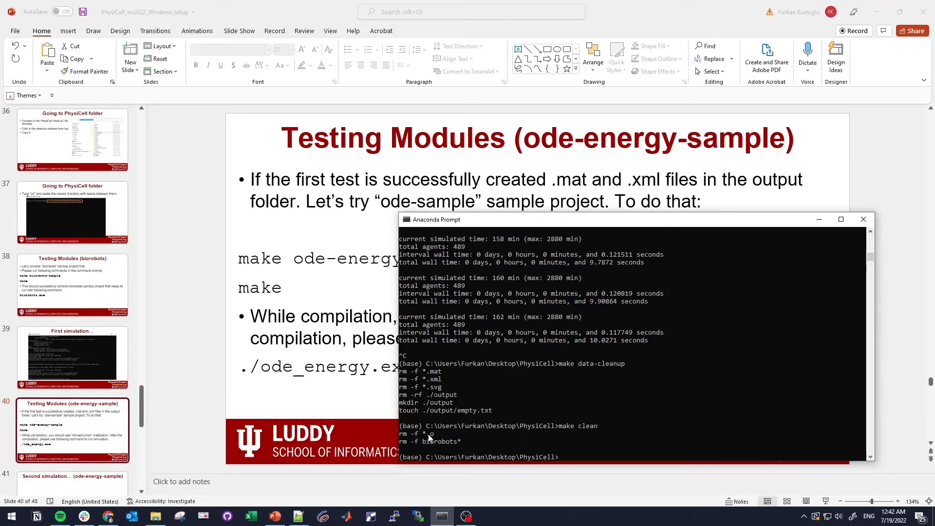
{"action": "mouse_move", "coordinate": [596, 442]}
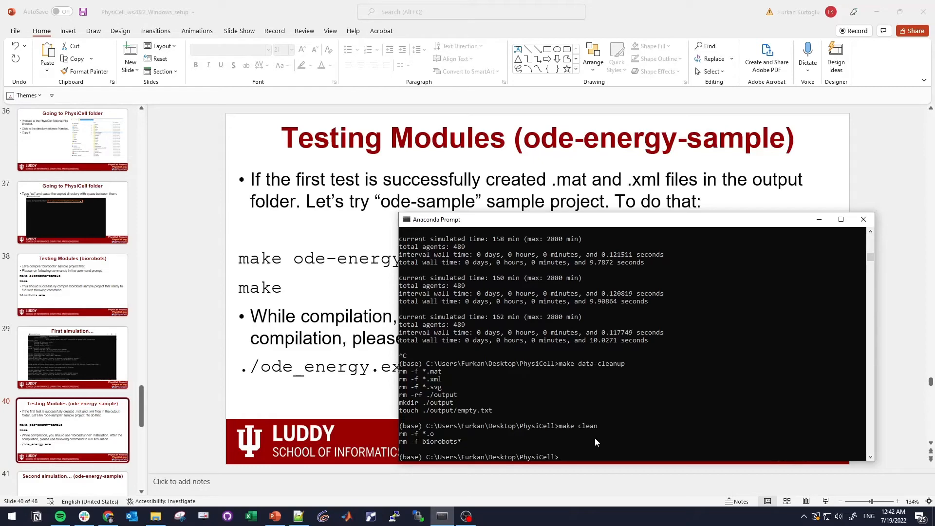
- Run make reset to restore the default project and begin the next make command
{"action": "type", "text": "make reset"}
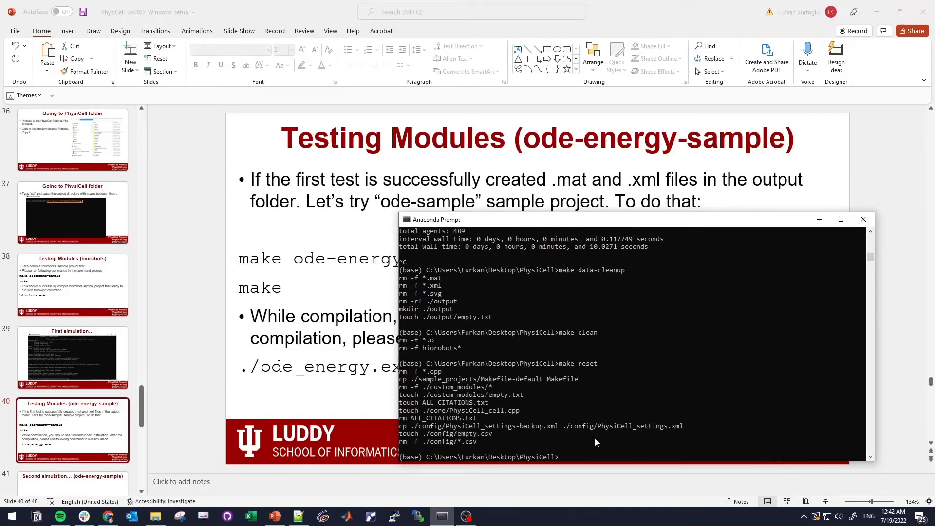
{"action": "mouse_move", "coordinate": [614, 424]}
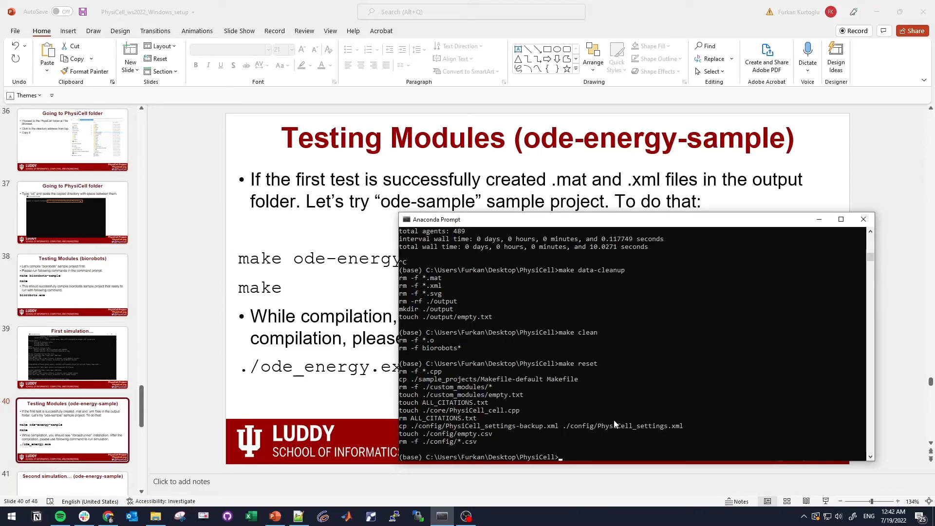
{"action": "type", "text": "ma"}
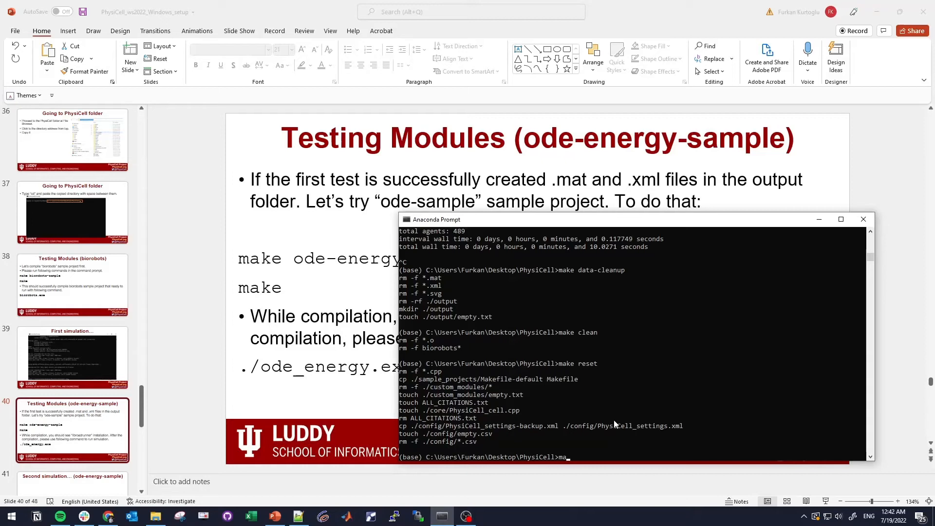
{"action": "type", "text": "ke"}
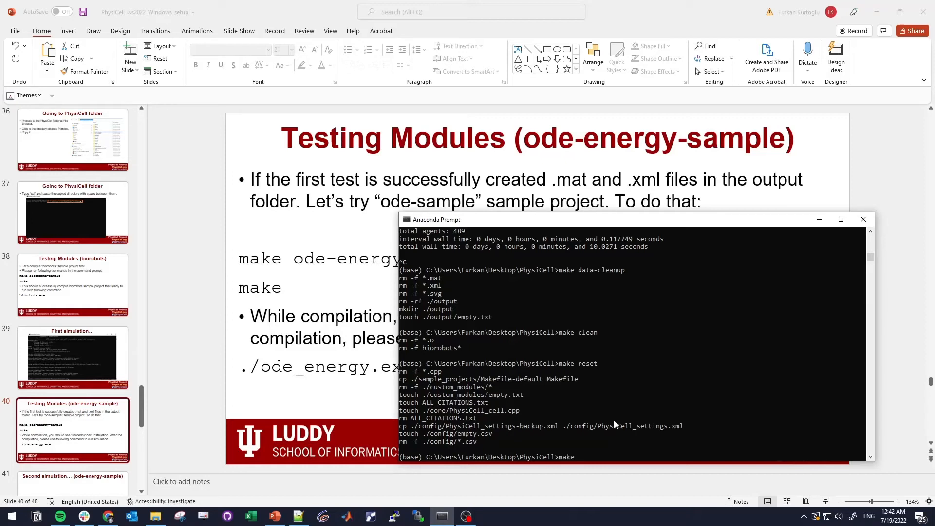
- Build the ode-energy sample with make and run ode_energy.exe
{"action": "type", "text": "ode-"}
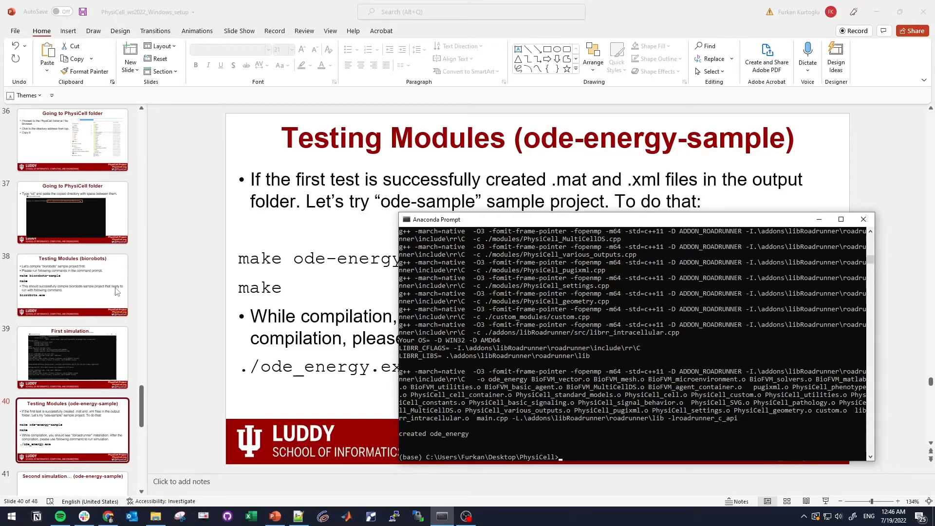
{"action": "type", "text": "ode"}
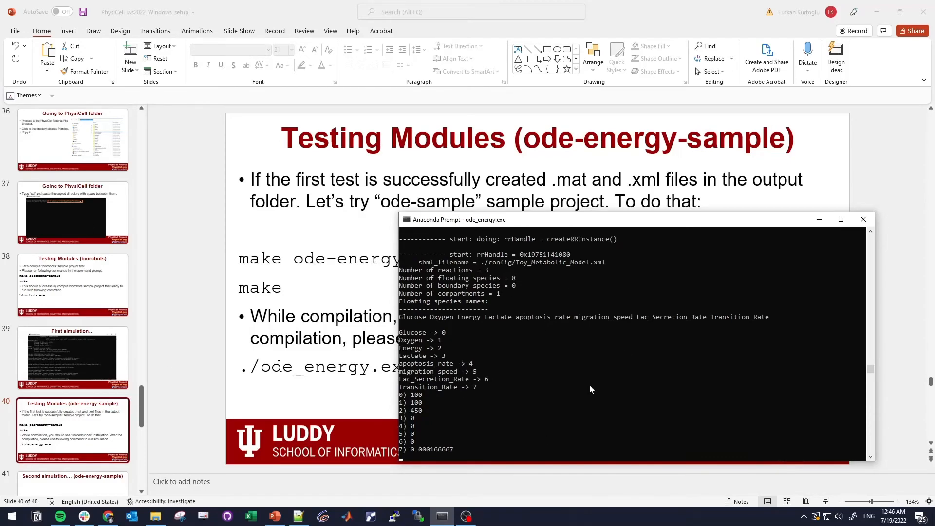
{"action": "mouse_move", "coordinate": [602, 364]}
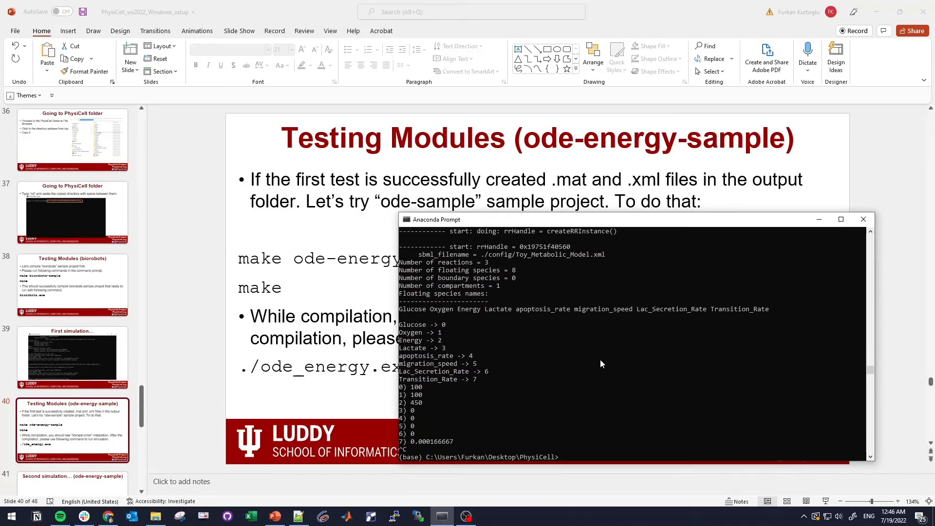
{"action": "mouse_move", "coordinate": [522, 370]}
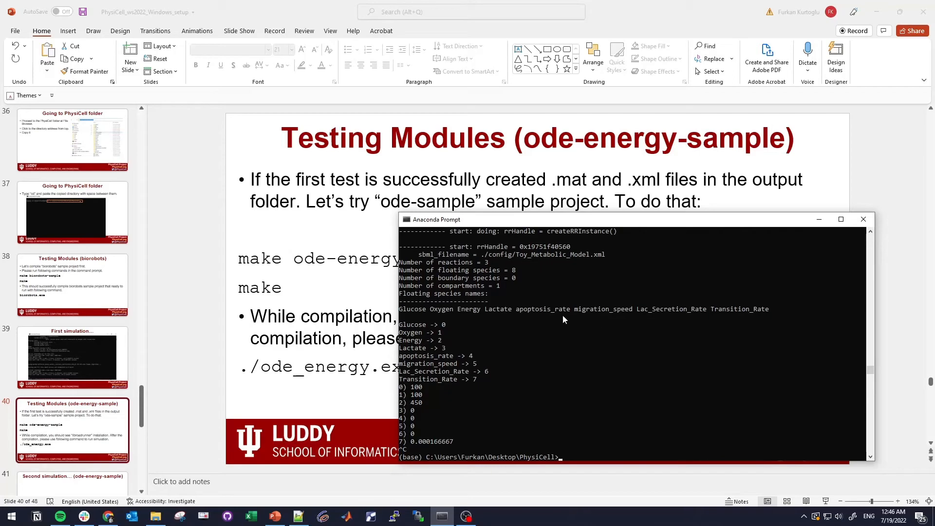
{"action": "mouse_move", "coordinate": [89, 441]}
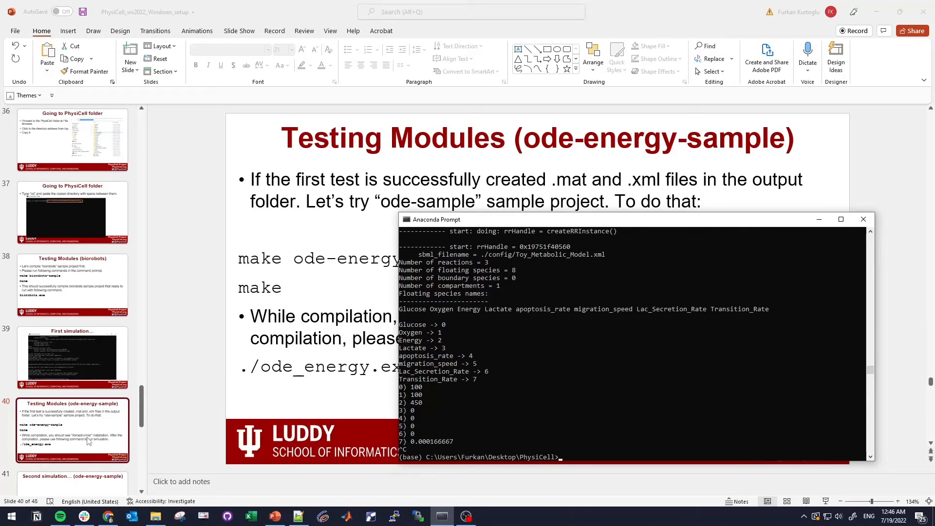
- Follow the slide's ImageMagick link and download ImageMagick-7.1.0-43-Q16-HDRI-x64-dll.exe from Windows Binary Release
{"action": "left_click", "coordinate": [71, 392]}
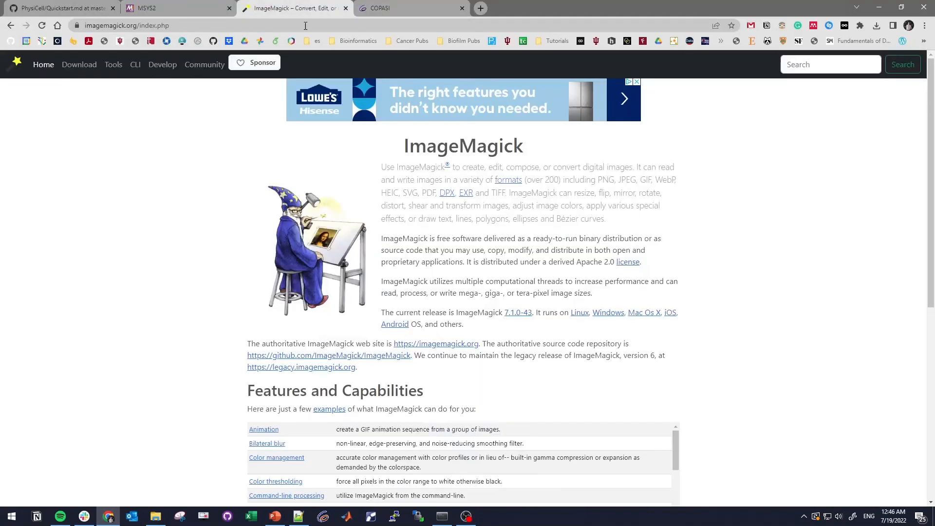
{"action": "mouse_move", "coordinate": [488, 290]}
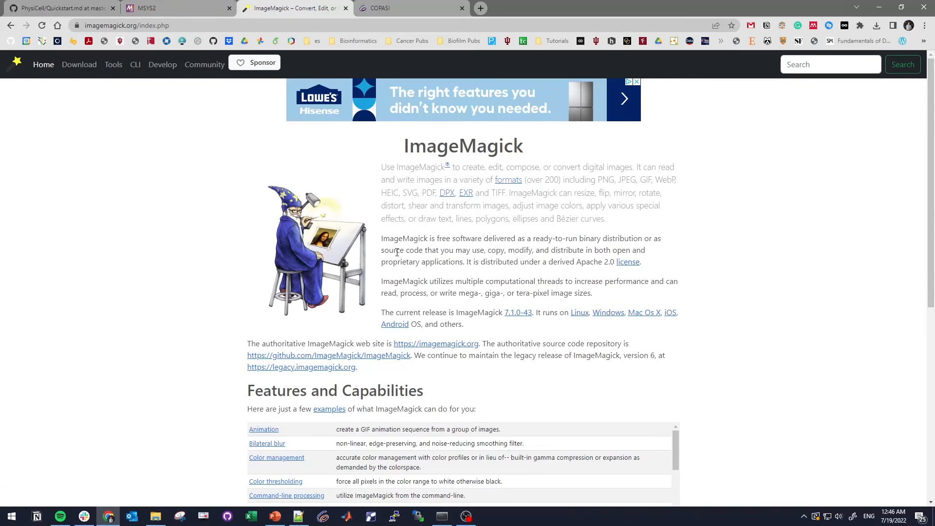
{"action": "mouse_move", "coordinate": [613, 331]}
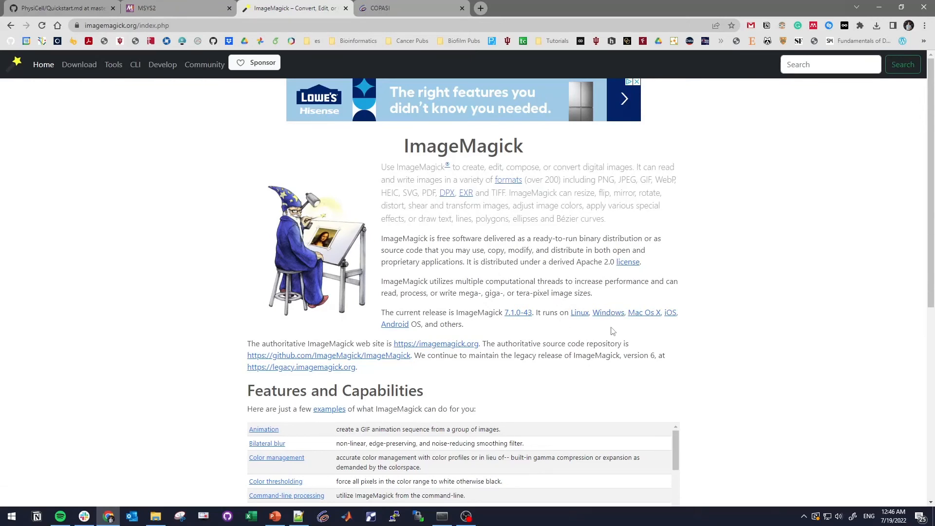
{"action": "mouse_move", "coordinate": [607, 313]}
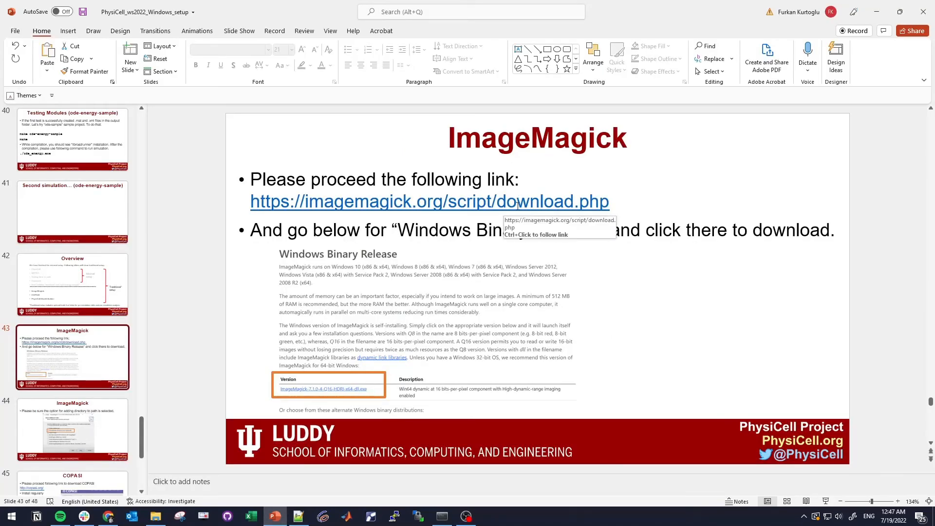
{"action": "left_click", "coordinate": [430, 201]}
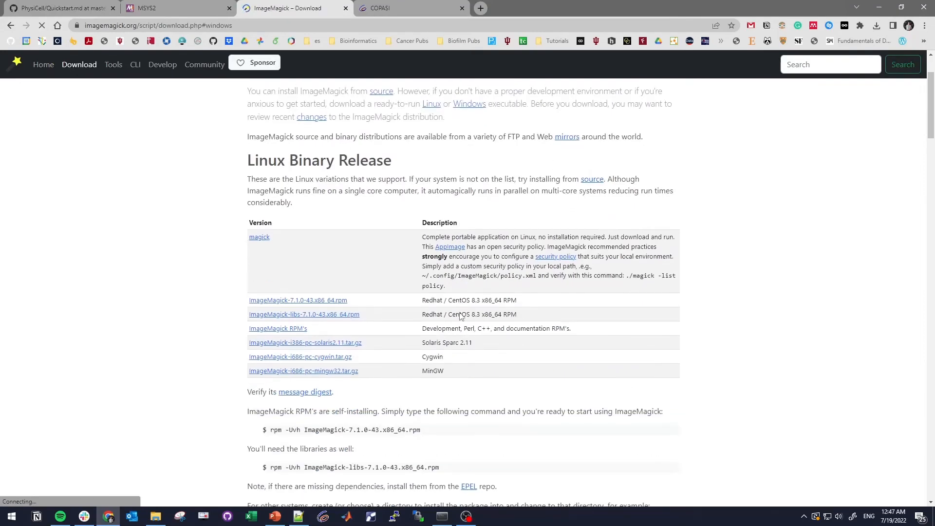
{"action": "scroll", "scroll_direction": "down", "scroll_amount": 3}
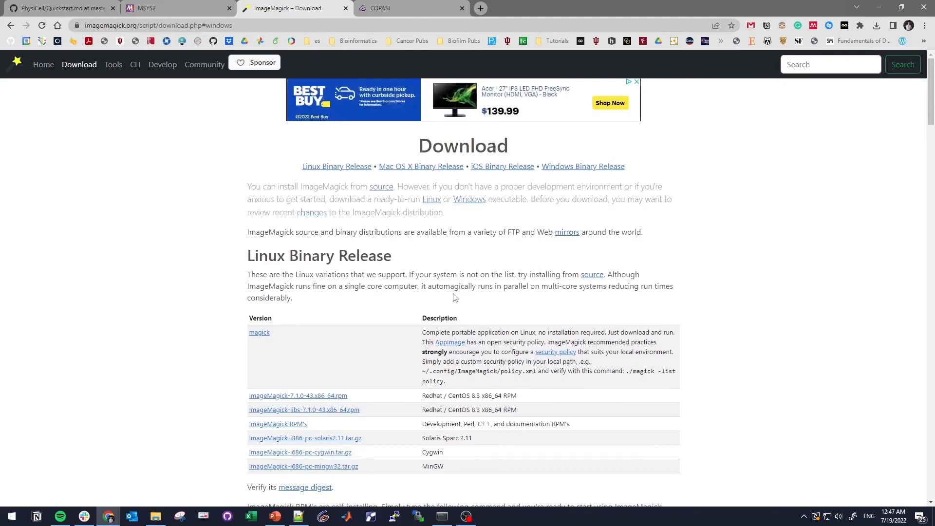
{"action": "scroll", "scroll_direction": "down", "scroll_amount": 3}
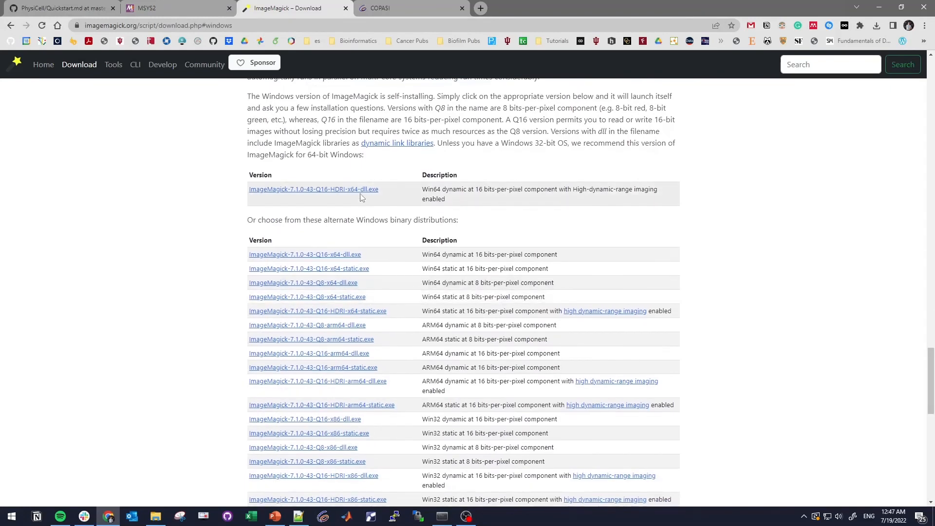
{"action": "left_click", "coordinate": [876, 26]}
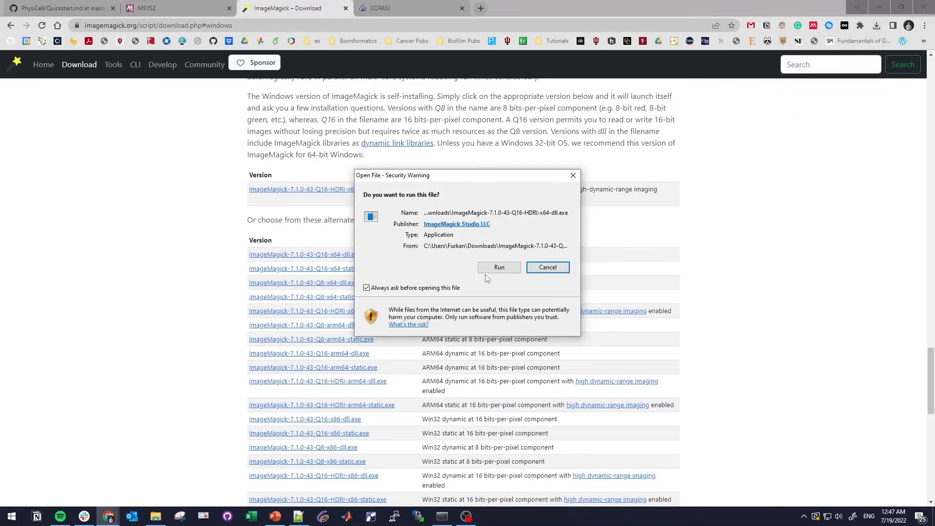
- Install ImageMagick 7.1.0 Q16-HDRI with system PATH and FFmpeg options, overwriting the existing file, and finish
{"action": "left_click", "coordinate": [499, 267]}
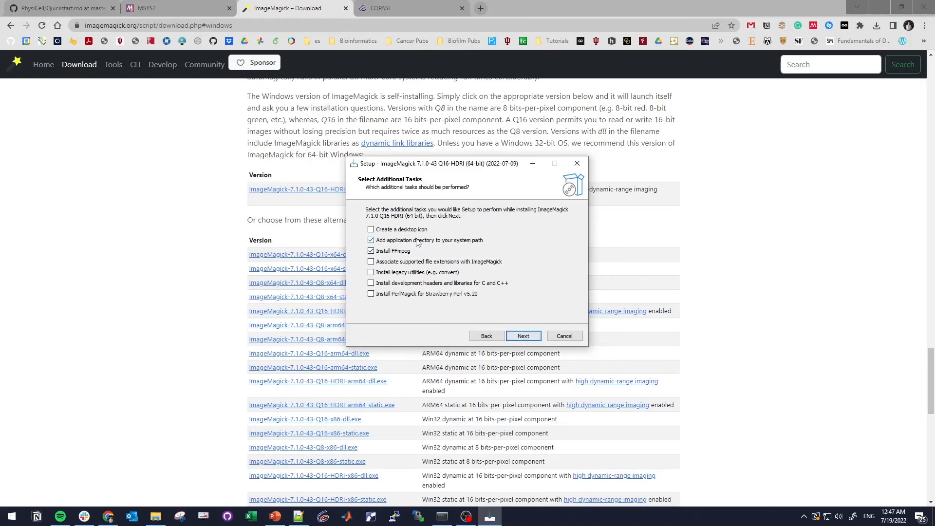
{"action": "left_click", "coordinate": [522, 336]}
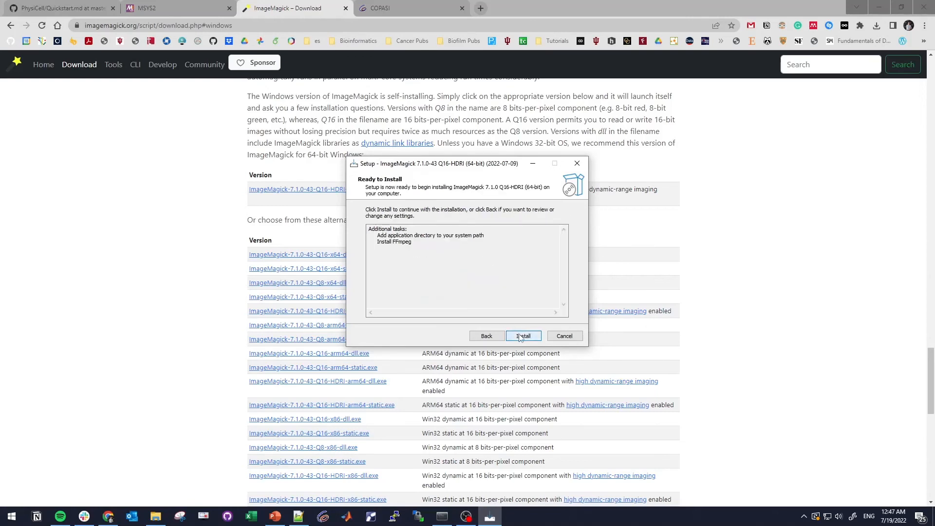
{"action": "left_click", "coordinate": [523, 335]}
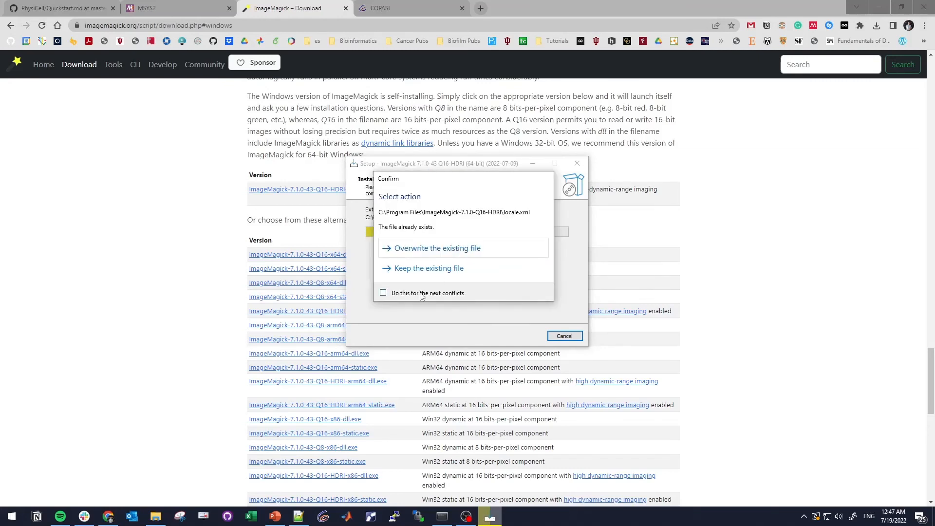
{"action": "left_click", "coordinate": [436, 247]}
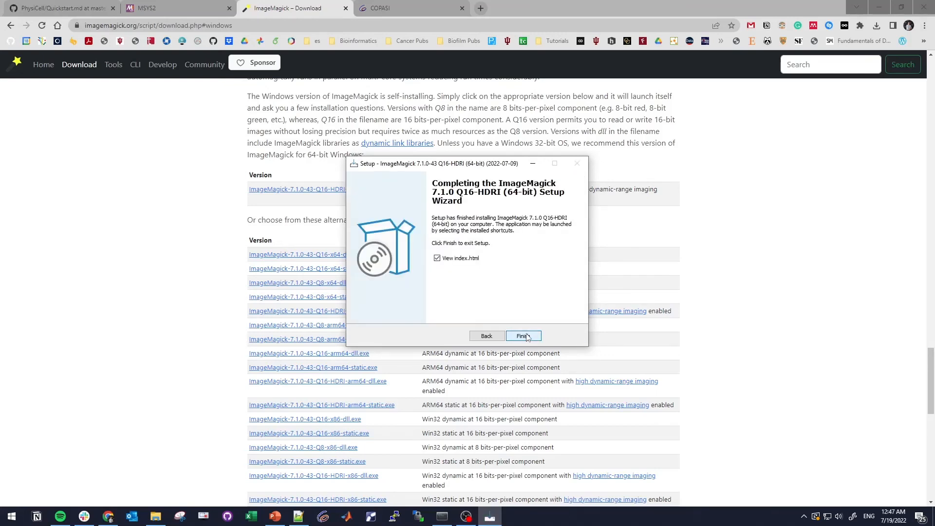
{"action": "left_click", "coordinate": [519, 336]}
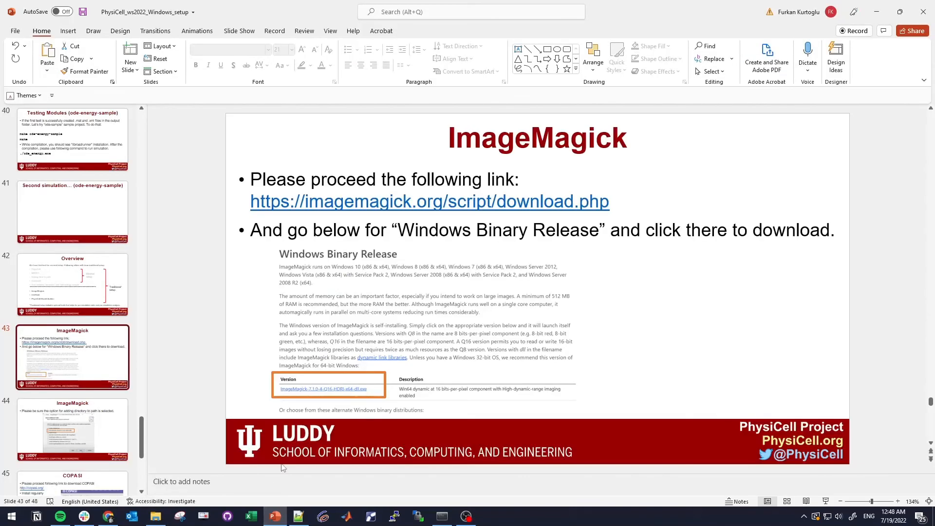
- Follow the copasi.org link on the COPASI slide so the homepage loads in Chrome
{"action": "left_click", "coordinate": [71, 356]}
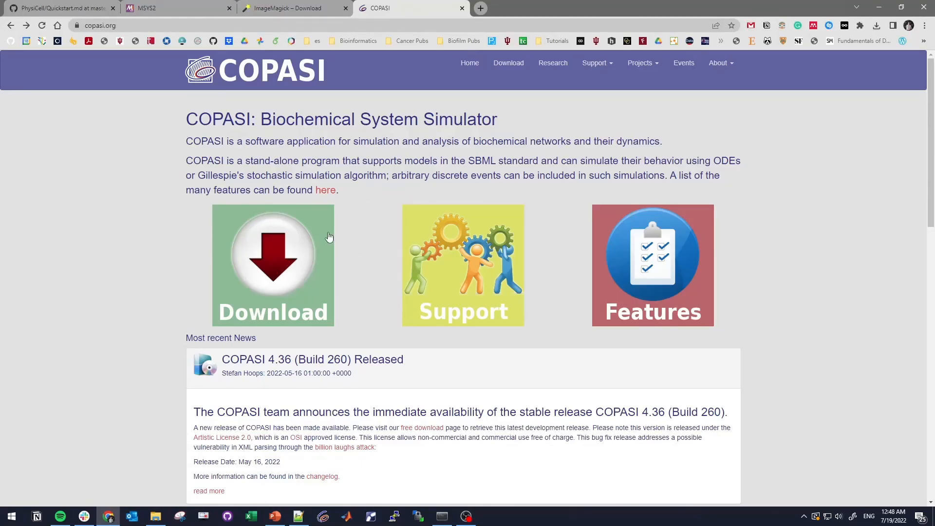
{"action": "mouse_move", "coordinate": [296, 109]}
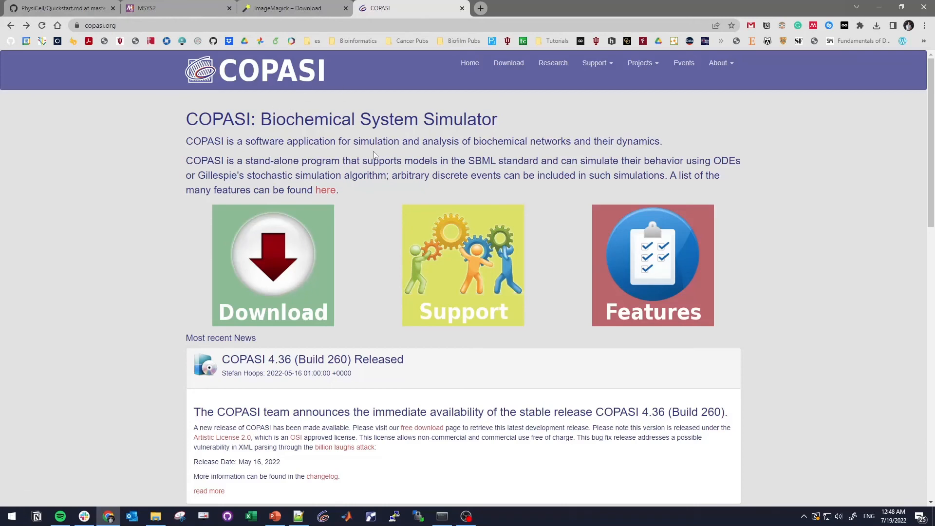
{"action": "mouse_move", "coordinate": [297, 257]}
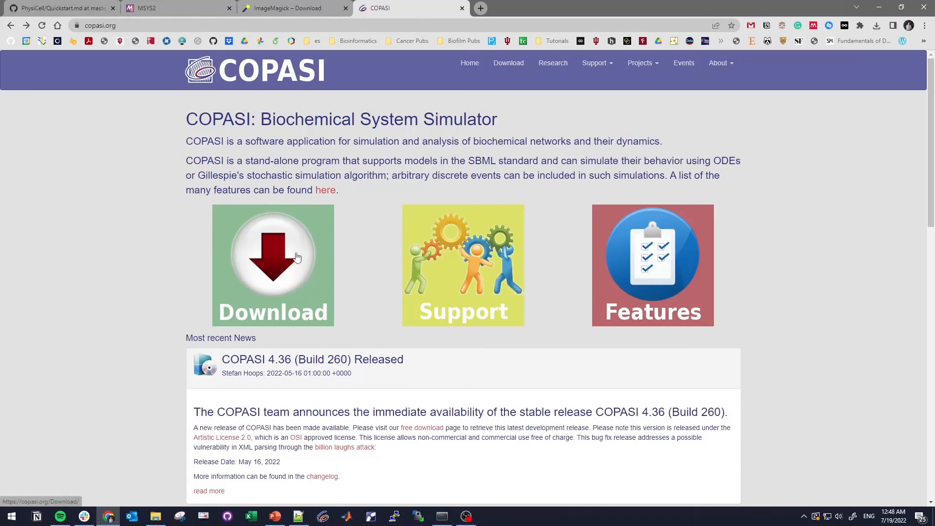
{"action": "mouse_move", "coordinate": [430, 283]}
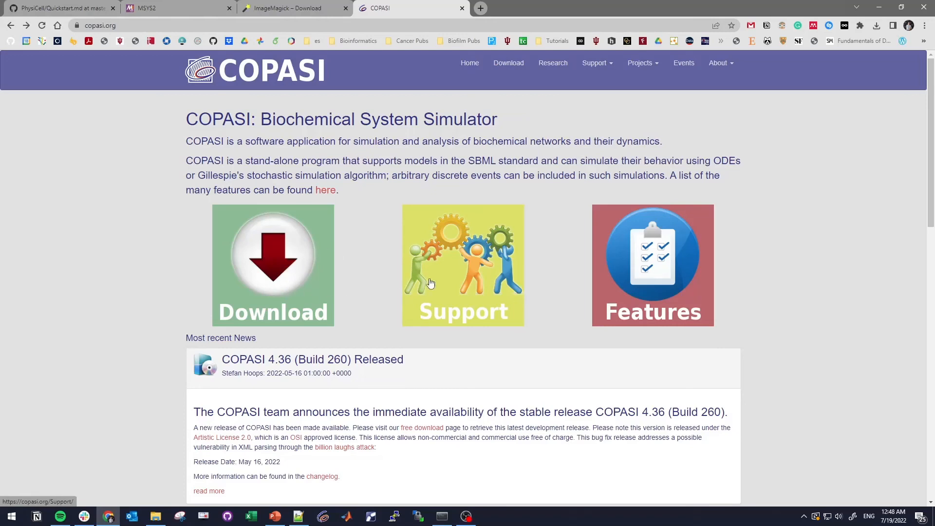
- Download COPASI-4.36.260-Windows.exe, run it past the security warning and the additional tasks step
{"action": "left_click", "coordinate": [508, 62]}
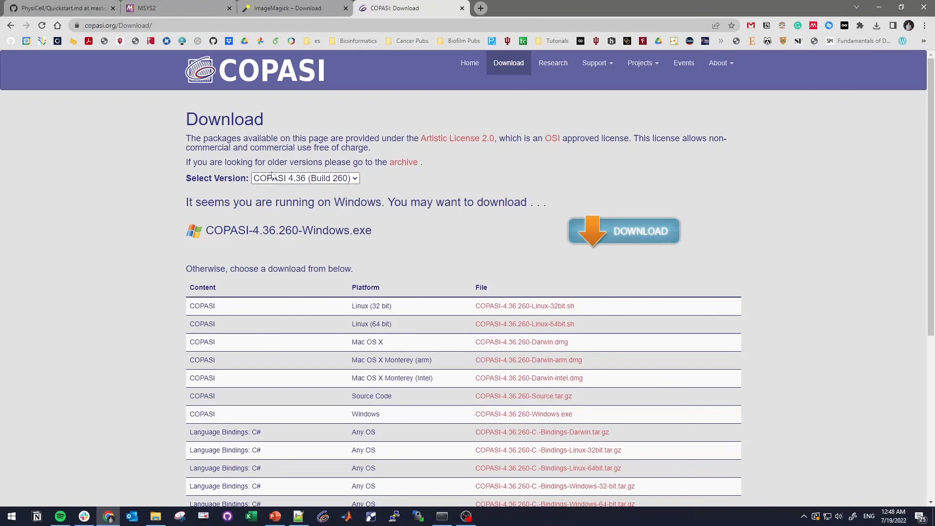
{"action": "scroll", "scroll_direction": "down", "scroll_amount": 3}
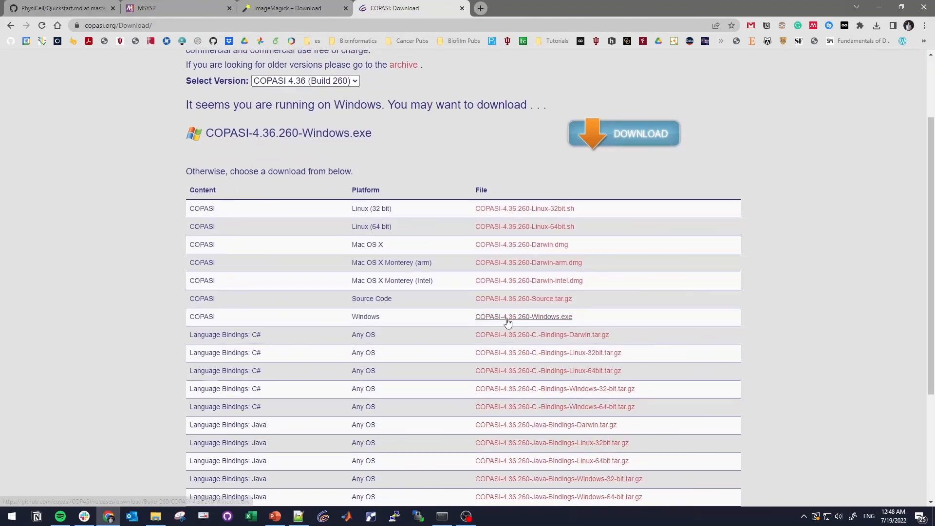
{"action": "left_click", "coordinate": [876, 26]}
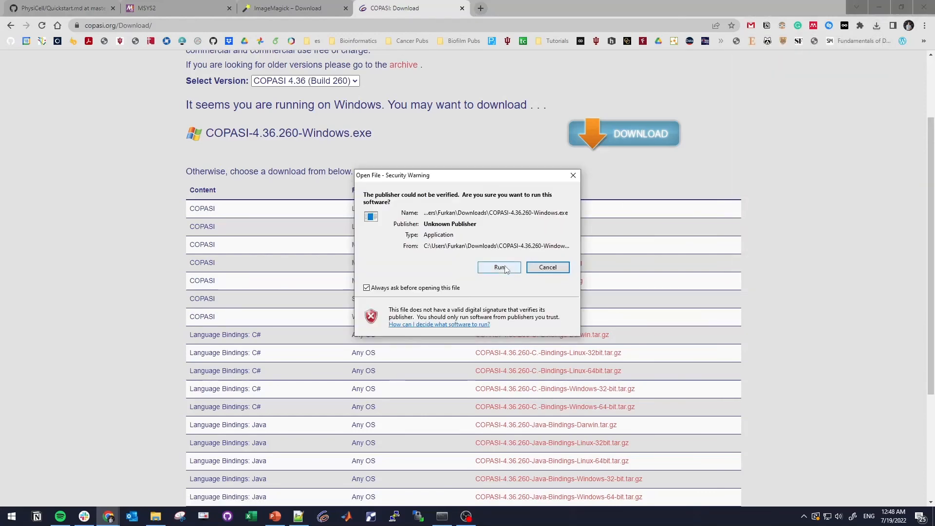
{"action": "left_click", "coordinate": [498, 267]}
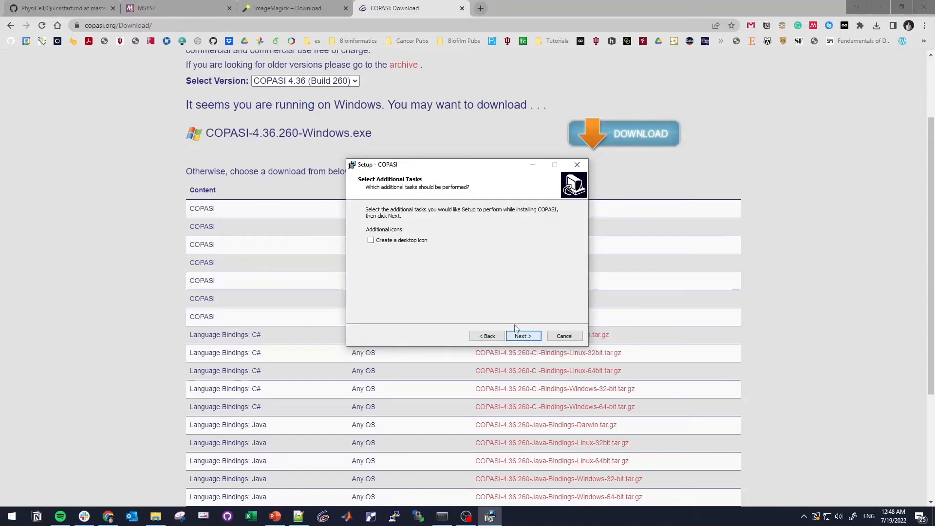
{"action": "left_click", "coordinate": [521, 336]}
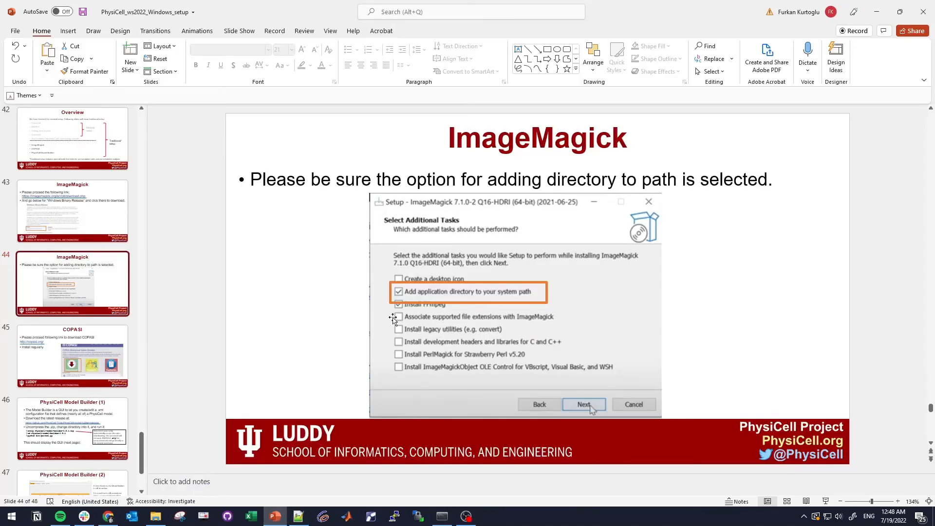
- From the PhysiCell Model Builder (1) slide, follow the GitHub releases link for PhysiCell-model-builder
{"action": "left_click", "coordinate": [71, 320]}
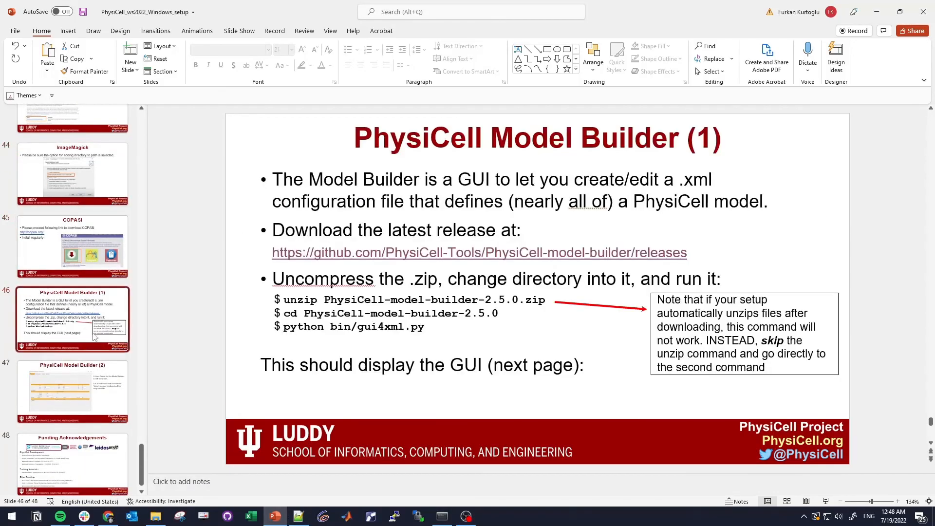
{"action": "left_click", "coordinate": [71, 247]}
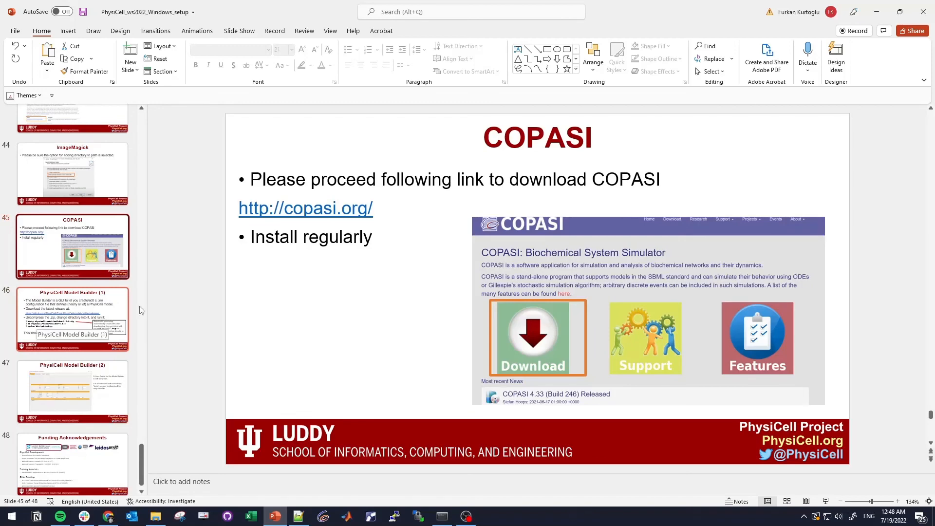
{"action": "left_click", "coordinate": [71, 319]}
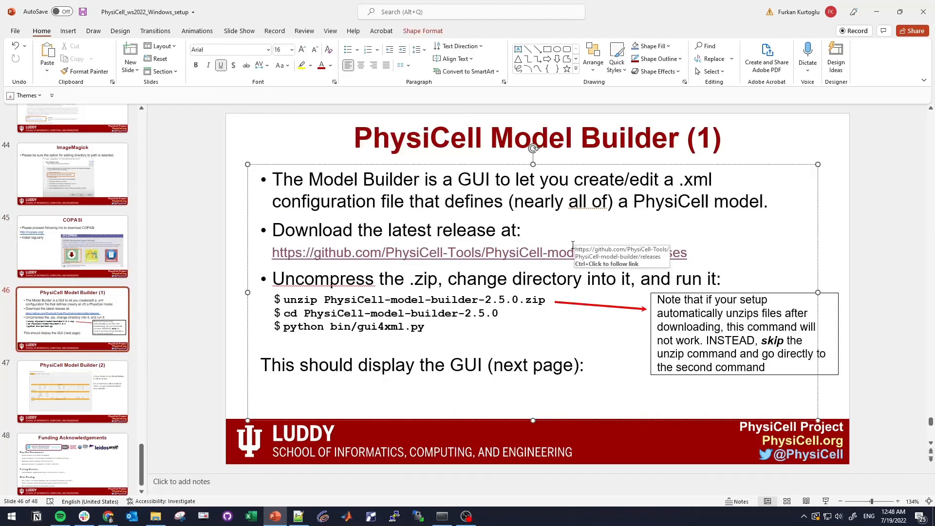
{"action": "left_click", "coordinate": [508, 208]}
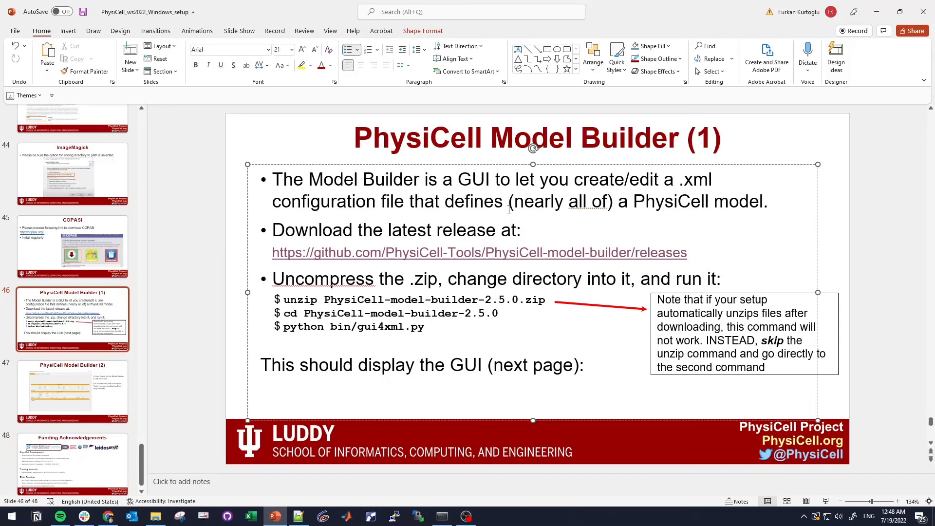
{"action": "mouse_move", "coordinate": [527, 220]}
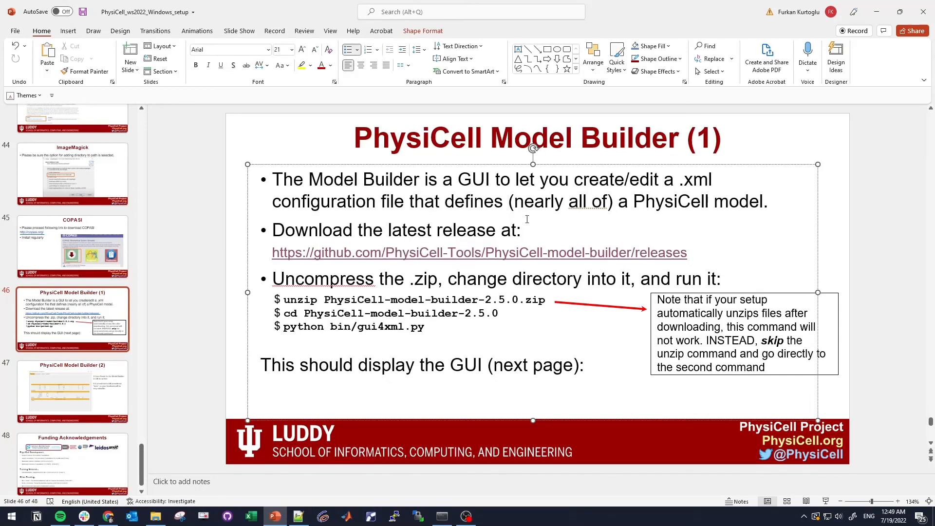
{"action": "mouse_move", "coordinate": [421, 257]}
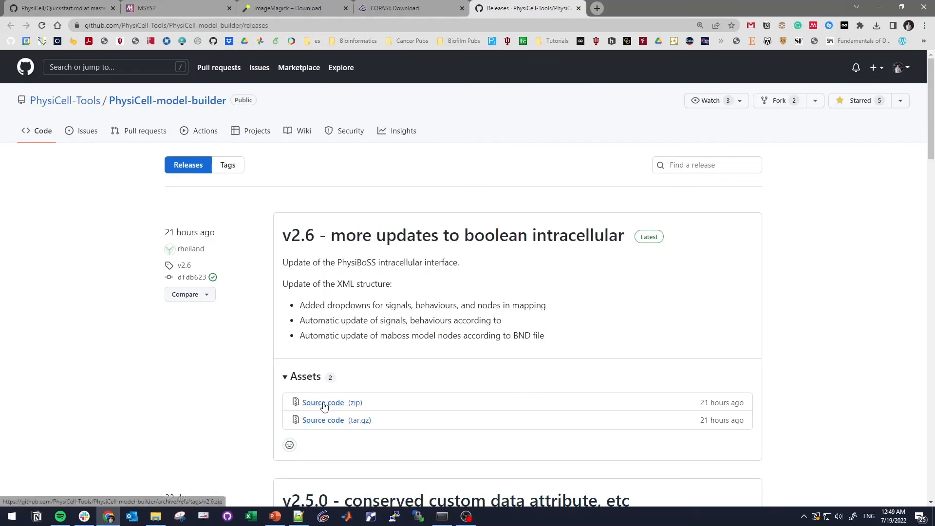
- Download the v2.6 source code zip and extract PhysiCell-model-builder-2.6 to the Desktop with WinRAR
{"action": "left_click", "coordinate": [323, 402]}
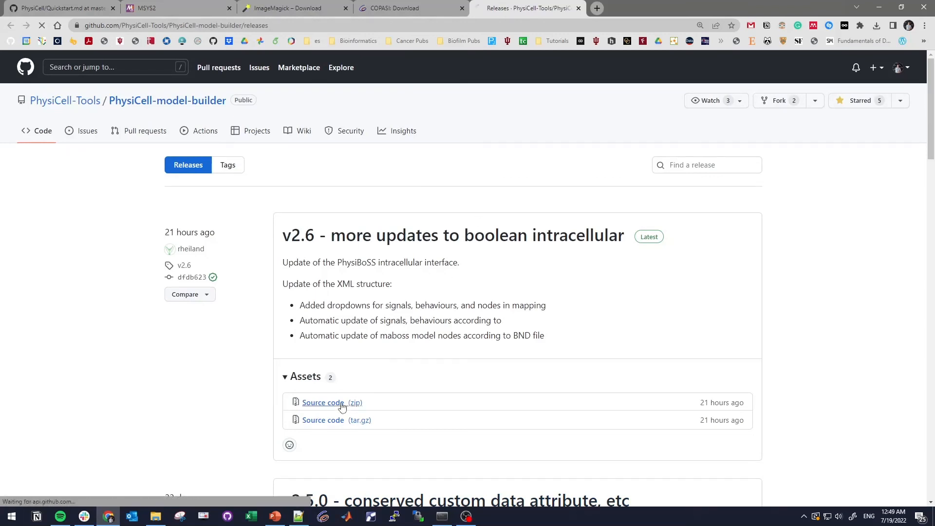
{"action": "left_click", "coordinate": [324, 402]}
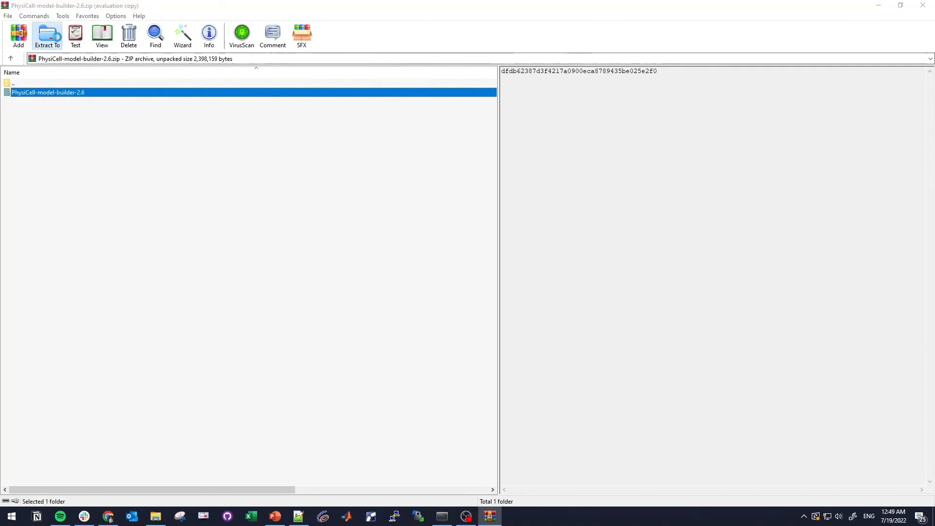
{"action": "left_click", "coordinate": [47, 36]}
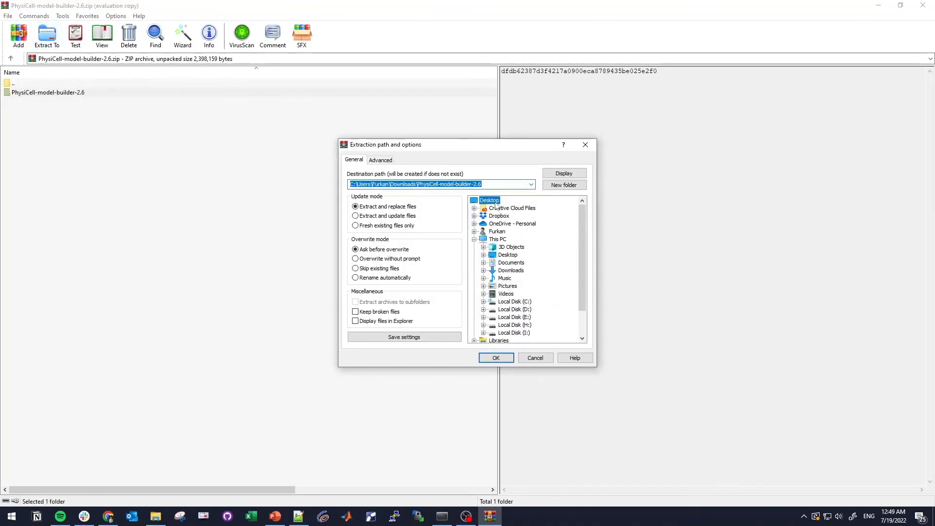
{"action": "left_click", "coordinate": [488, 200]}
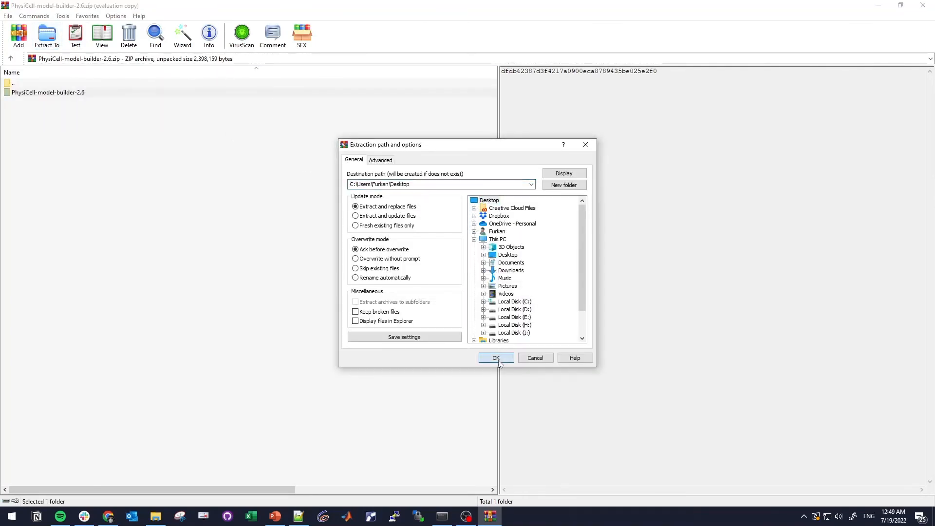
{"action": "left_click", "coordinate": [495, 357]}
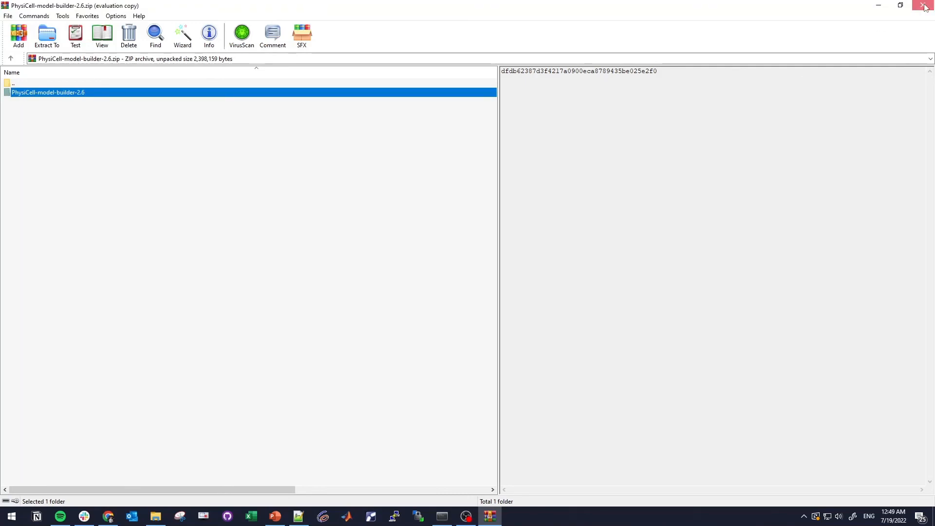
{"action": "left_click", "coordinate": [924, 6]}
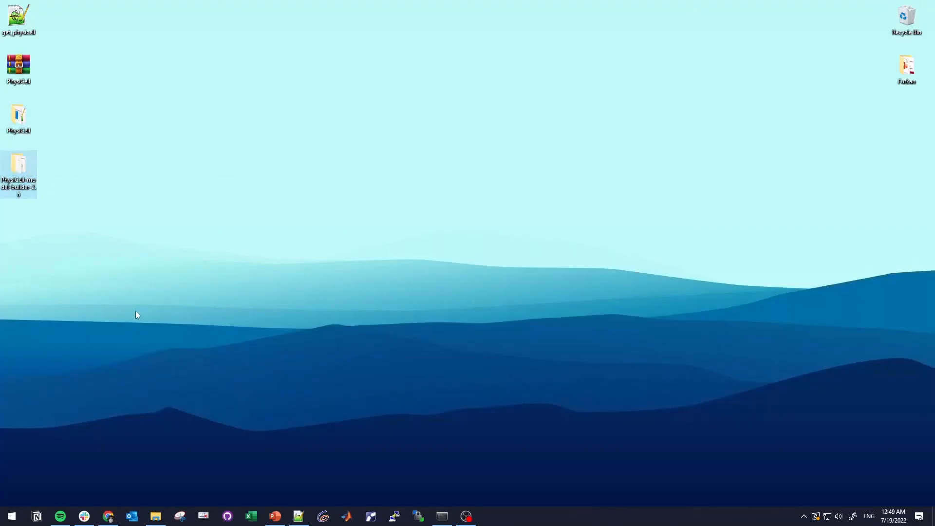
- Back in the slide deck, select the cd command line on the Model Builder (1) slide, checking the file browser
{"action": "left_click", "coordinate": [275, 516]}
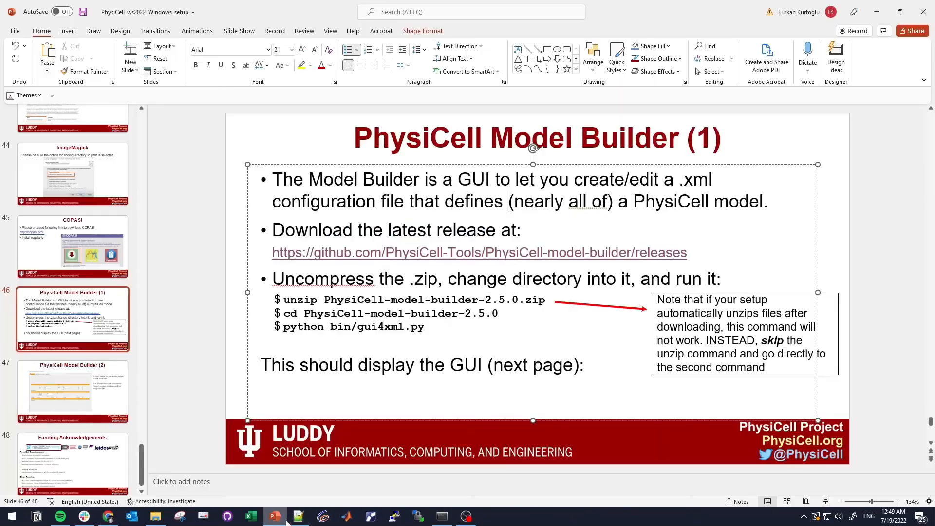
{"action": "left_click", "coordinate": [71, 320]}
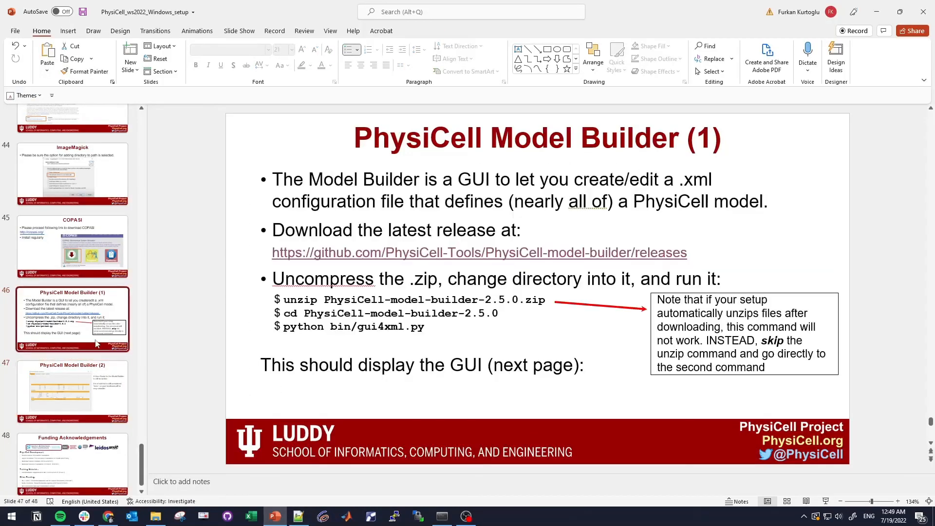
{"action": "left_click", "coordinate": [418, 313]}
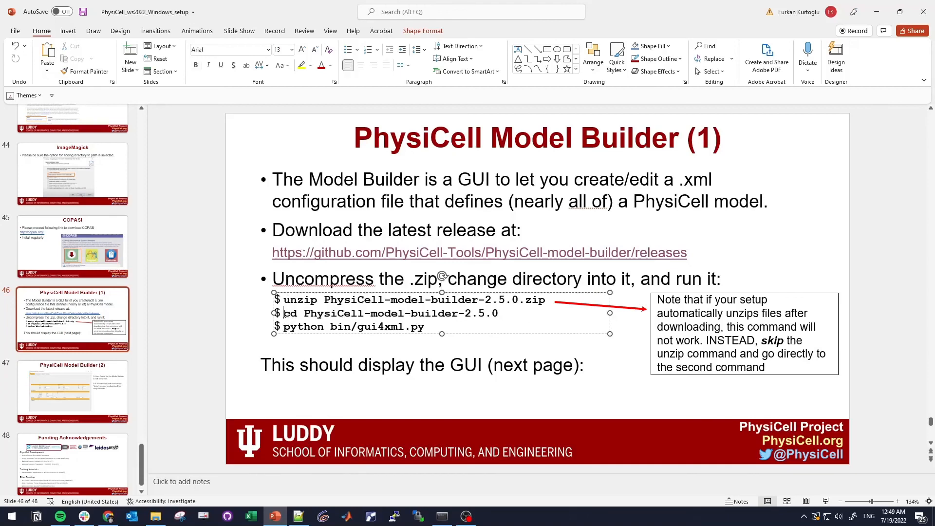
{"action": "triple_click", "coordinate": [389, 312]}
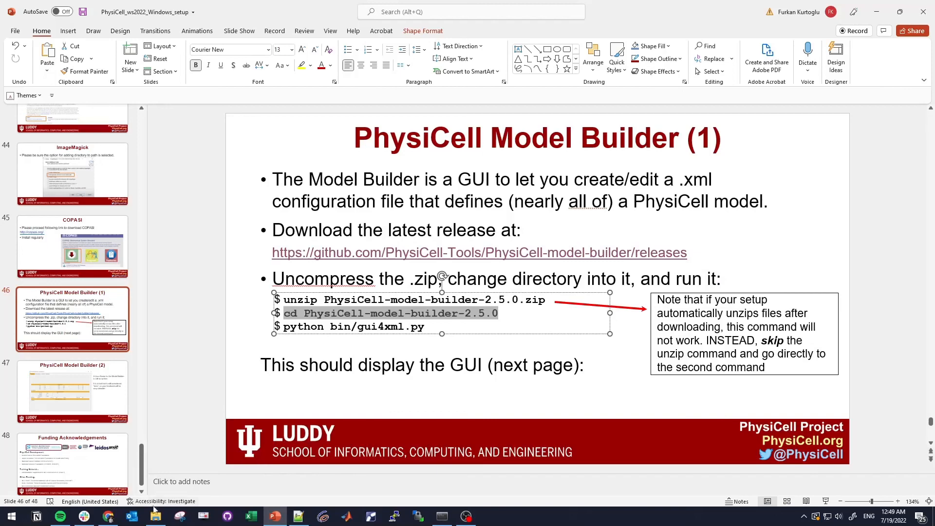
{"action": "left_click", "coordinate": [155, 516]}
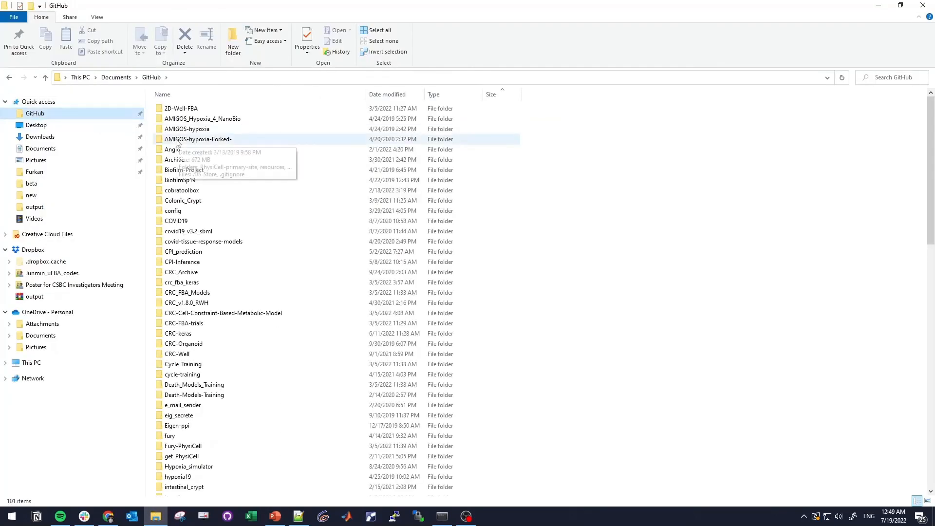
{"action": "left_click", "coordinate": [274, 516]}
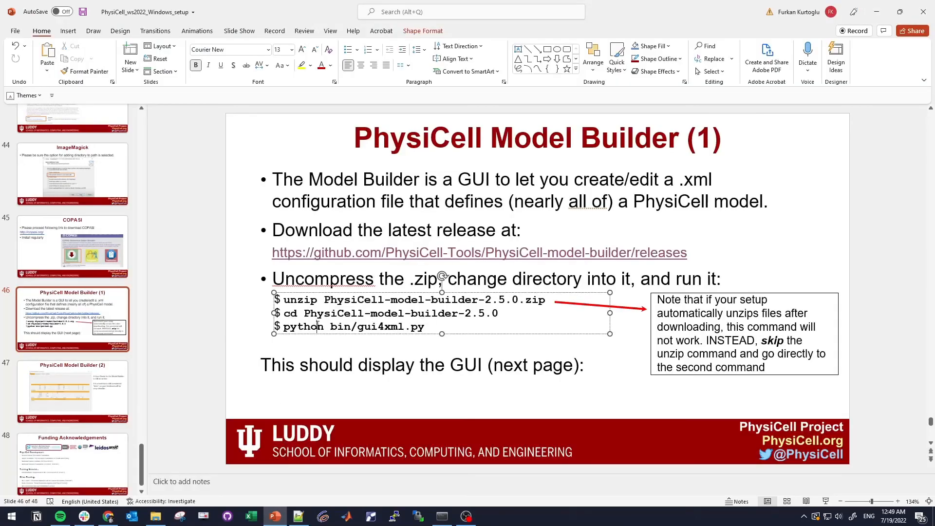
{"action": "triple_click", "coordinate": [353, 327]}
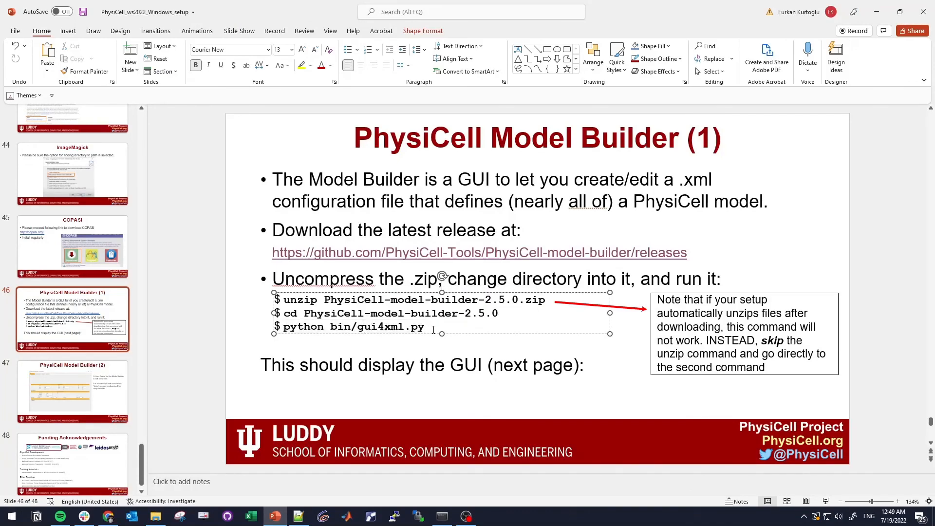
- Move to the PhysiCell Model Builder (2) slide with the Model Builder GUI screenshot
{"action": "left_click", "coordinate": [71, 391]}
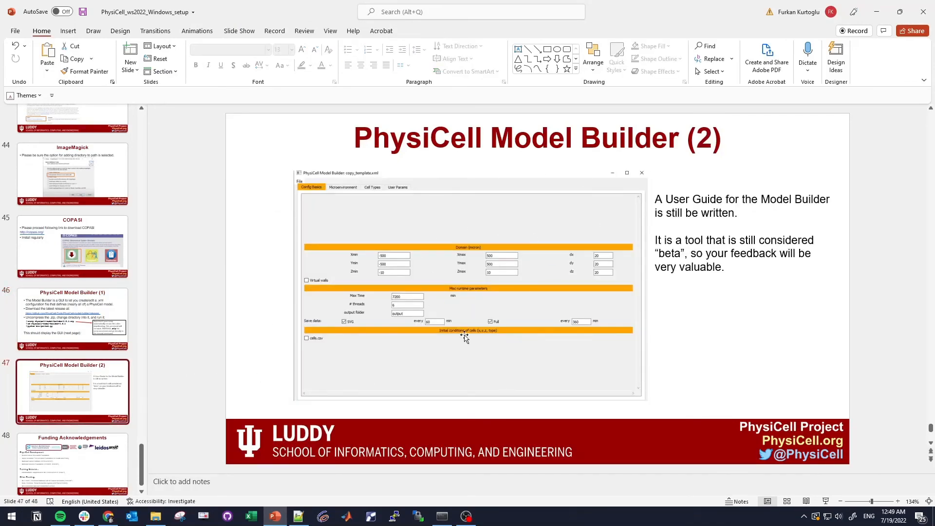